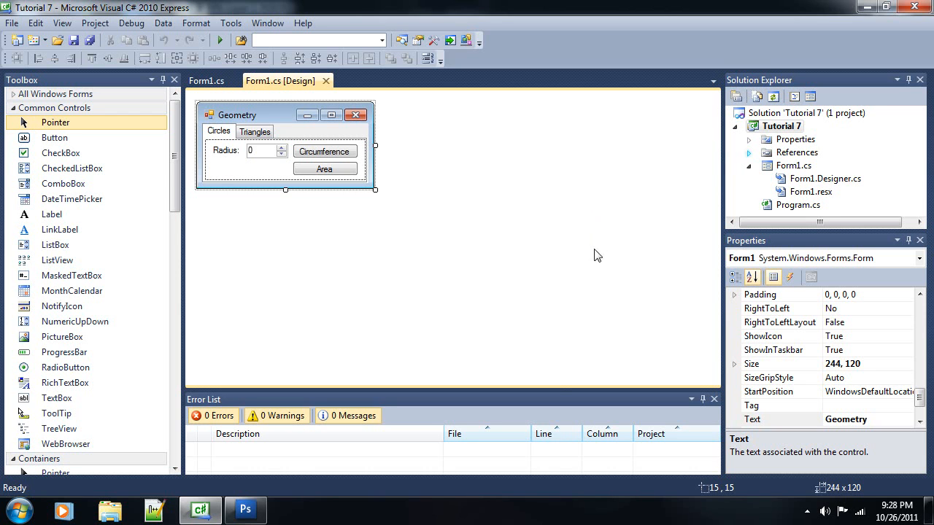
mouse_move(330, 470)
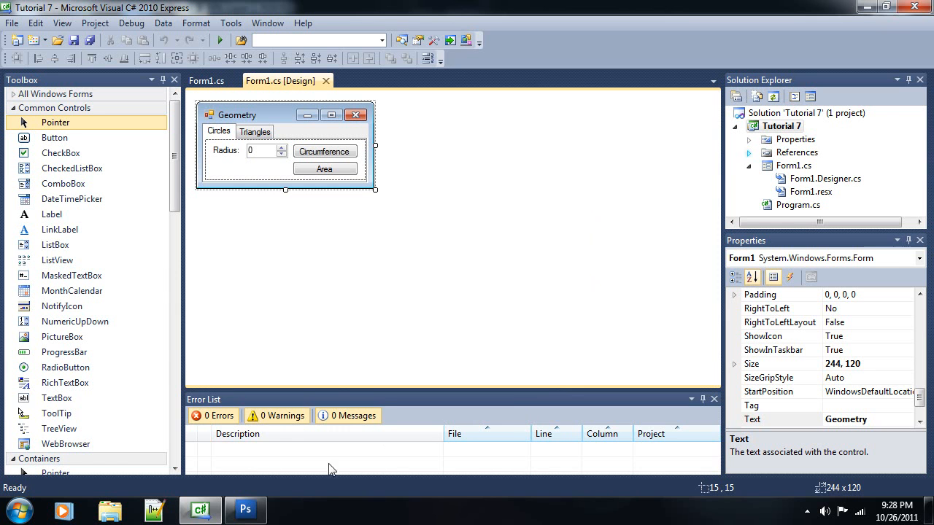
mouse_move(245, 511)
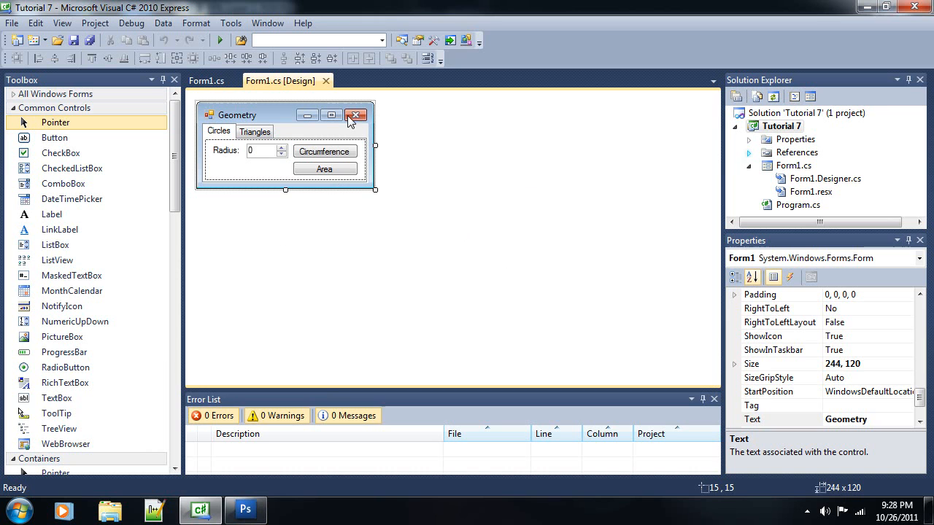
mouse_move(277, 116)
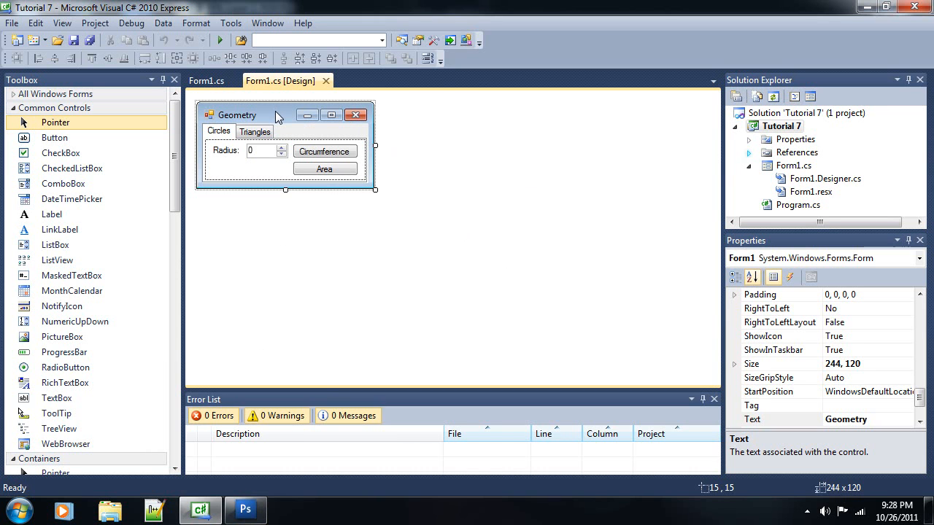
mouse_move(410, 137)
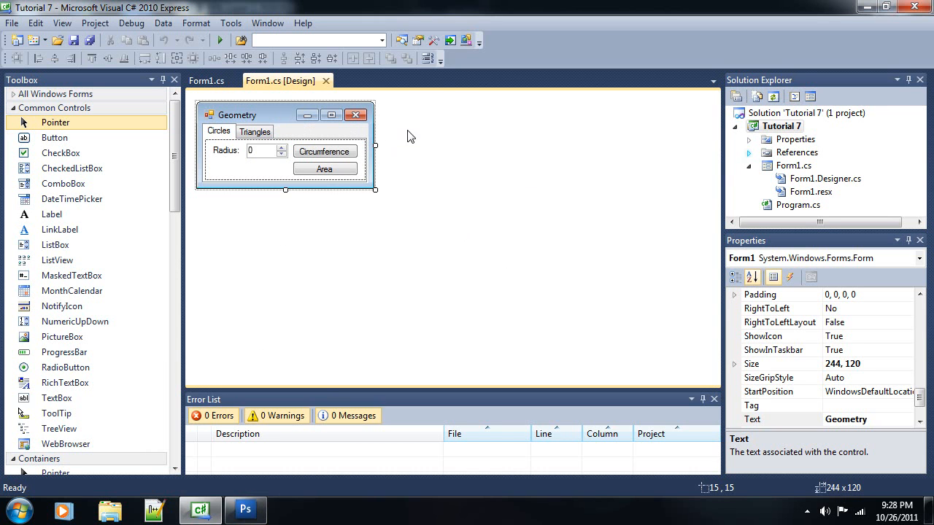
mouse_move(274, 149)
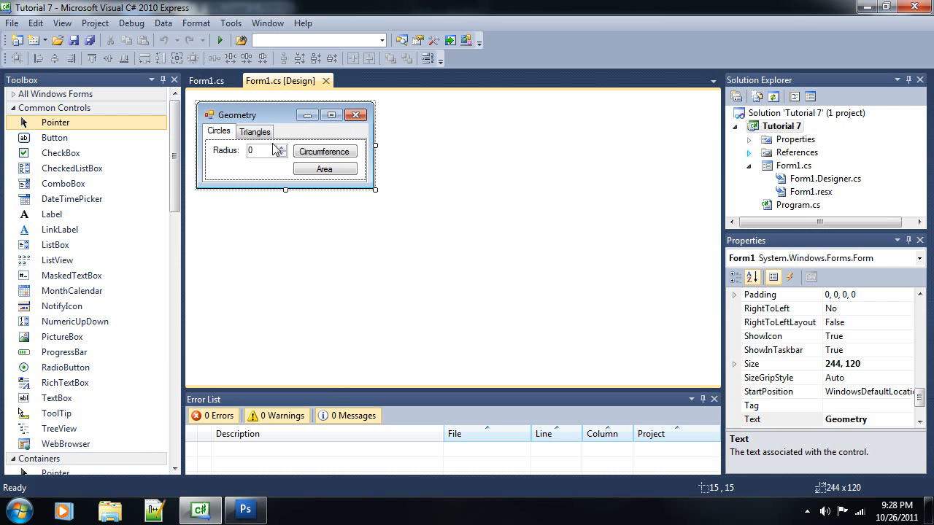
mouse_move(322, 140)
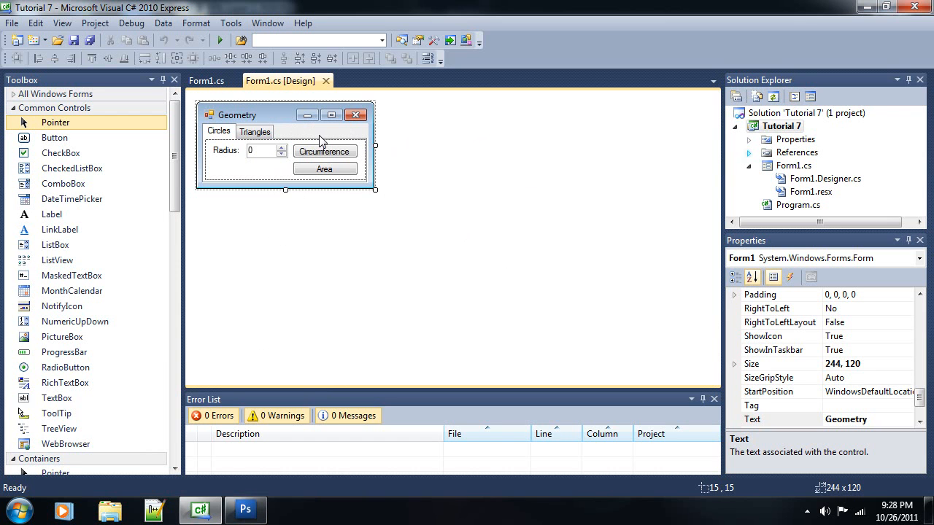
mouse_move(333, 138)
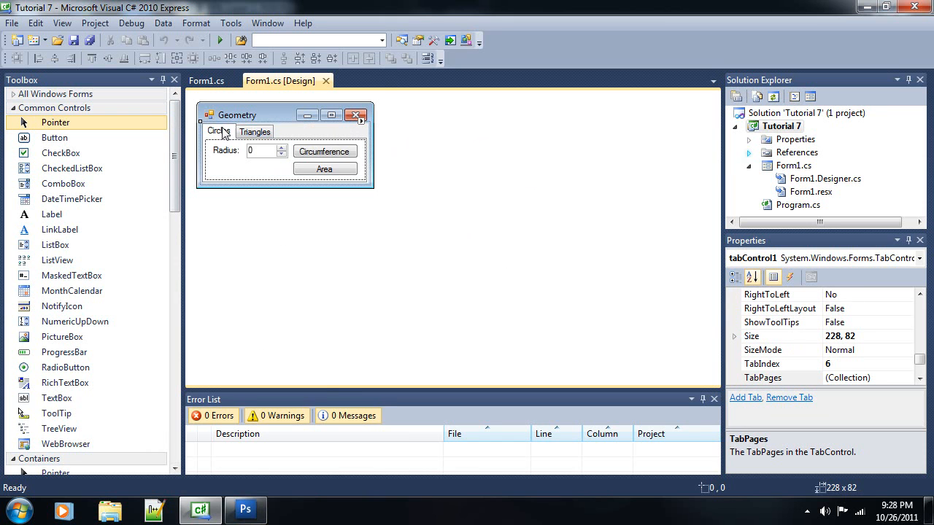
Glance at the Triangles and Circles pages, then bring up the Car class diagram image
left_click(254, 132)
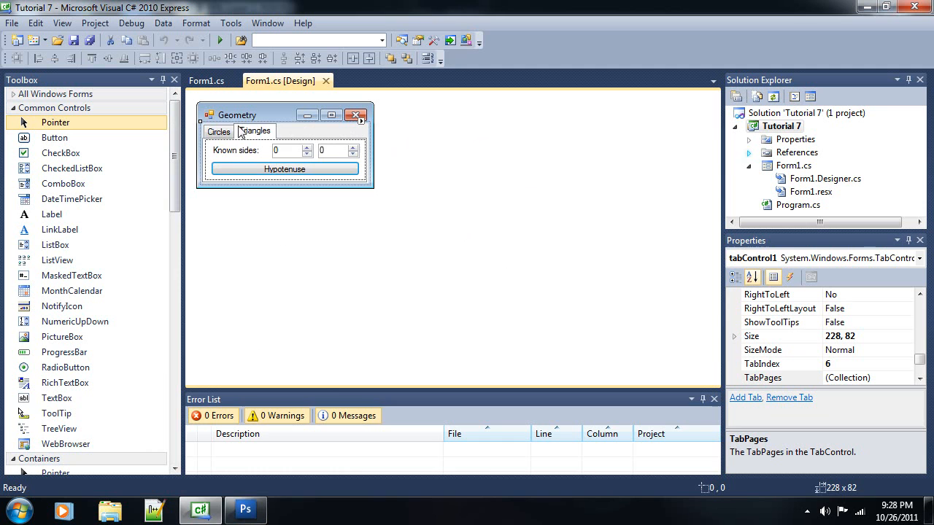
left_click(219, 131)
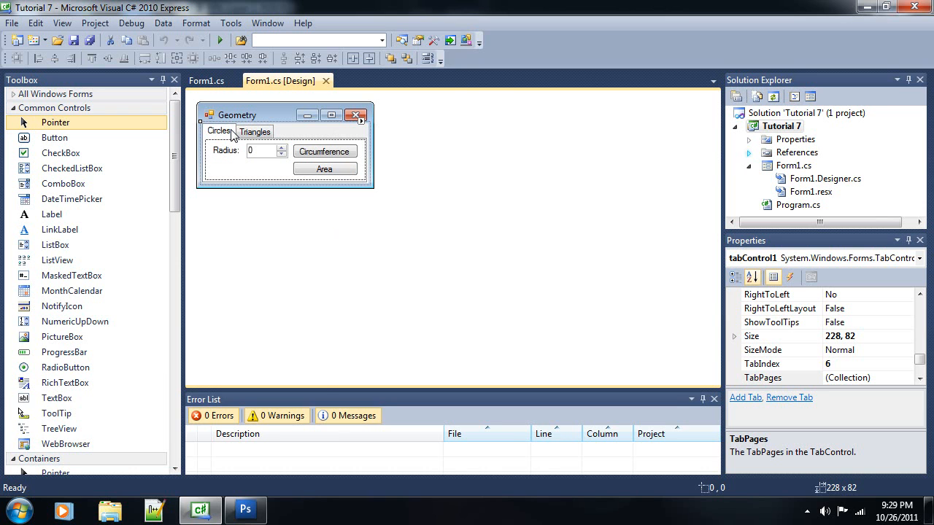
mouse_move(321, 362)
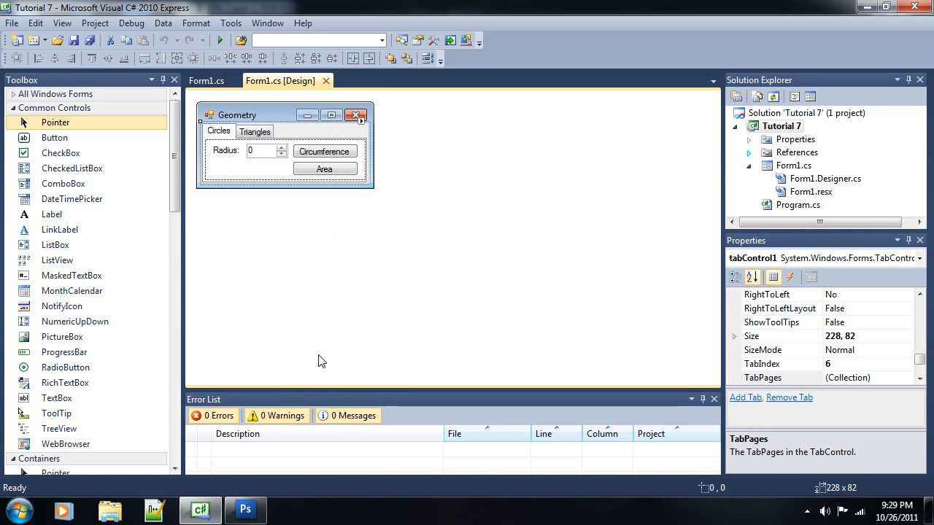
mouse_move(370, 139)
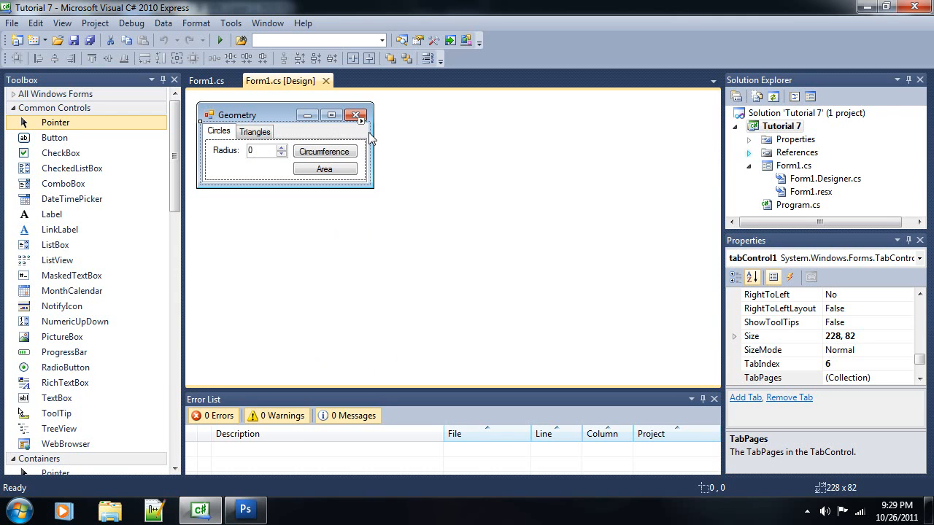
mouse_move(294, 124)
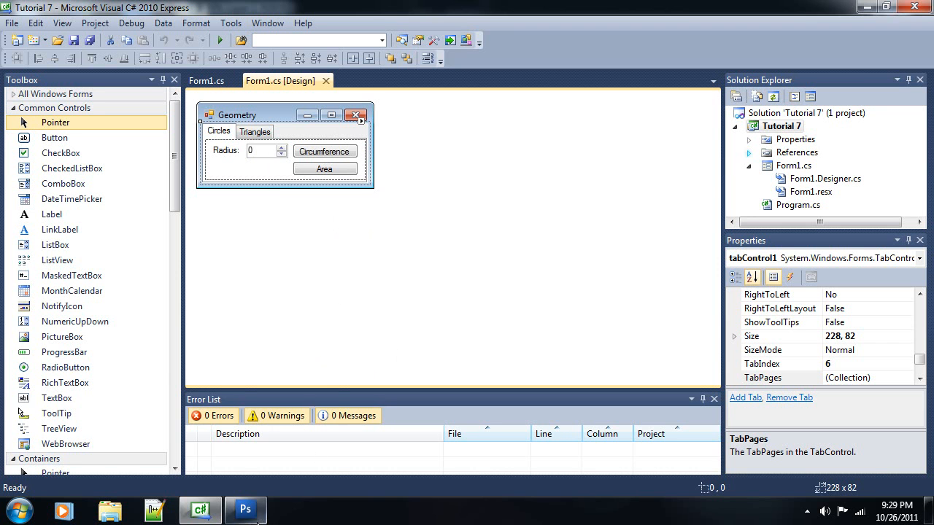
left_click(246, 510)
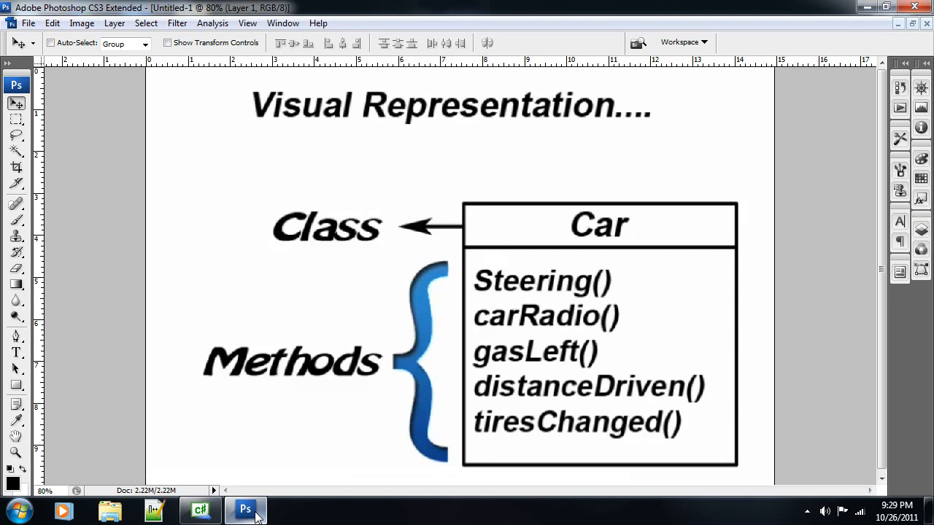
mouse_move(839, 181)
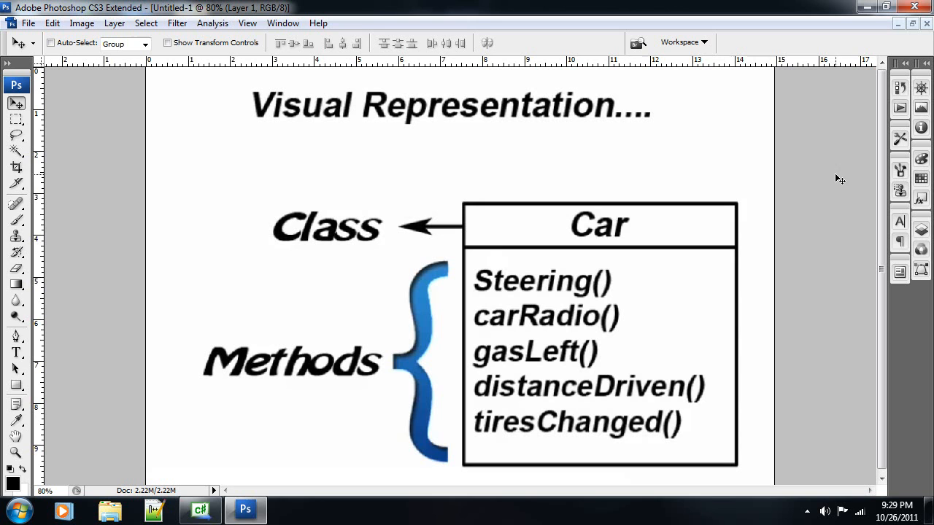
mouse_move(600, 232)
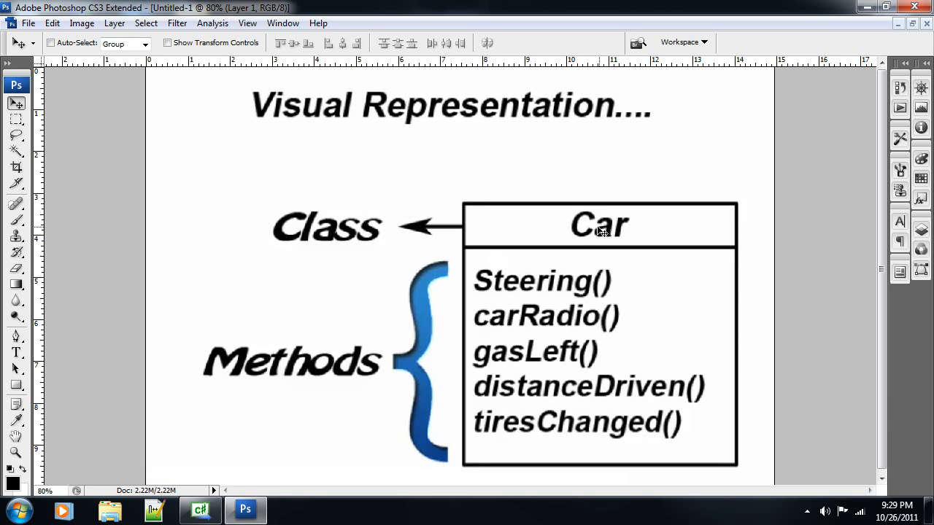
mouse_move(474, 467)
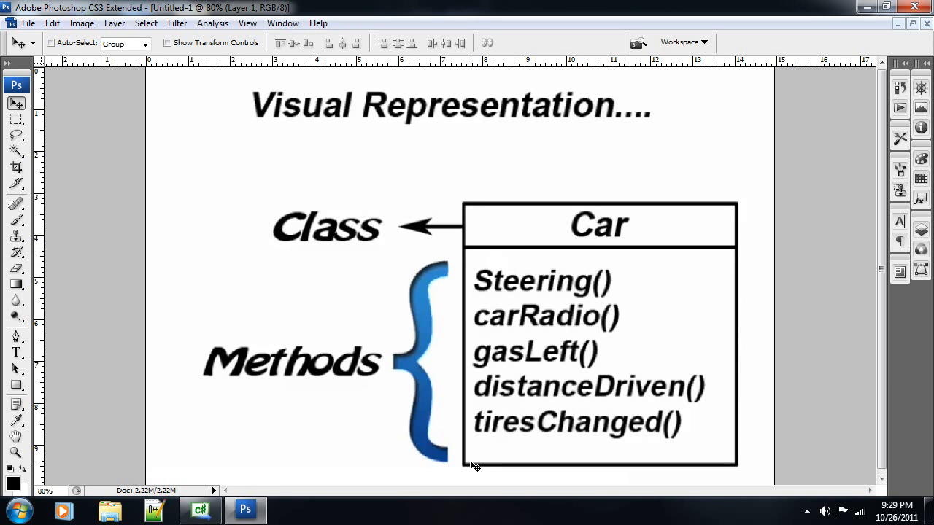
mouse_move(455, 273)
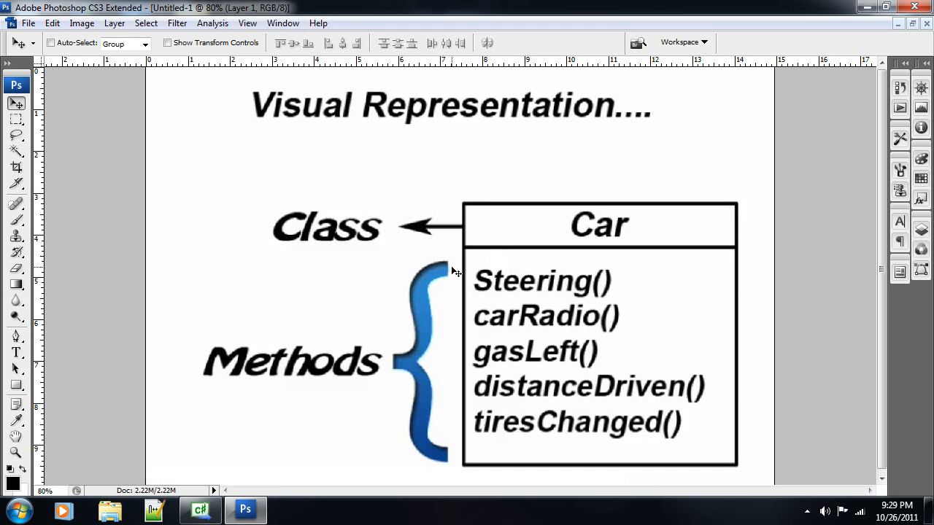
mouse_move(534, 286)
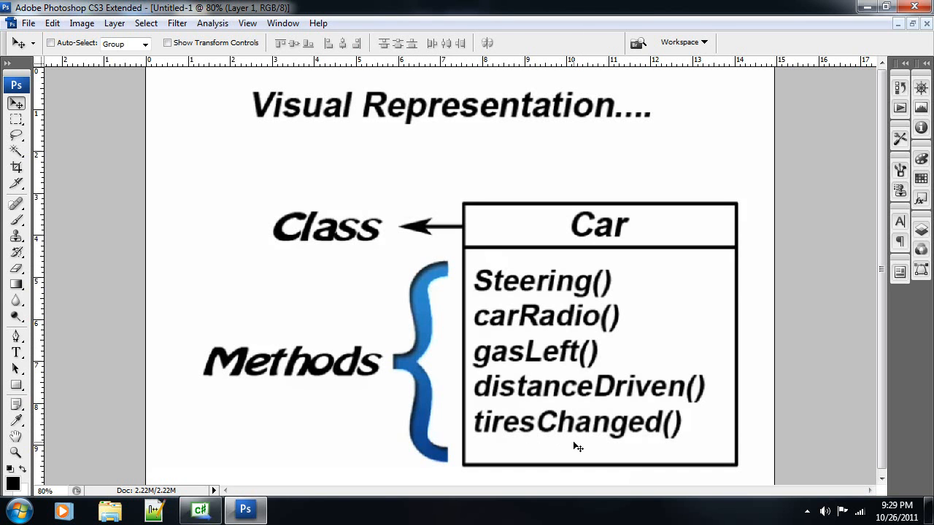
mouse_move(572, 299)
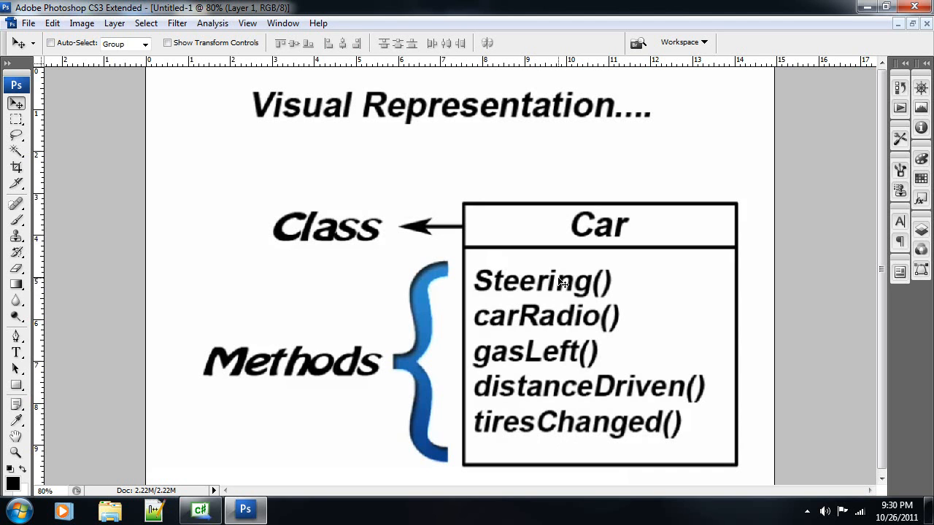
mouse_move(576, 310)
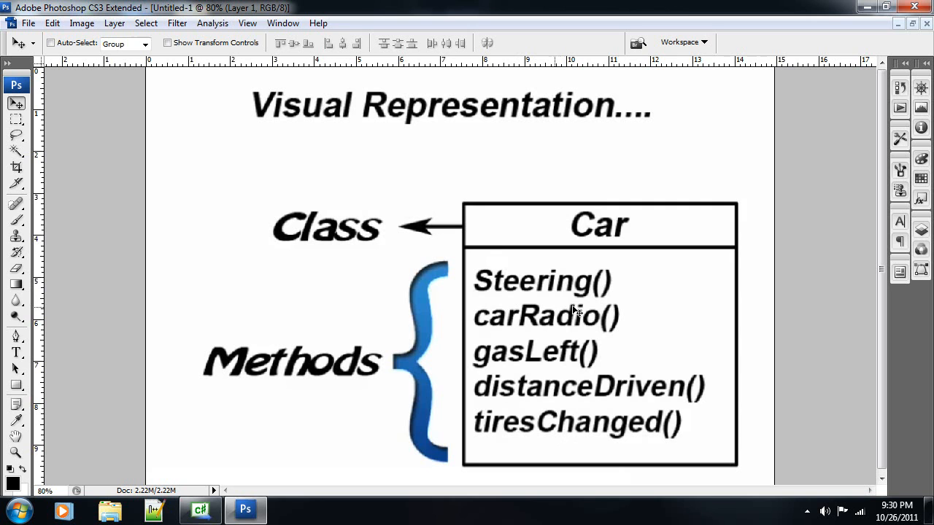
mouse_move(576, 329)
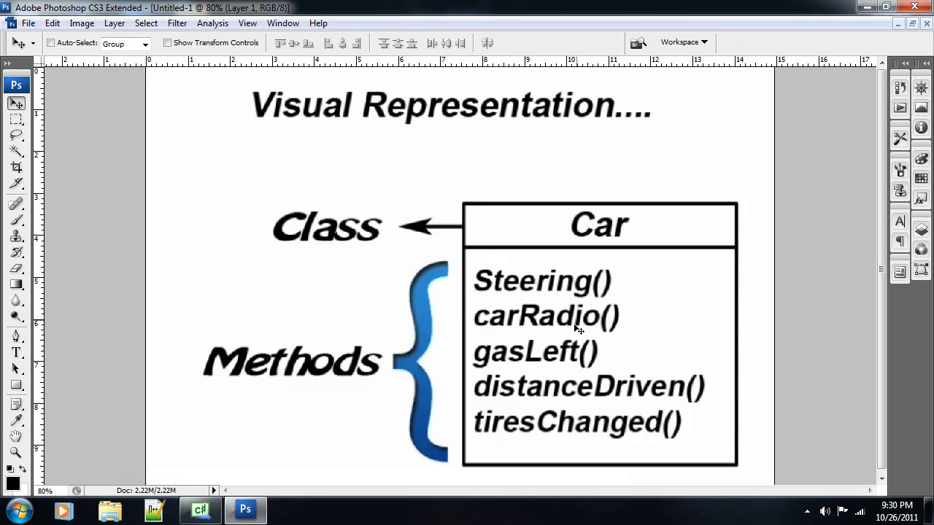
mouse_move(548, 361)
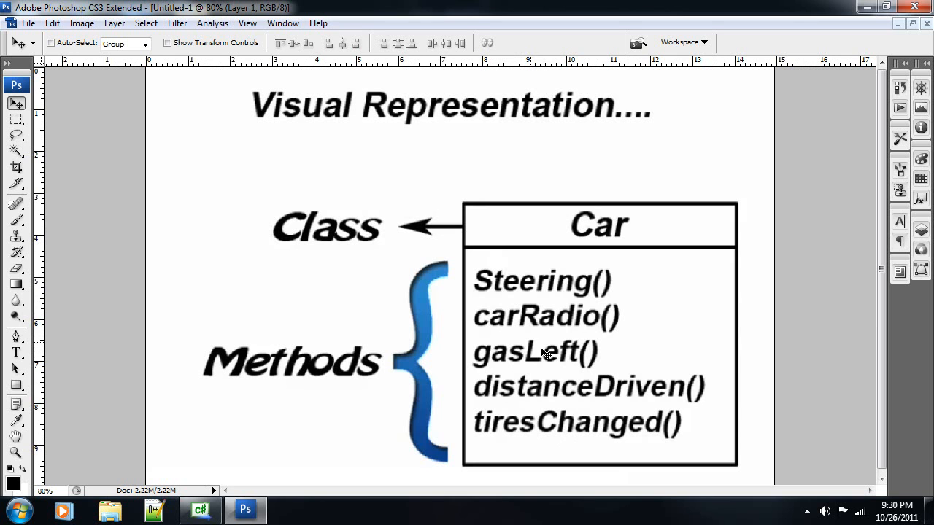
mouse_move(522, 397)
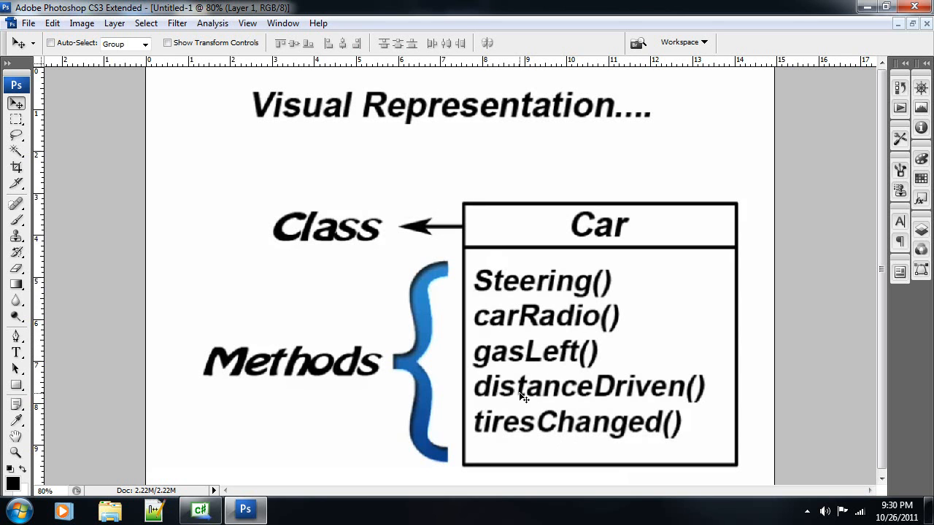
mouse_move(693, 394)
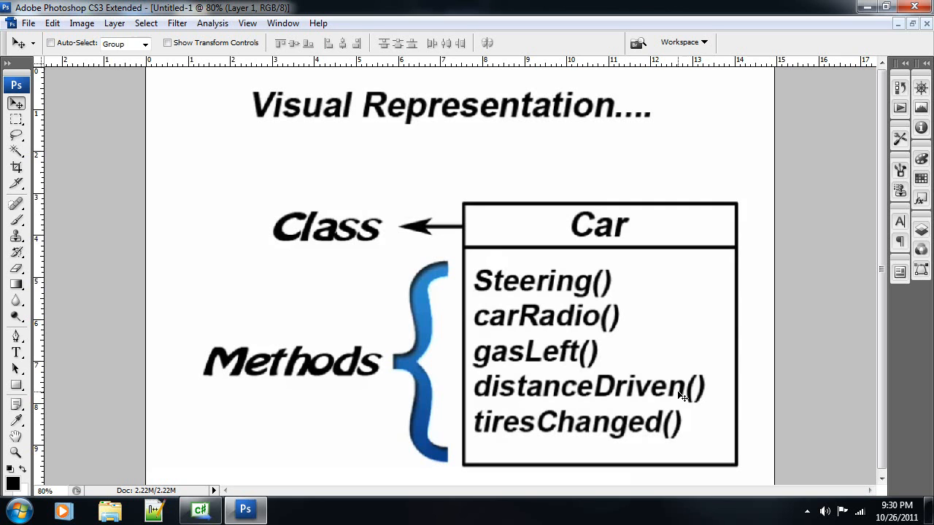
mouse_move(553, 397)
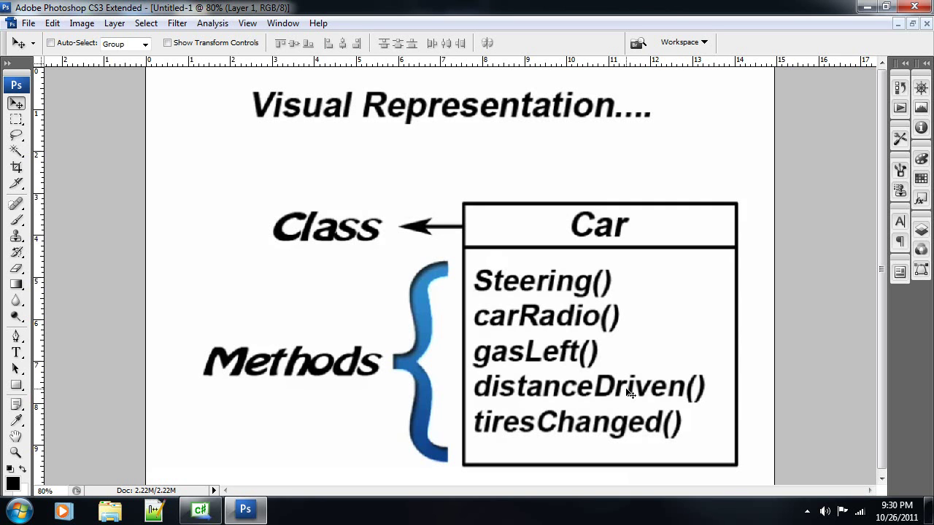
mouse_move(655, 429)
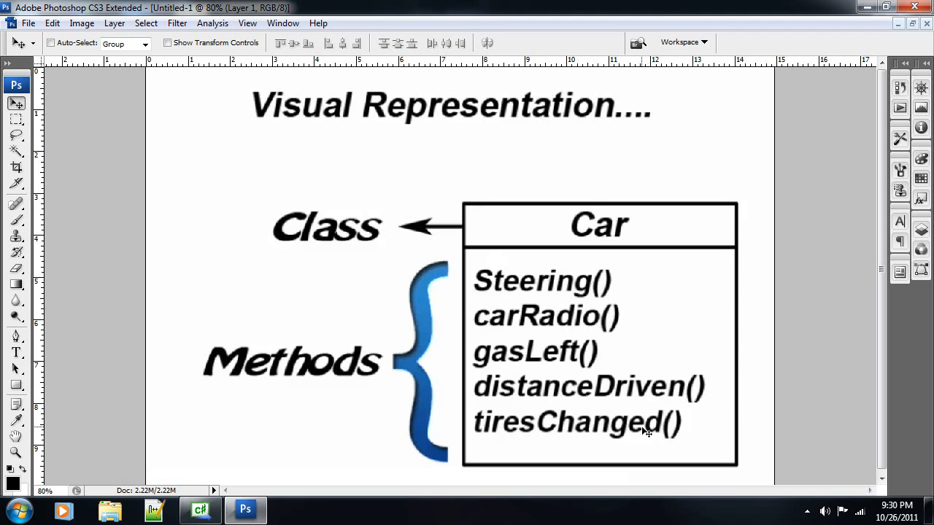
mouse_move(655, 447)
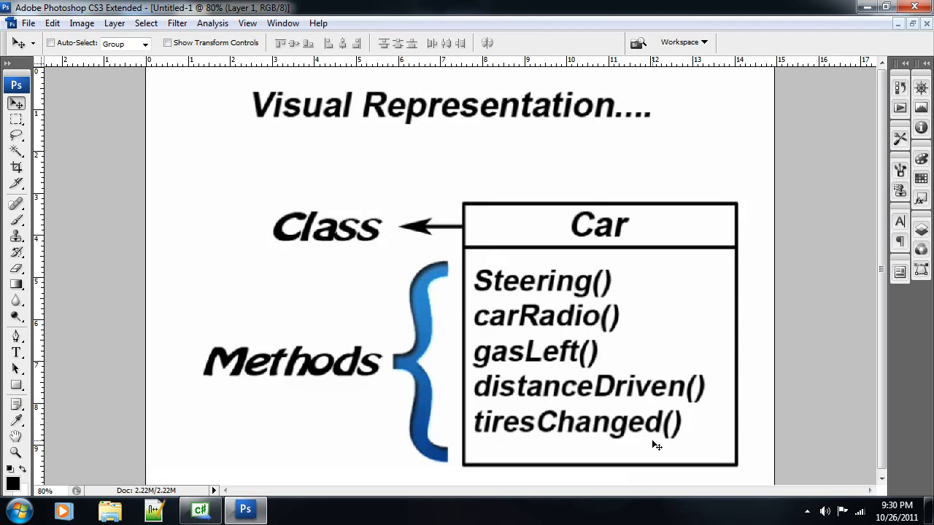
mouse_move(651, 429)
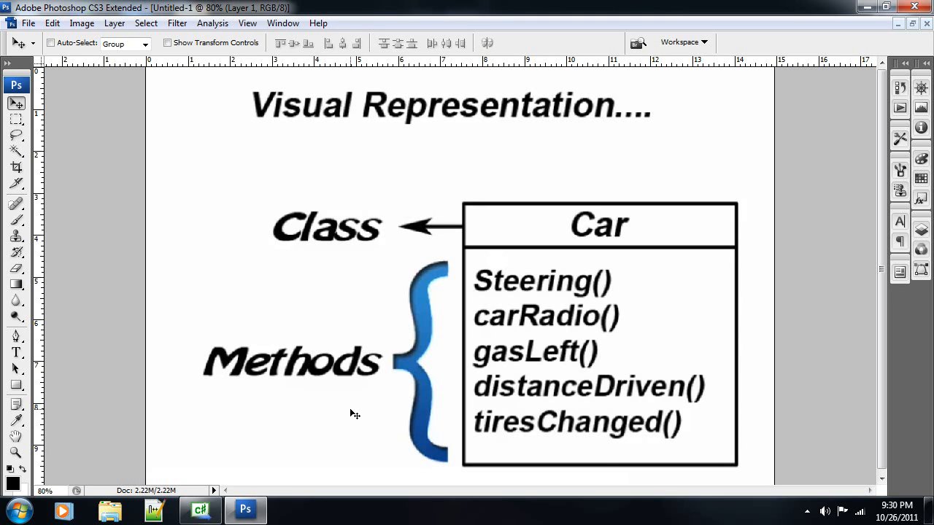
mouse_move(759, 329)
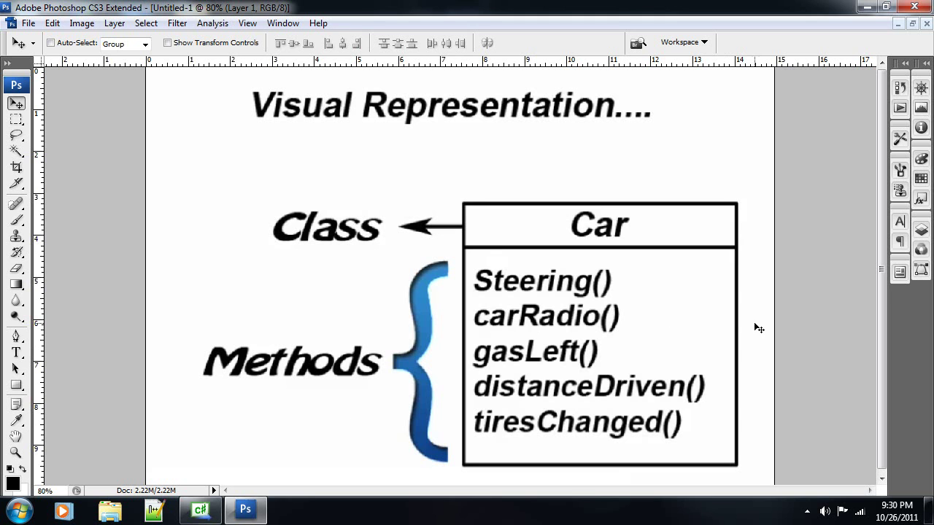
mouse_move(781, 330)
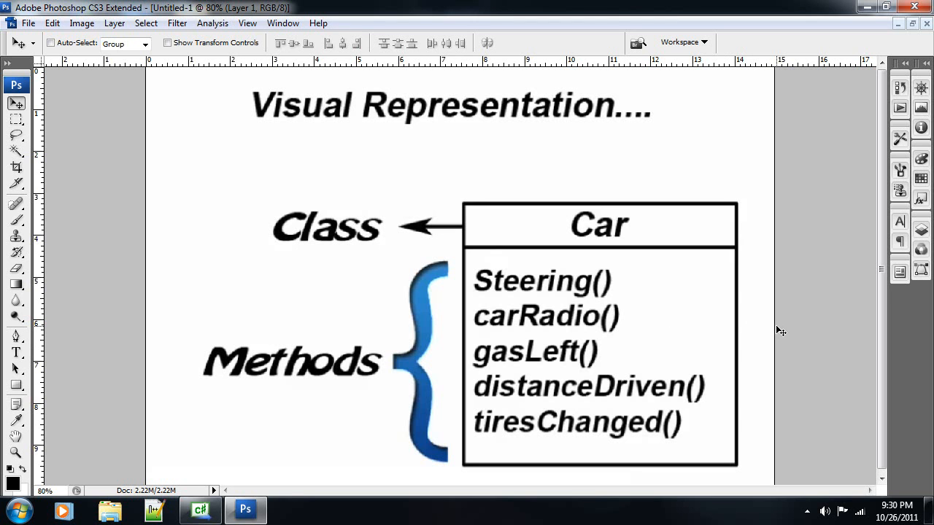
mouse_move(889, 49)
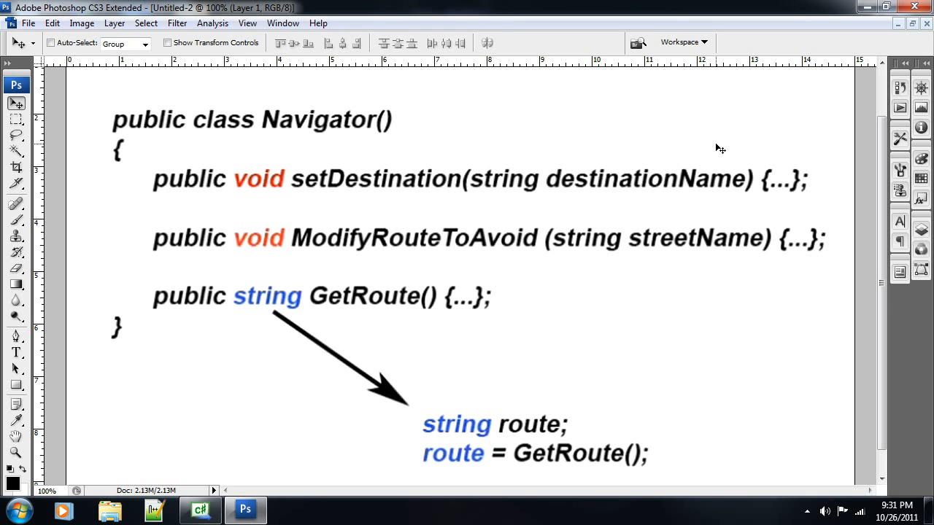
mouse_move(262, 182)
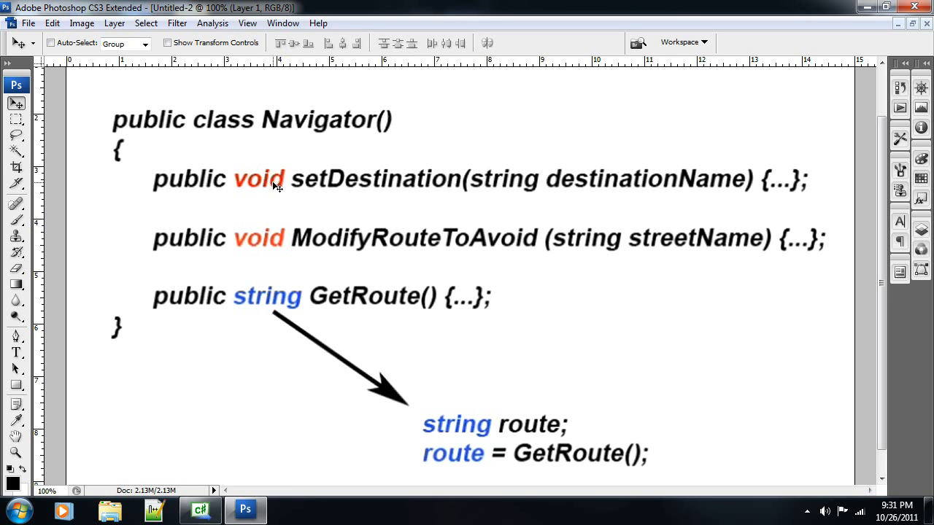
mouse_move(476, 202)
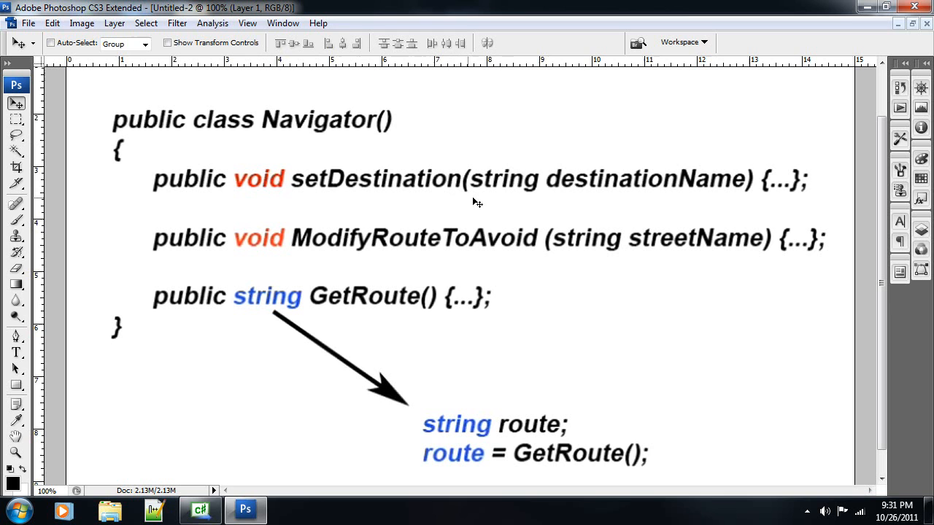
mouse_move(714, 184)
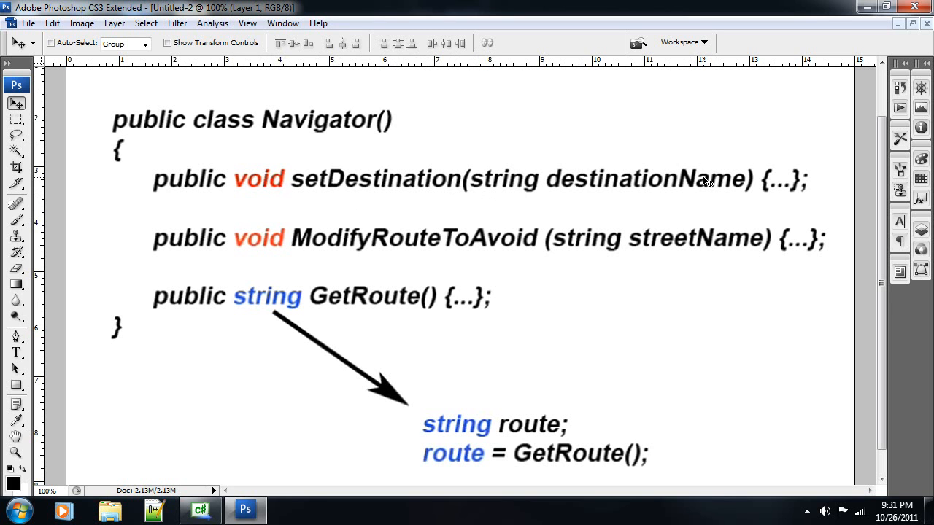
mouse_move(335, 181)
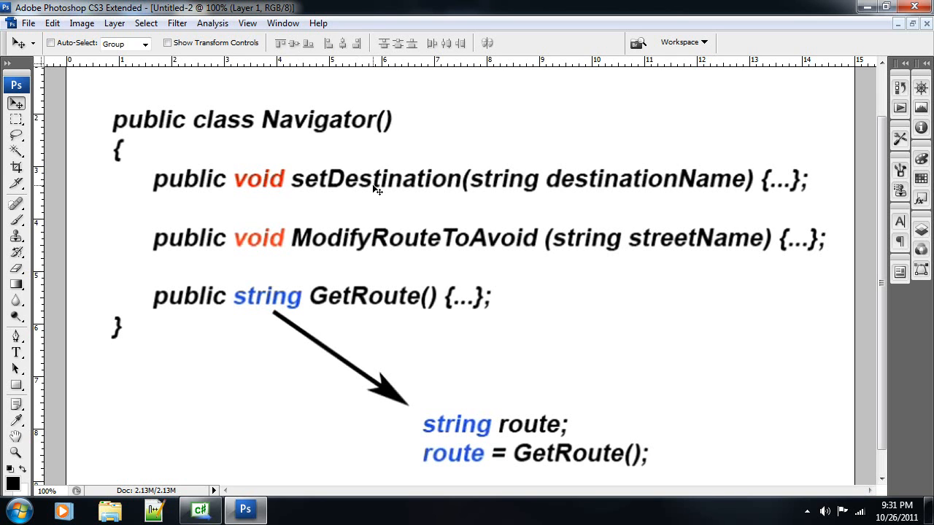
mouse_move(237, 235)
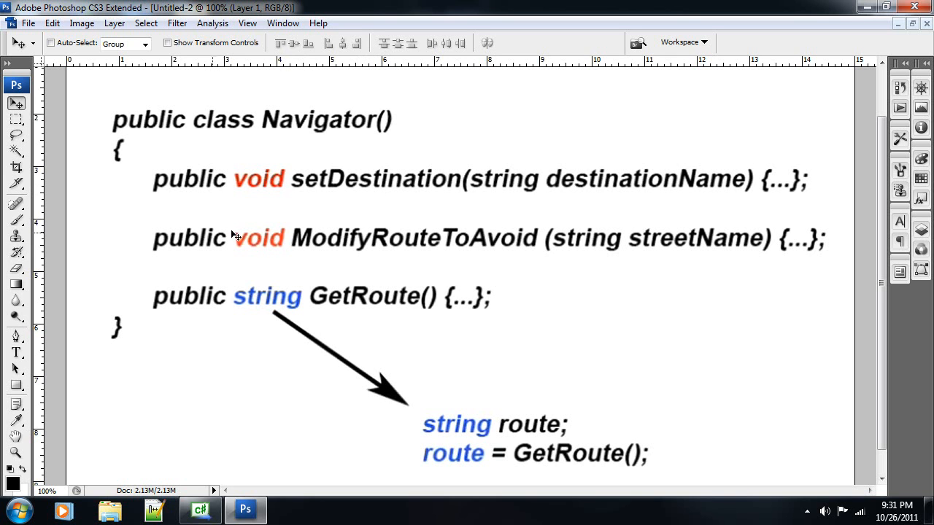
mouse_move(291, 251)
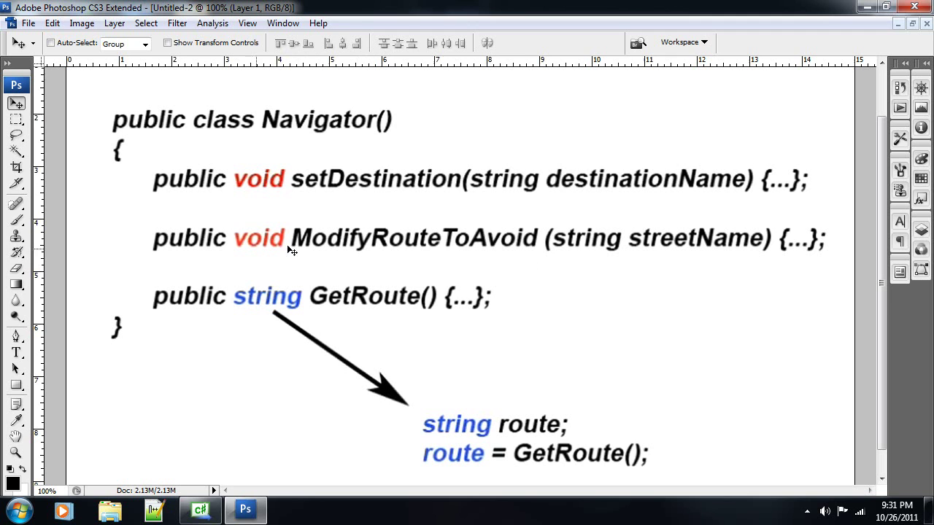
mouse_move(373, 259)
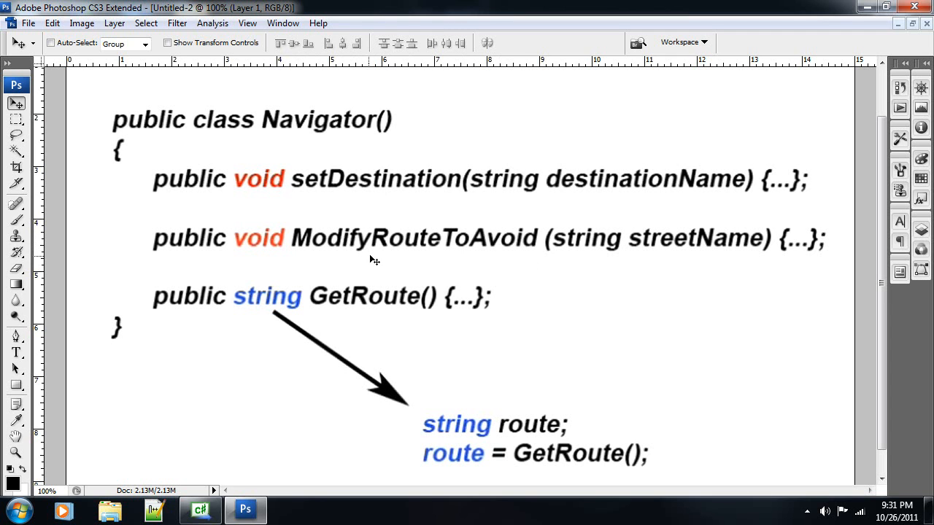
mouse_move(649, 244)
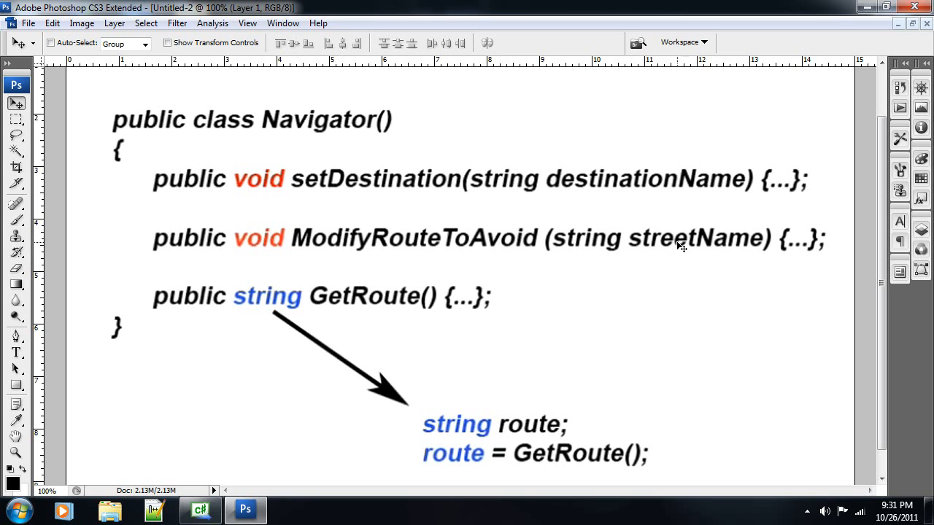
mouse_move(206, 325)
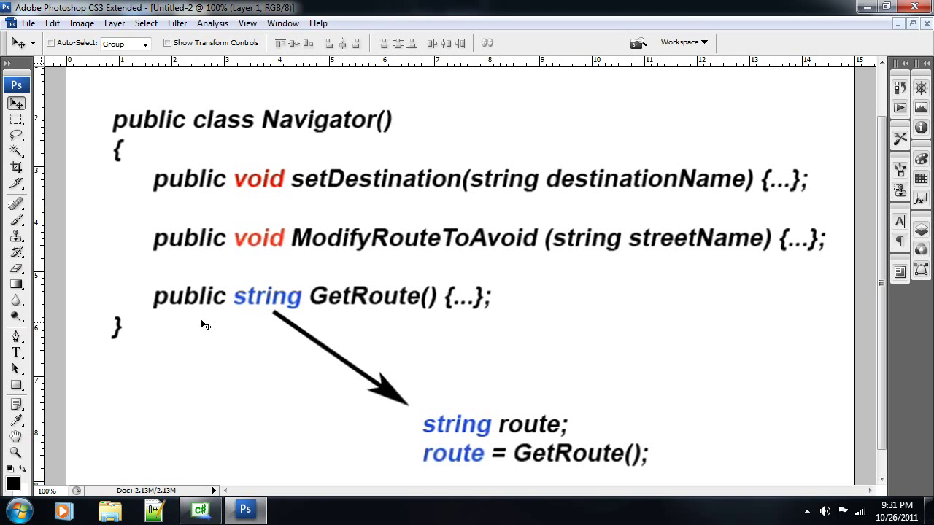
mouse_move(266, 301)
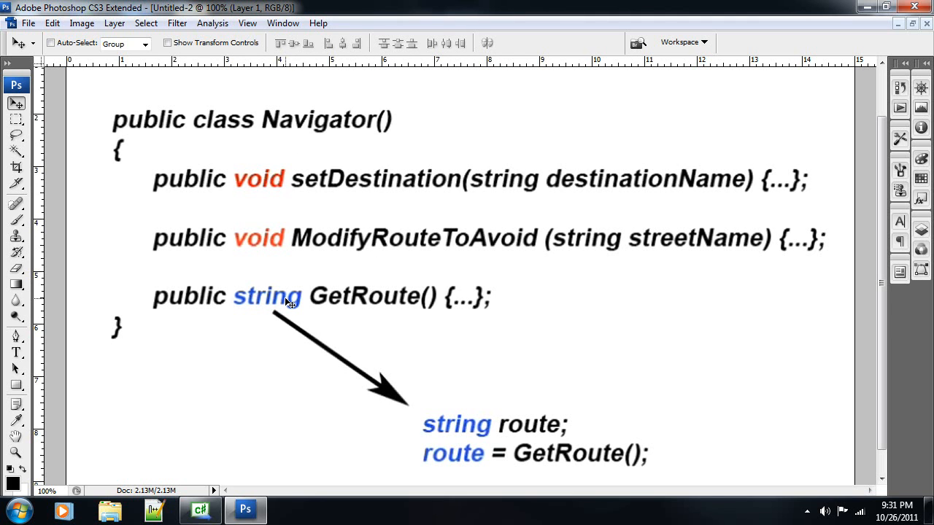
mouse_move(353, 307)
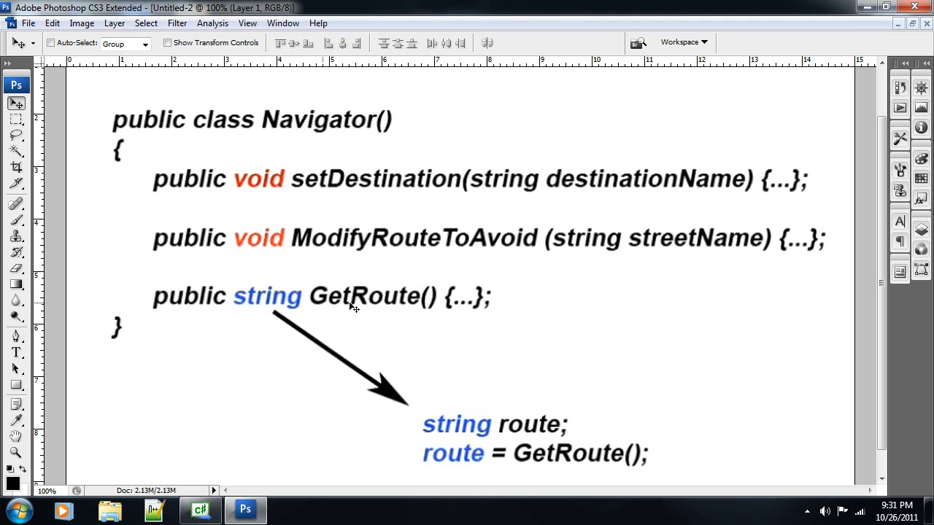
mouse_move(323, 299)
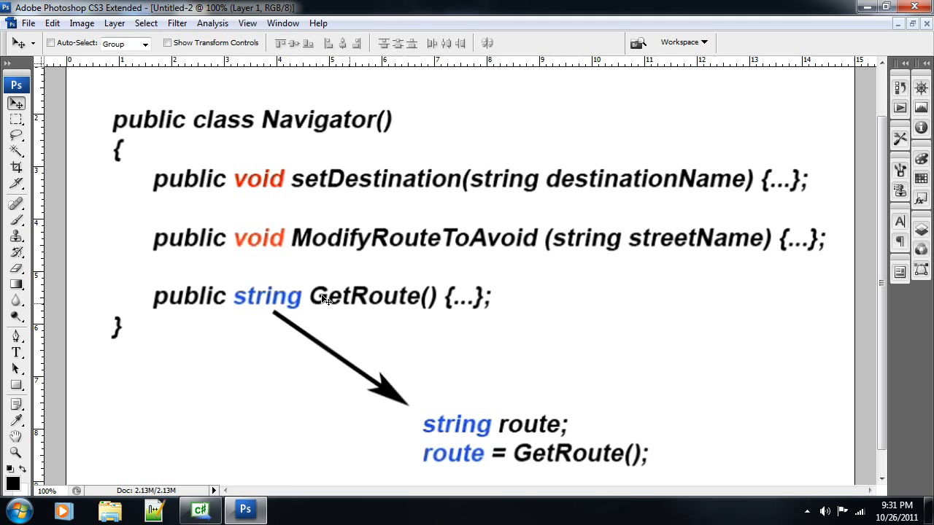
mouse_move(358, 305)
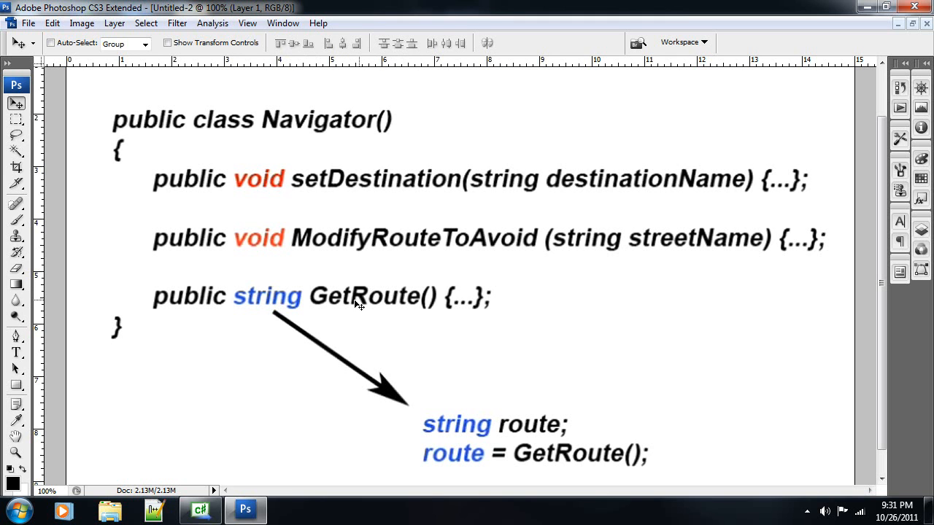
mouse_move(426, 295)
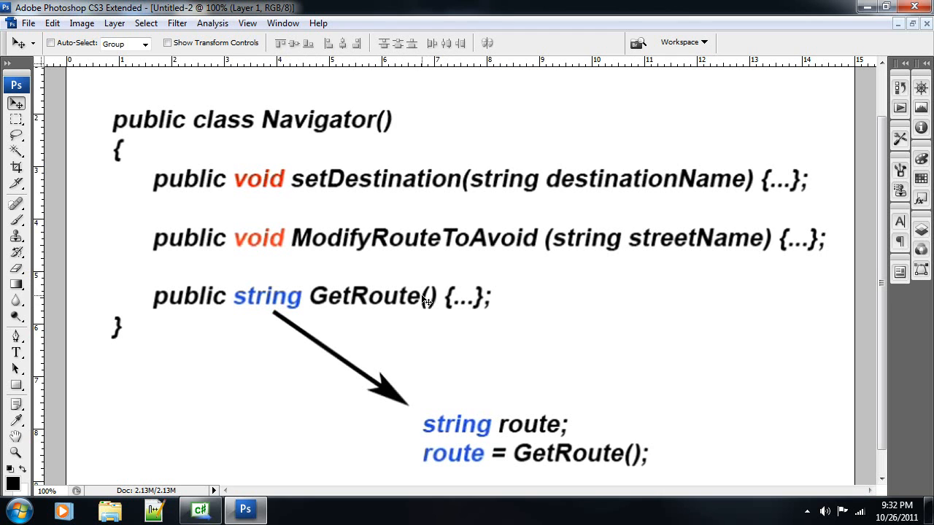
mouse_move(512, 431)
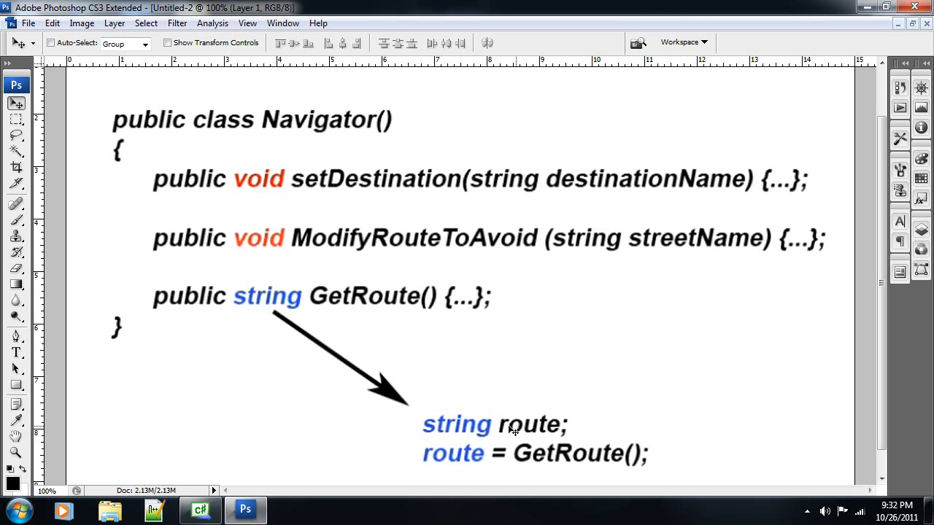
Scroll through the Navigator class slide showing GetRoute() assigned to a route variable
scroll("up", 3)
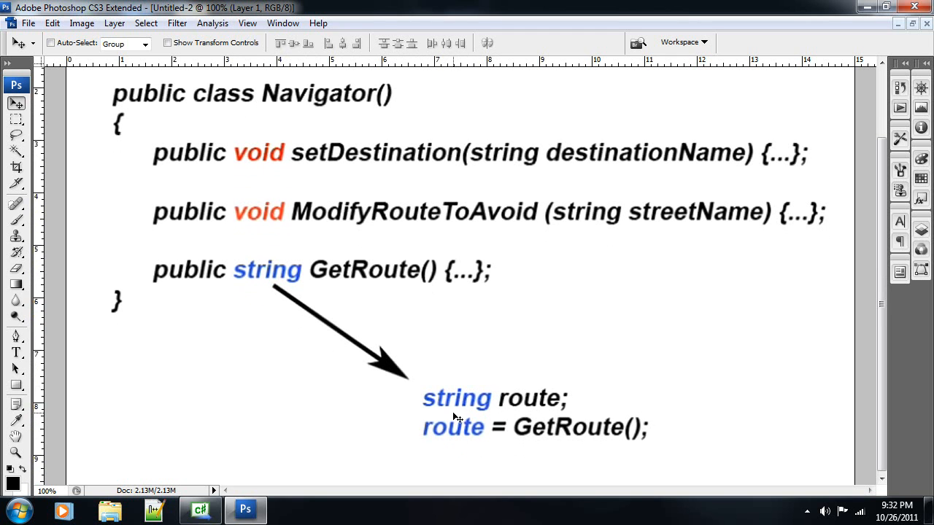
mouse_move(473, 407)
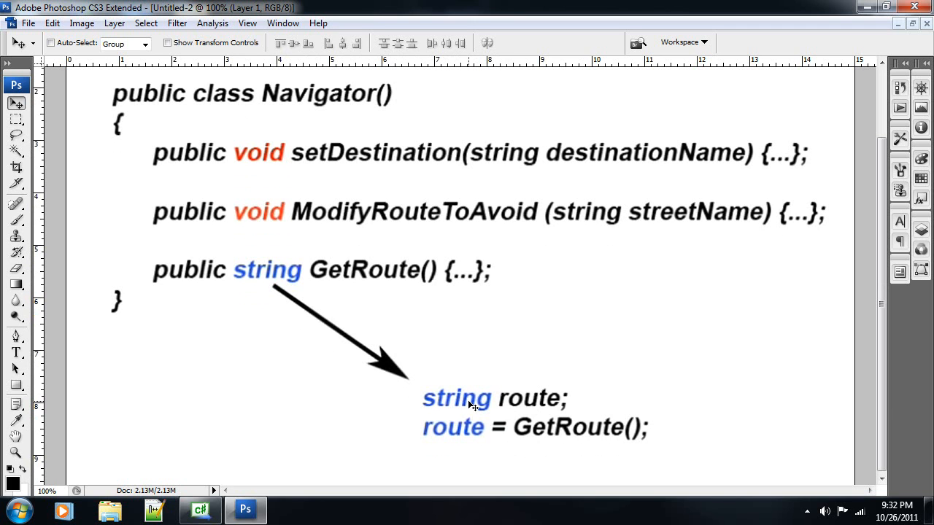
mouse_move(566, 400)
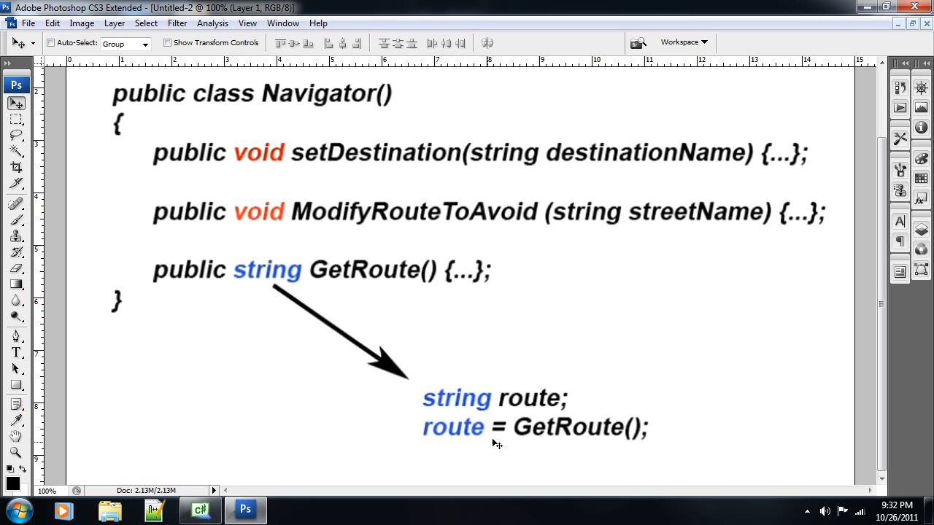
mouse_move(557, 434)
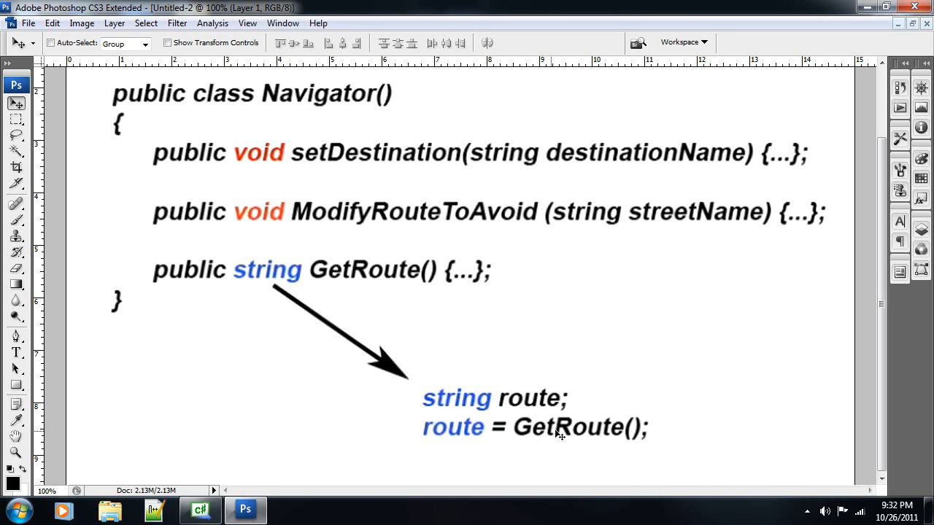
mouse_move(556, 425)
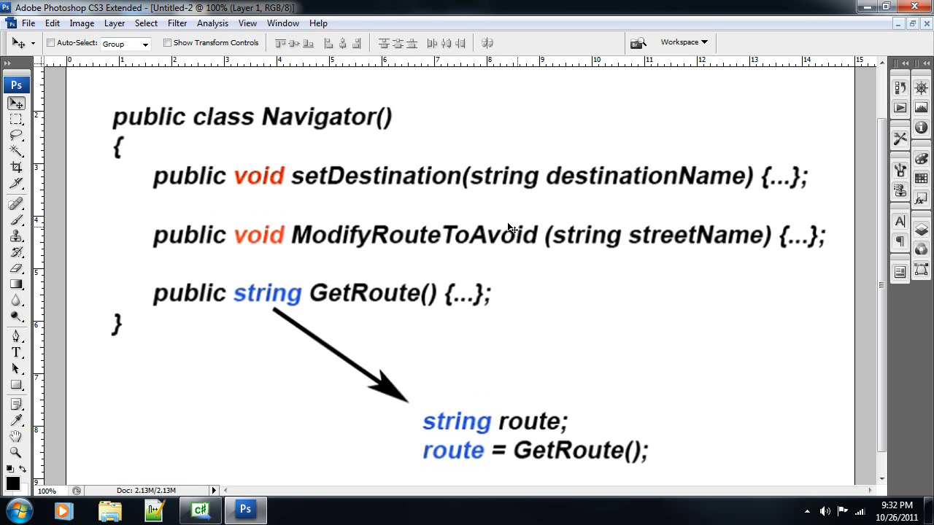
mouse_move(899, 31)
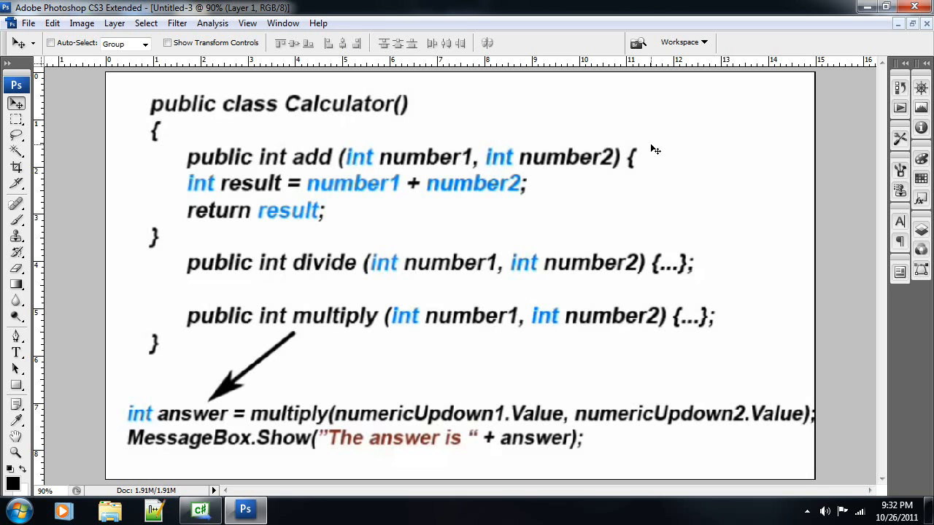
mouse_move(598, 164)
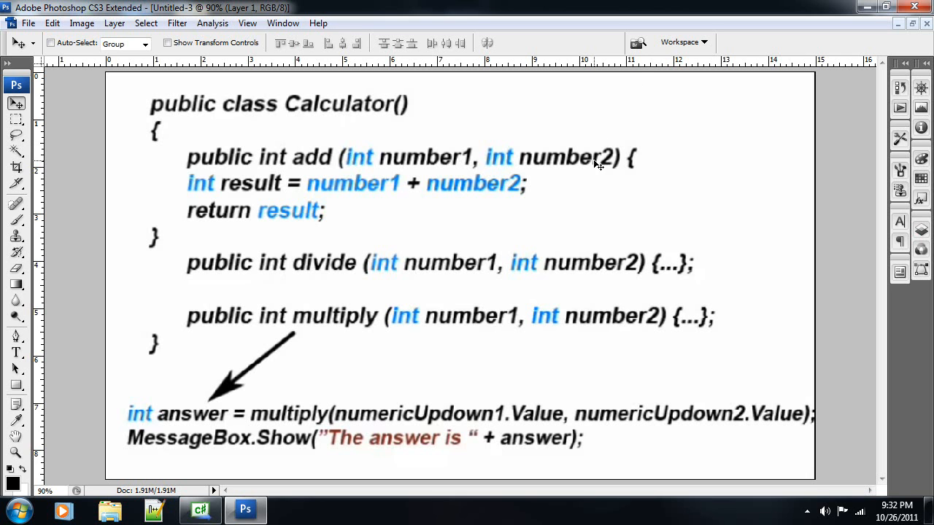
mouse_move(321, 166)
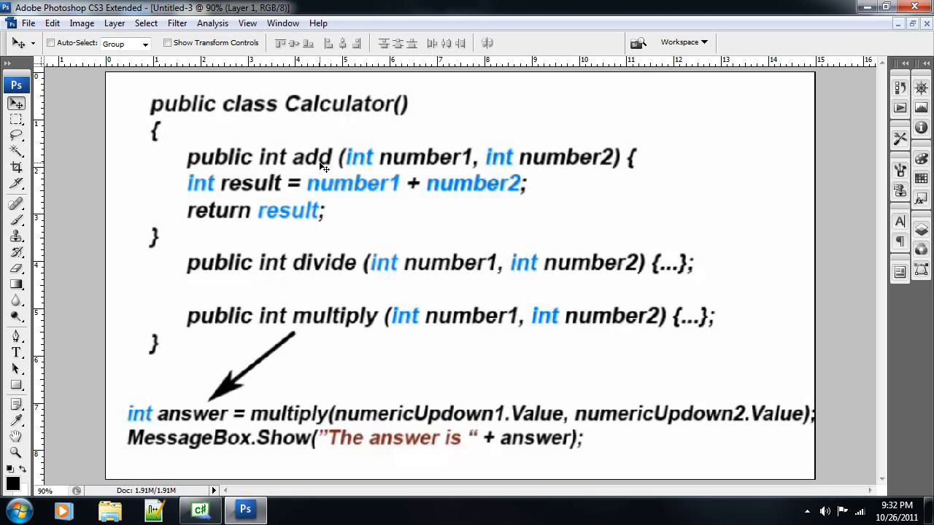
mouse_move(280, 160)
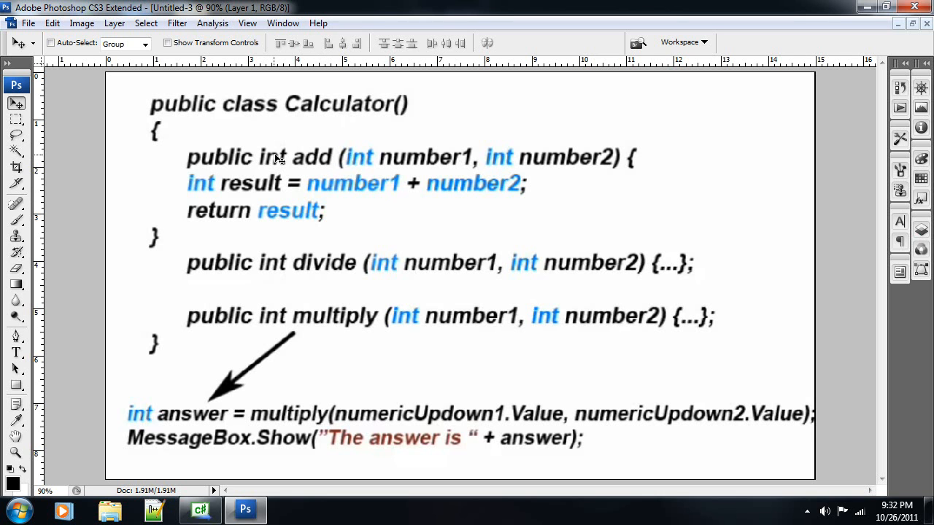
mouse_move(277, 162)
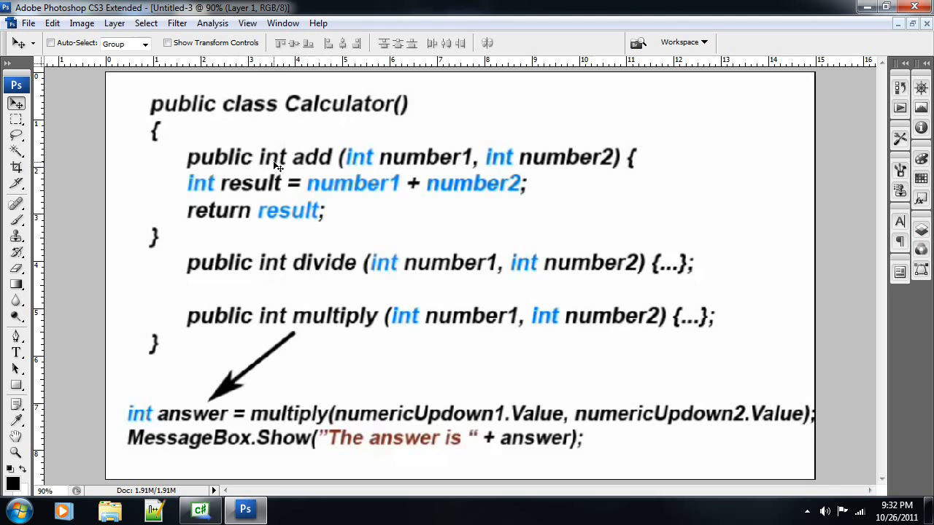
mouse_move(353, 163)
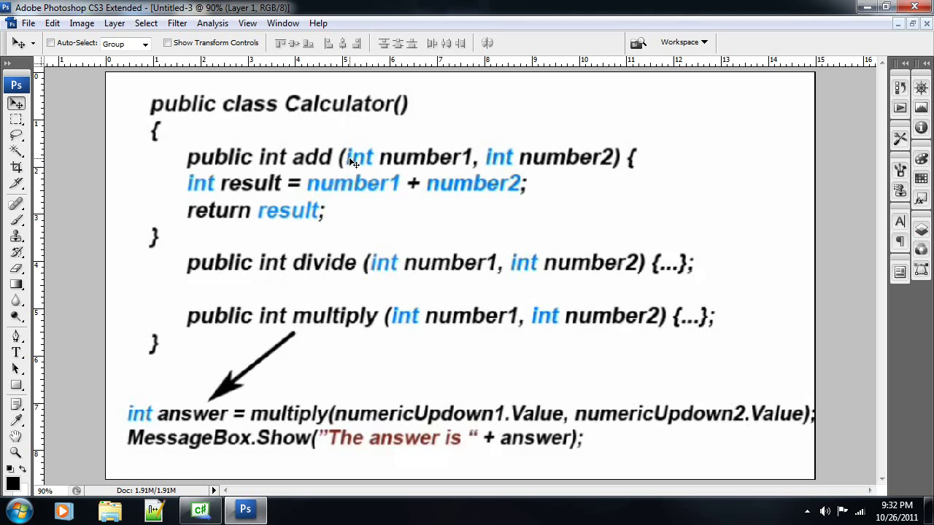
mouse_move(599, 169)
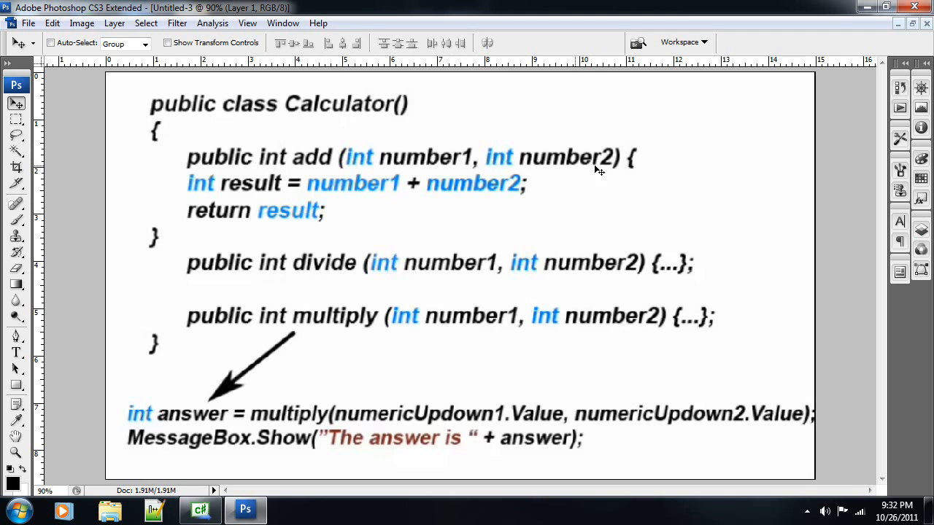
mouse_move(195, 193)
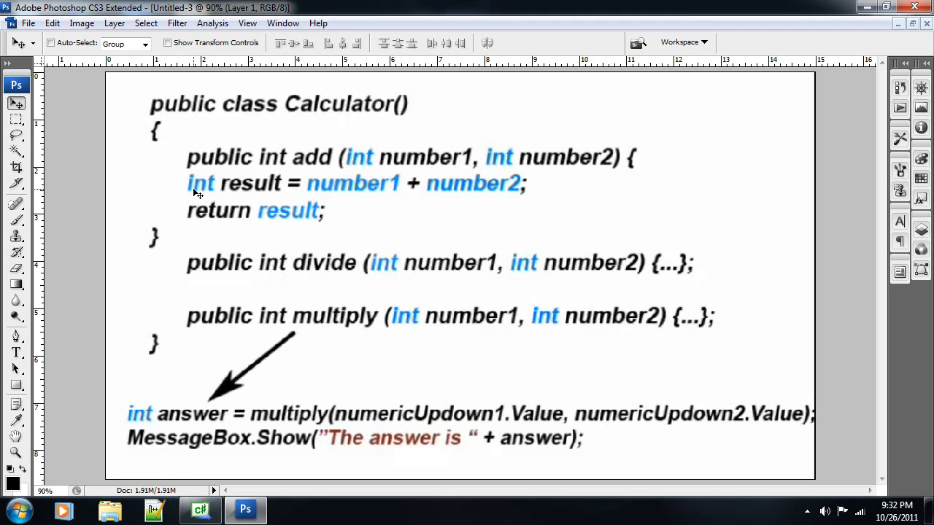
mouse_move(266, 191)
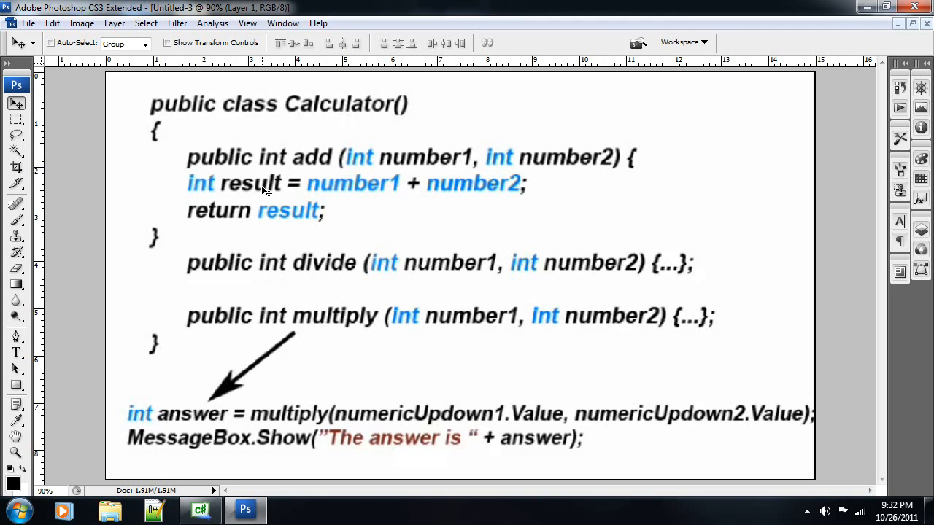
mouse_move(277, 216)
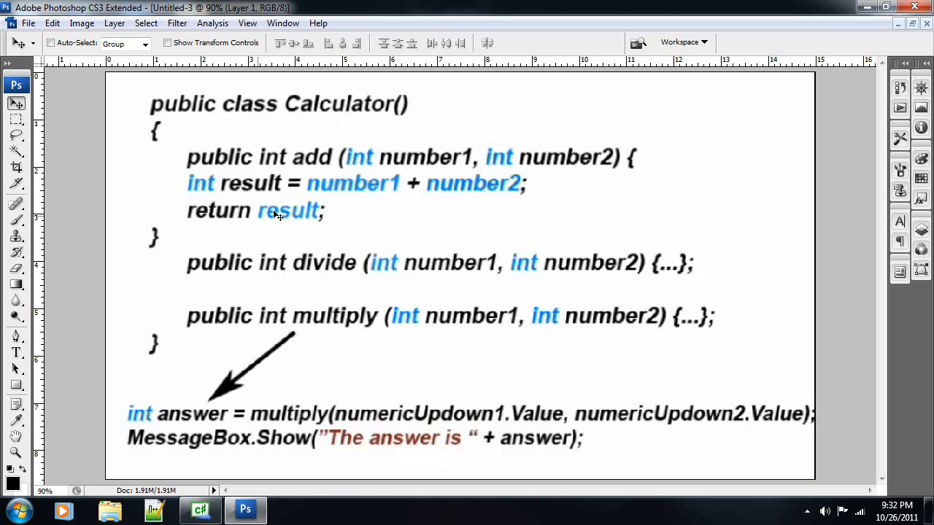
mouse_move(306, 211)
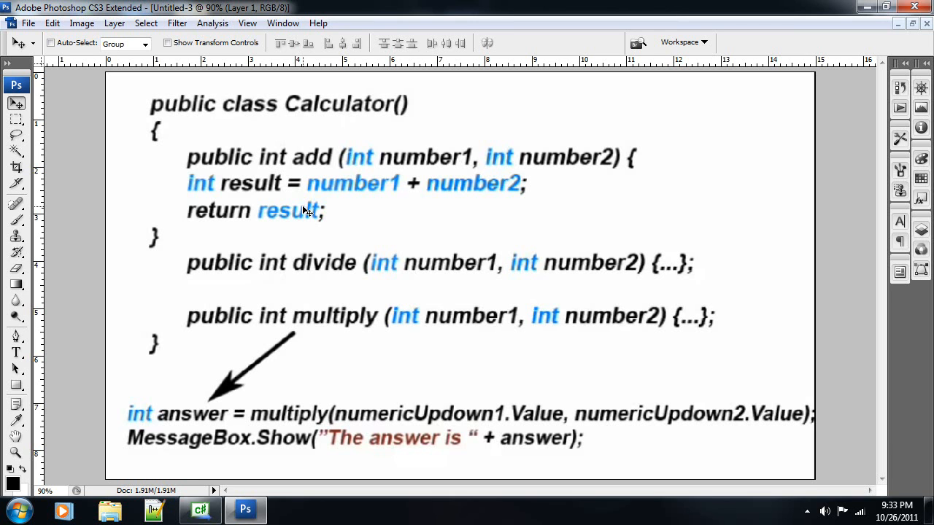
mouse_move(292, 289)
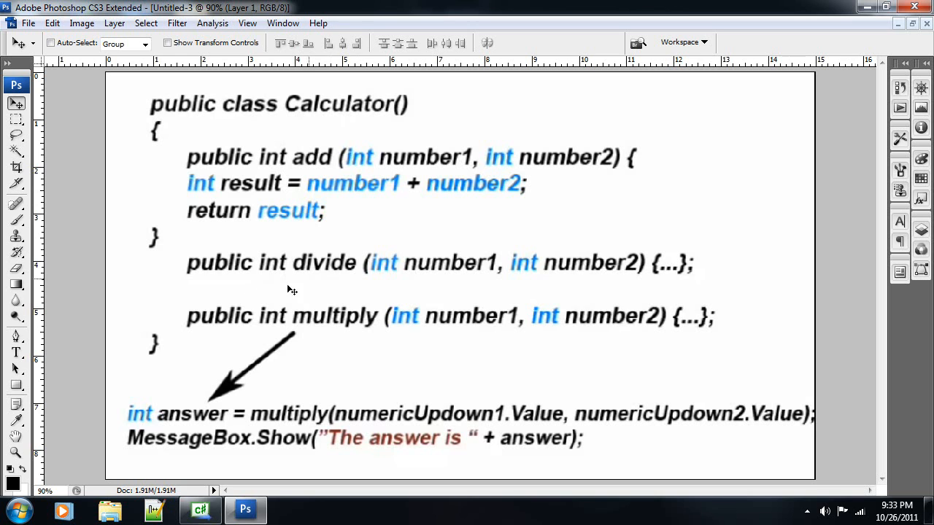
mouse_move(286, 274)
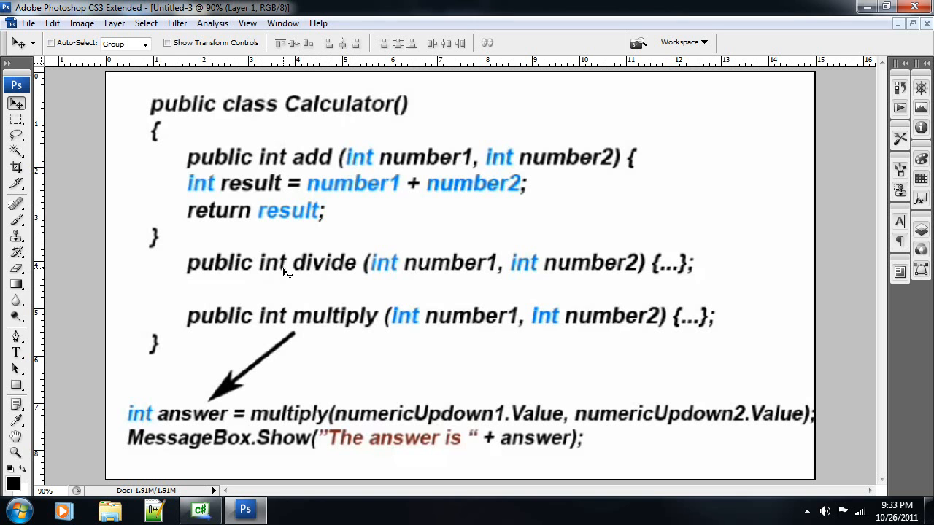
mouse_move(332, 264)
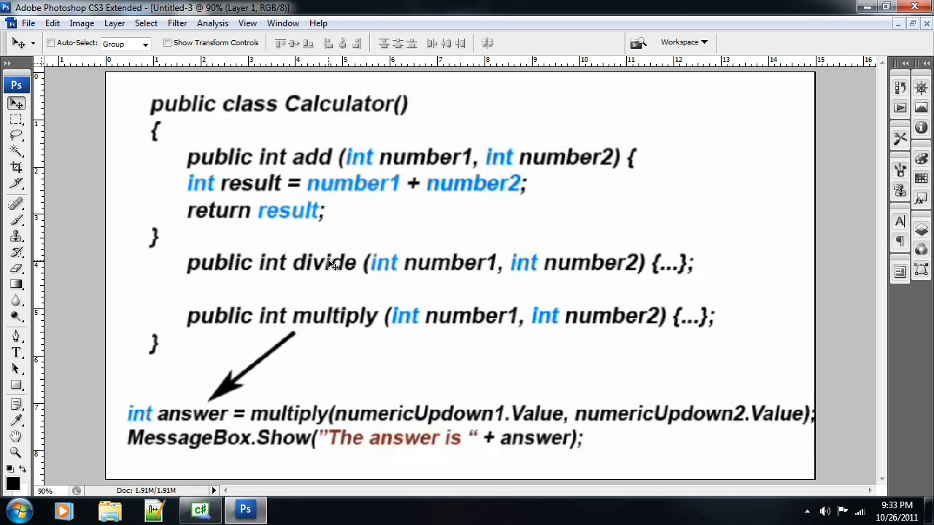
mouse_move(257, 248)
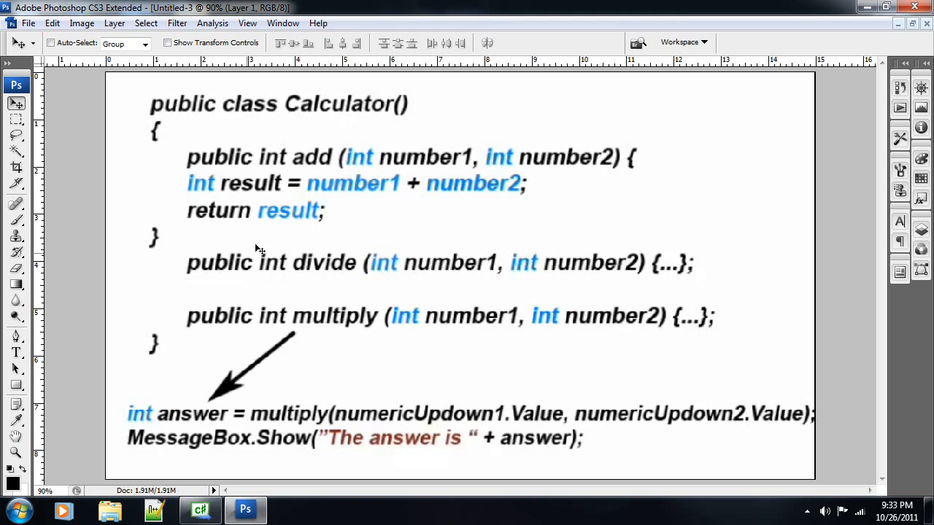
mouse_move(464, 275)
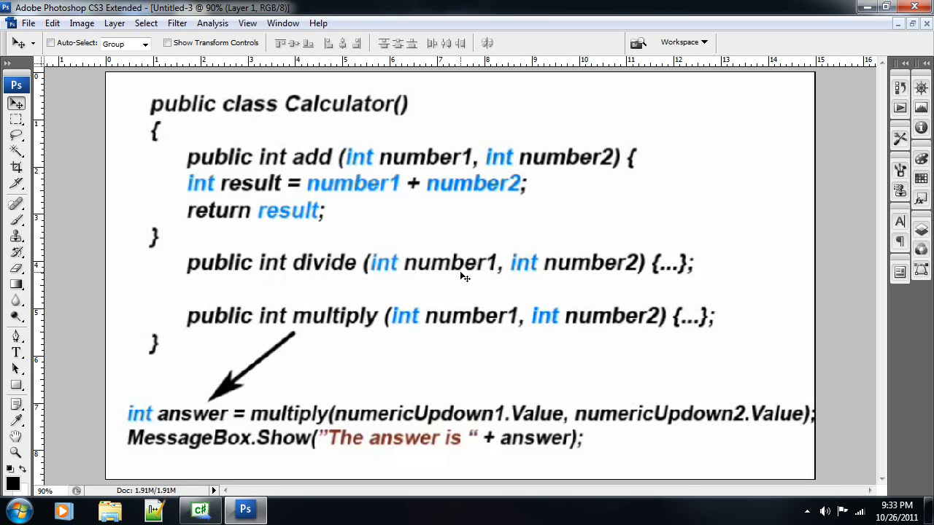
mouse_move(403, 379)
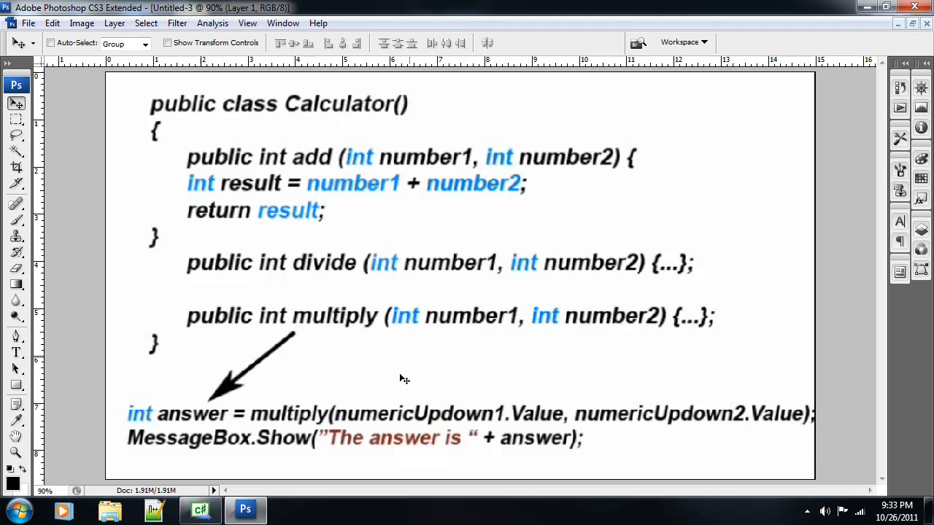
mouse_move(309, 420)
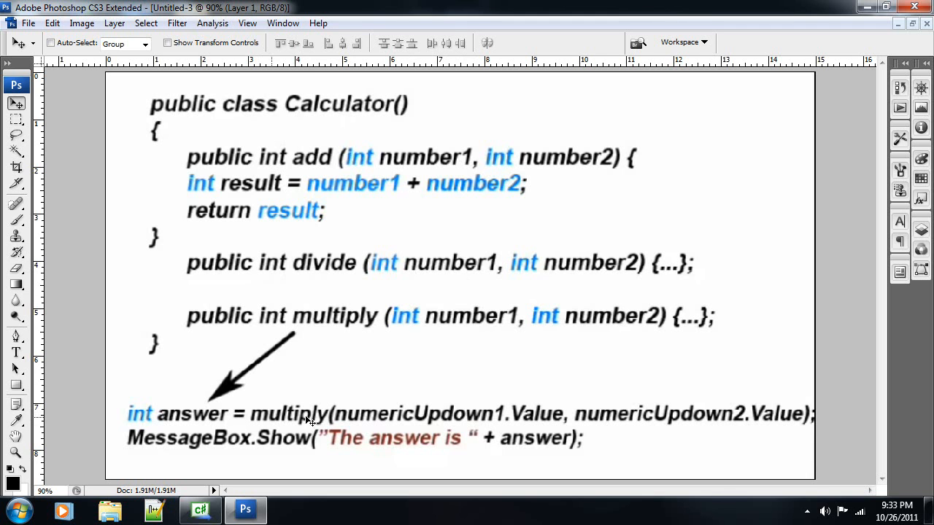
mouse_move(756, 414)
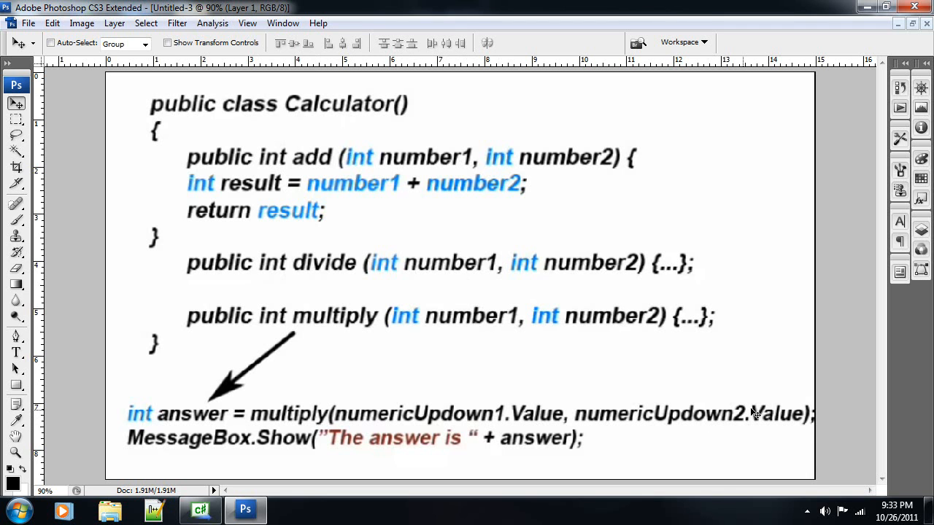
mouse_move(508, 438)
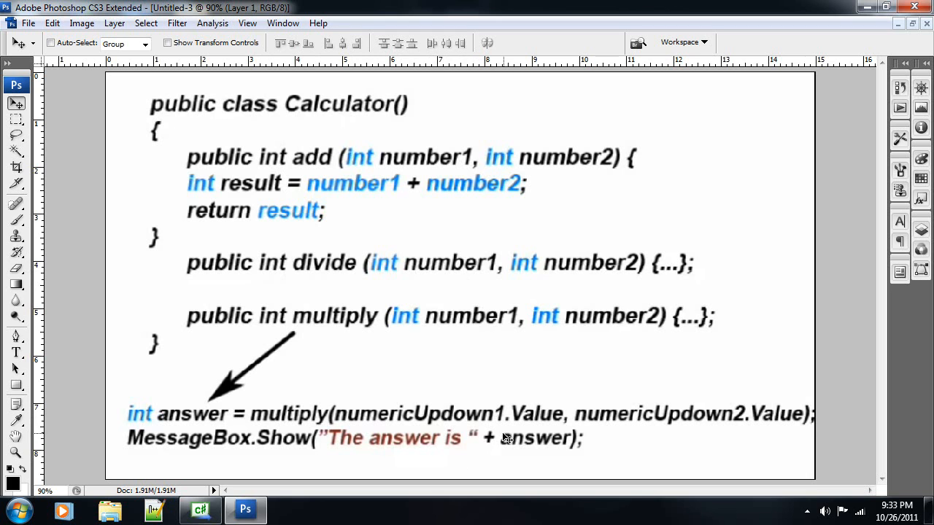
mouse_move(239, 458)
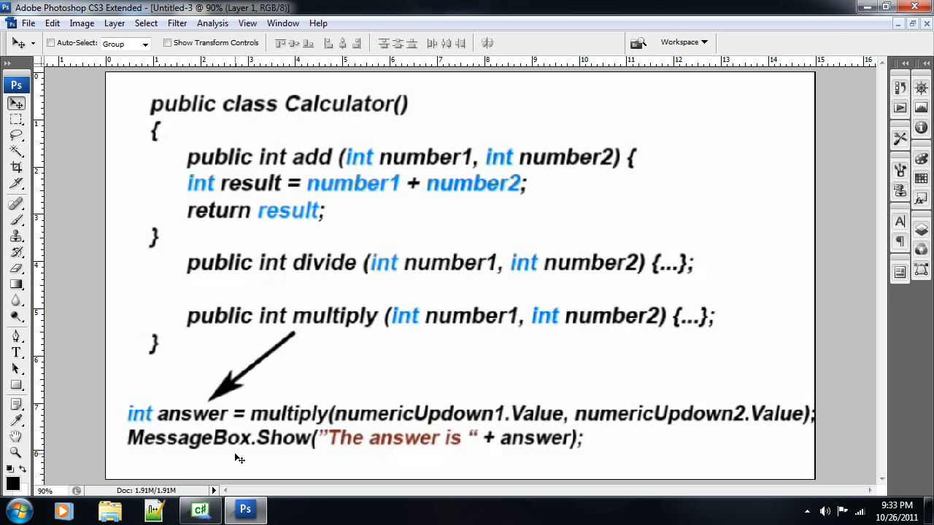
mouse_move(367, 395)
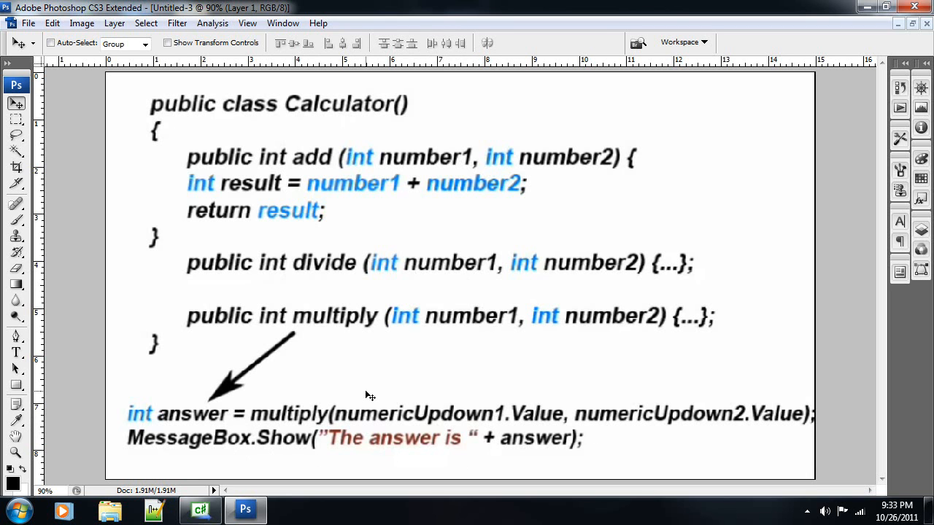
mouse_move(383, 375)
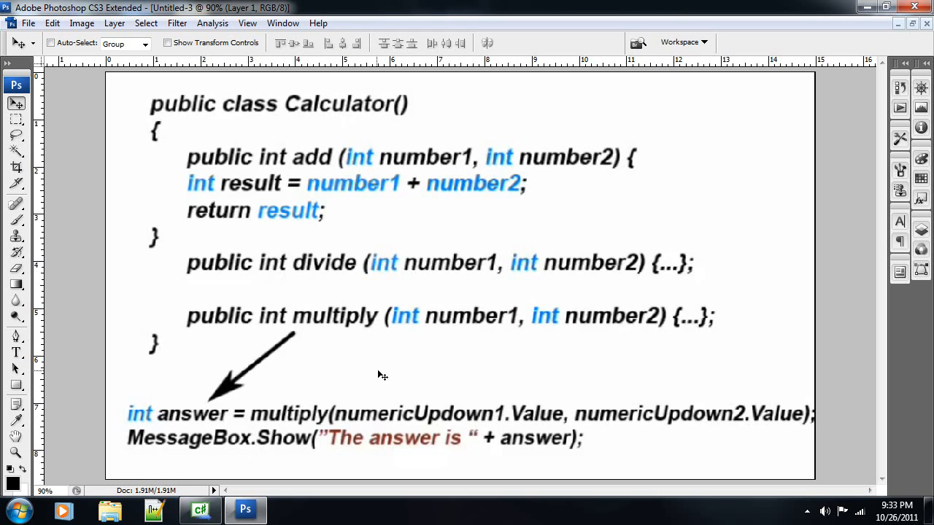
mouse_move(344, 110)
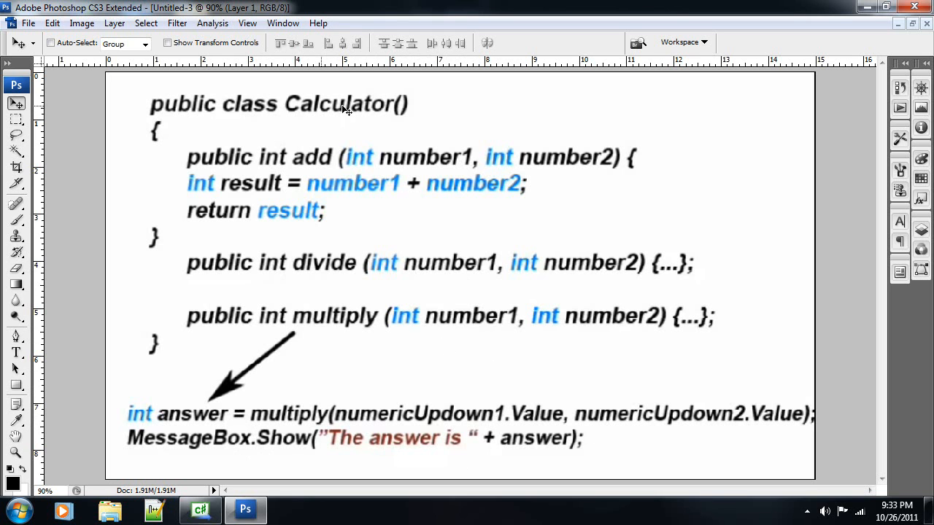
mouse_move(365, 107)
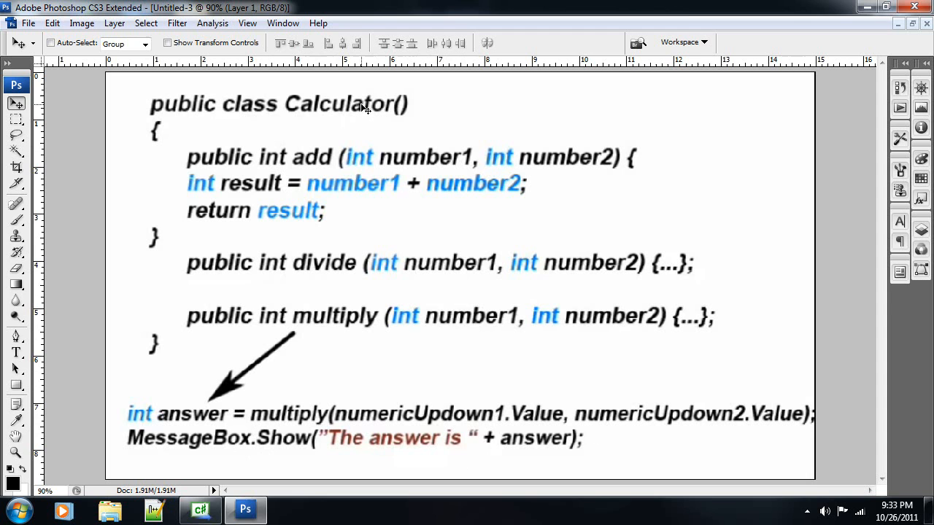
mouse_move(350, 314)
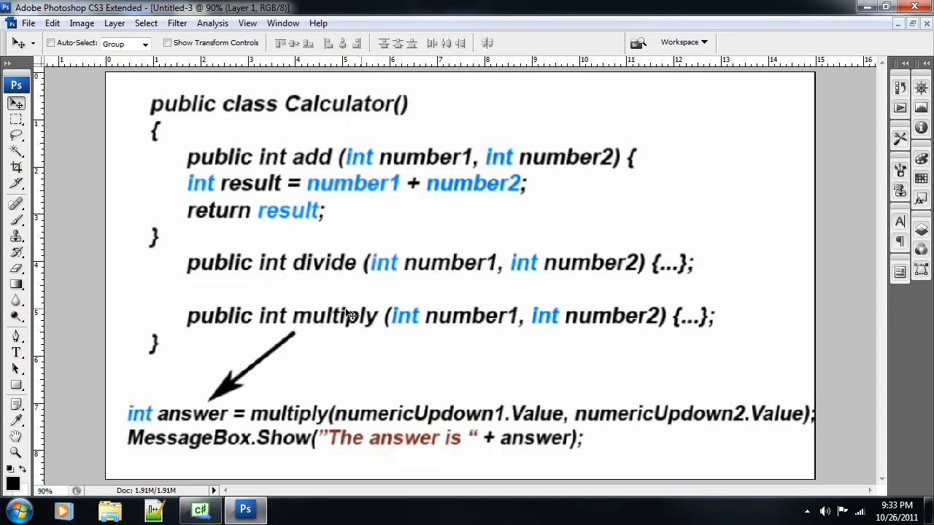
mouse_move(347, 248)
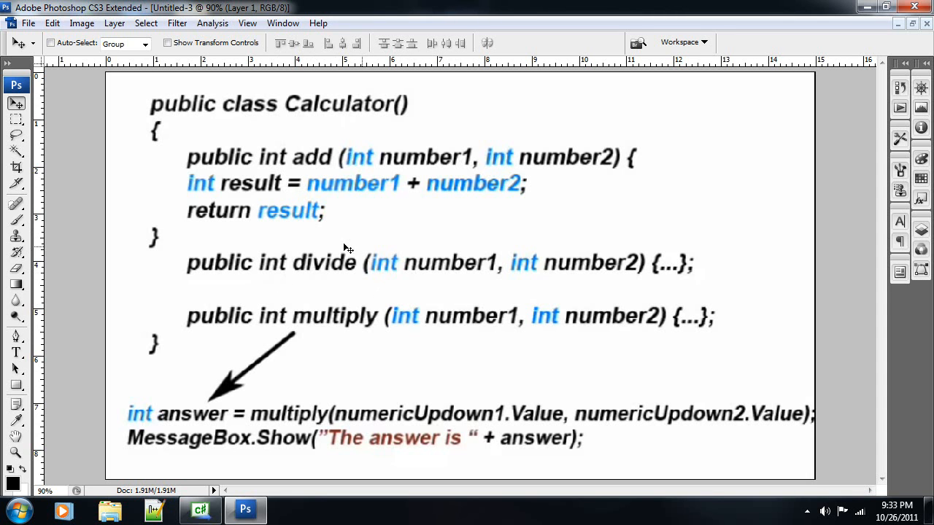
mouse_move(347, 435)
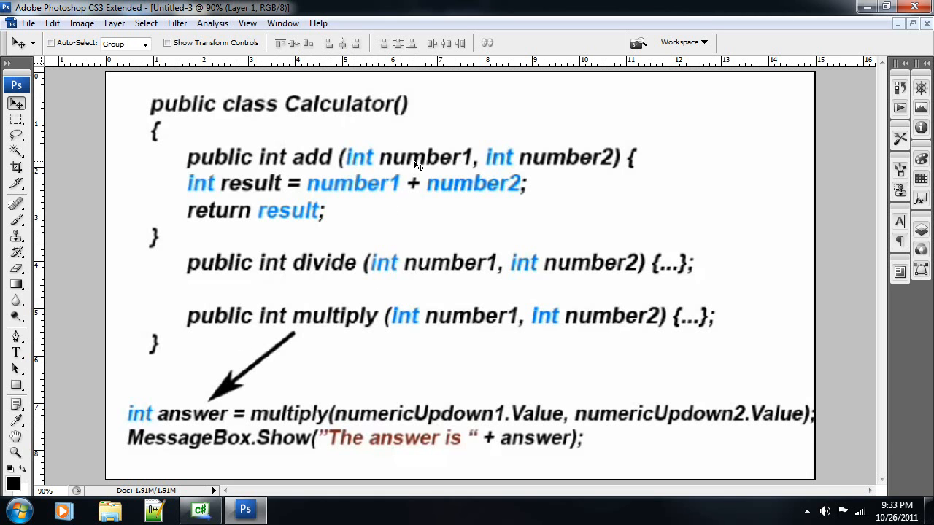
mouse_move(400, 139)
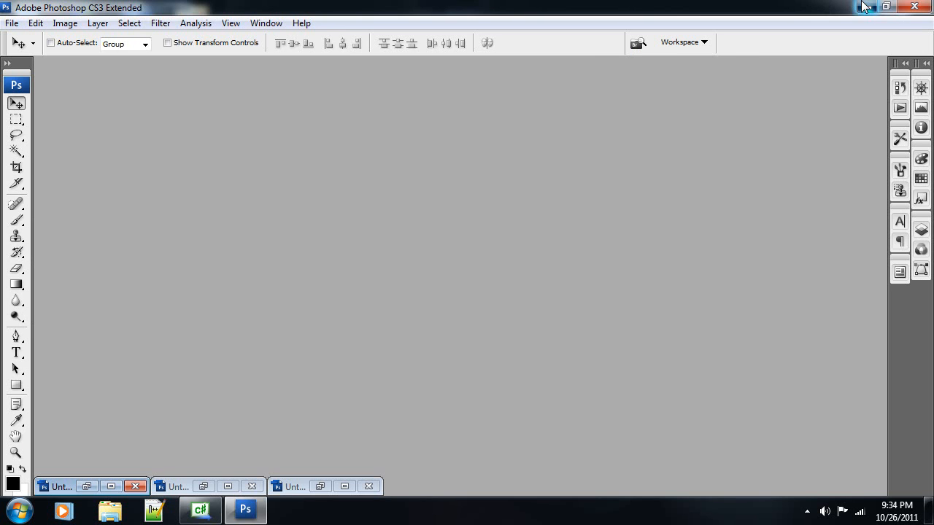
Return to the Geometry form and check the Area and Circumference button names on the Circles page
left_click(200, 511)
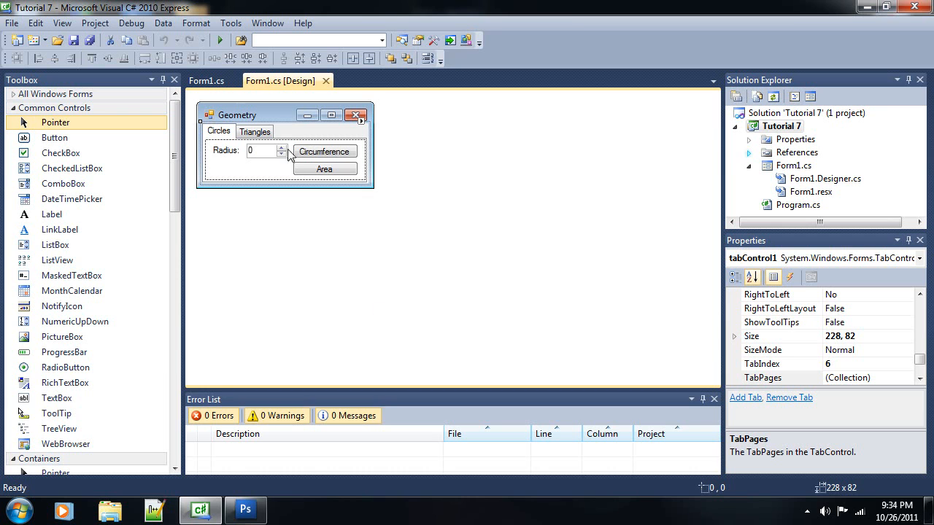
mouse_move(283, 124)
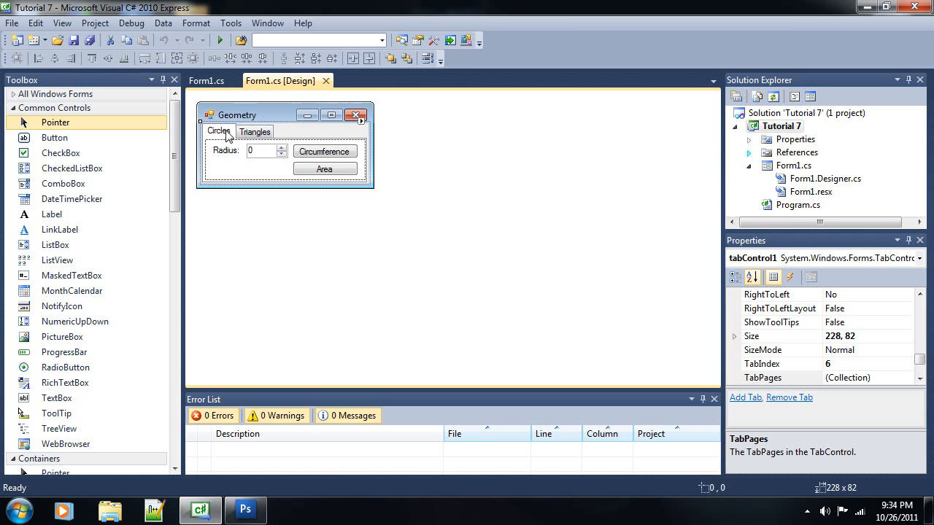
mouse_move(324, 154)
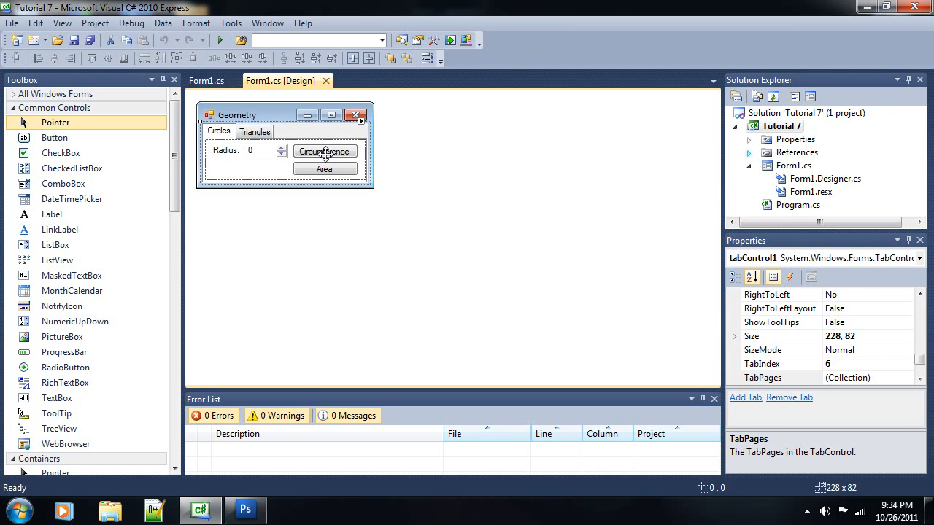
left_click(324, 170)
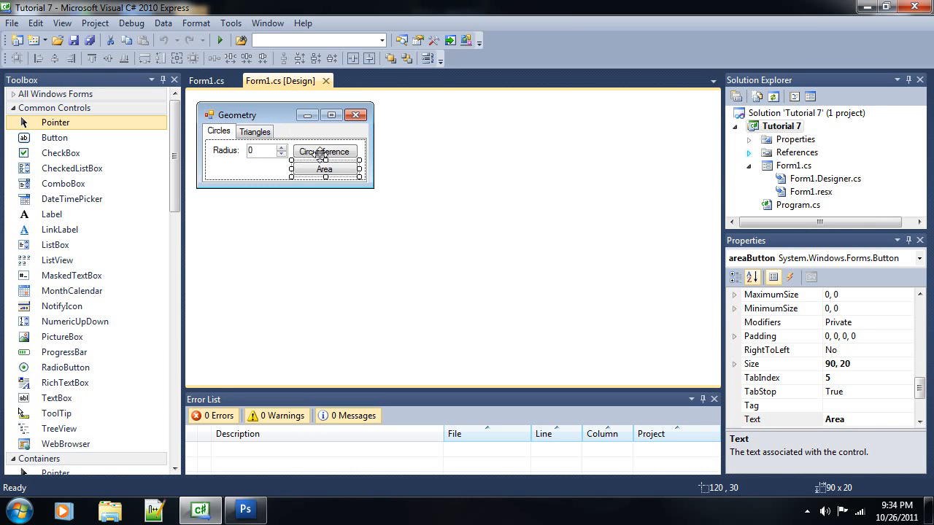
left_click(324, 150)
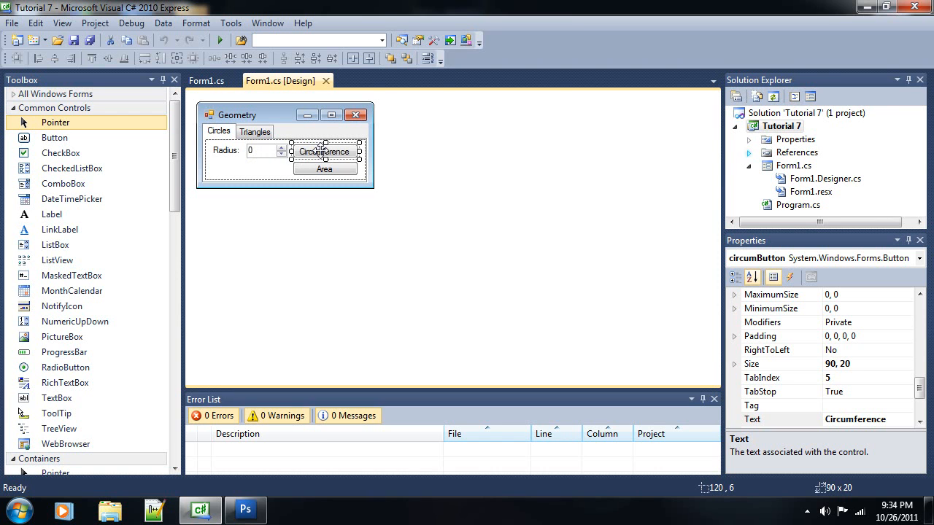
mouse_move(319, 150)
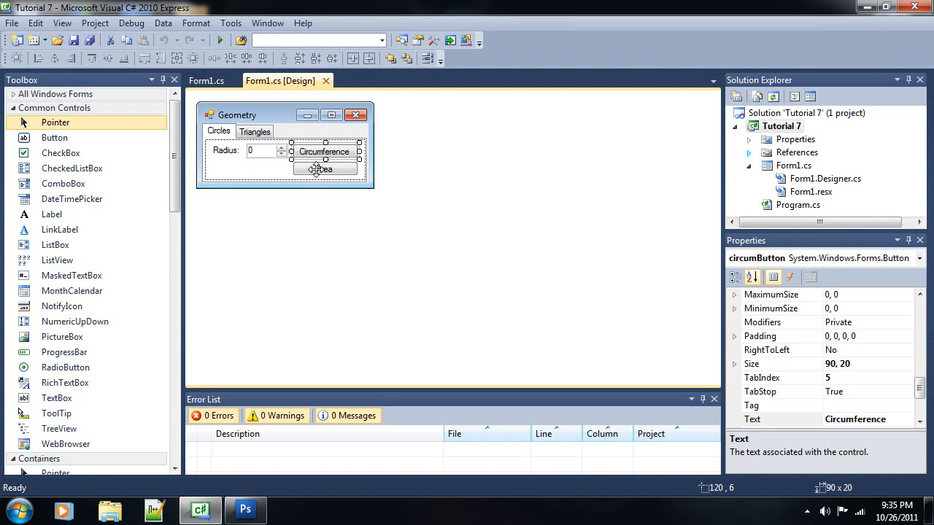
mouse_move(271, 149)
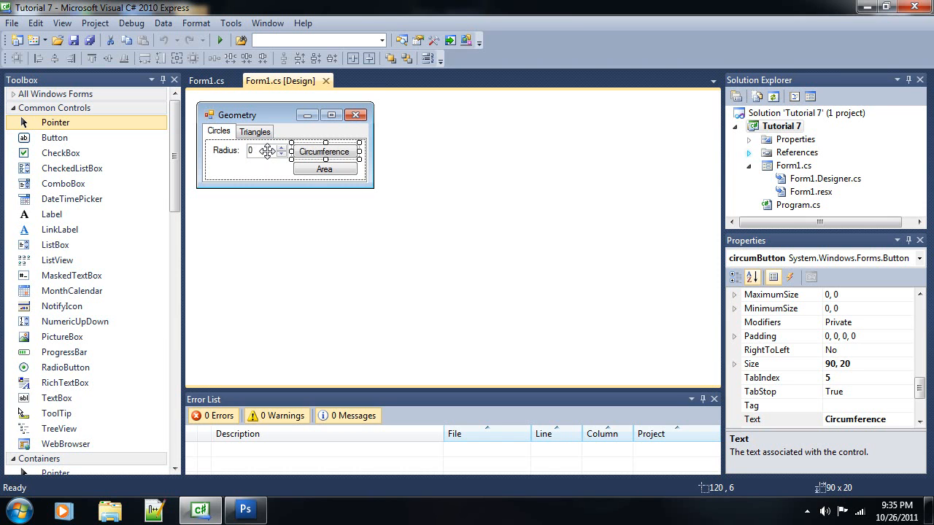
mouse_move(337, 169)
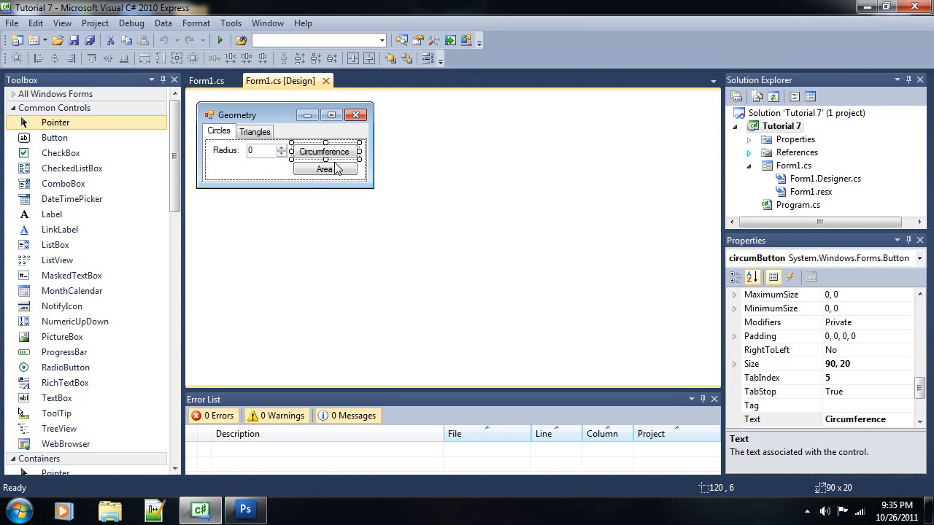
left_click(324, 169)
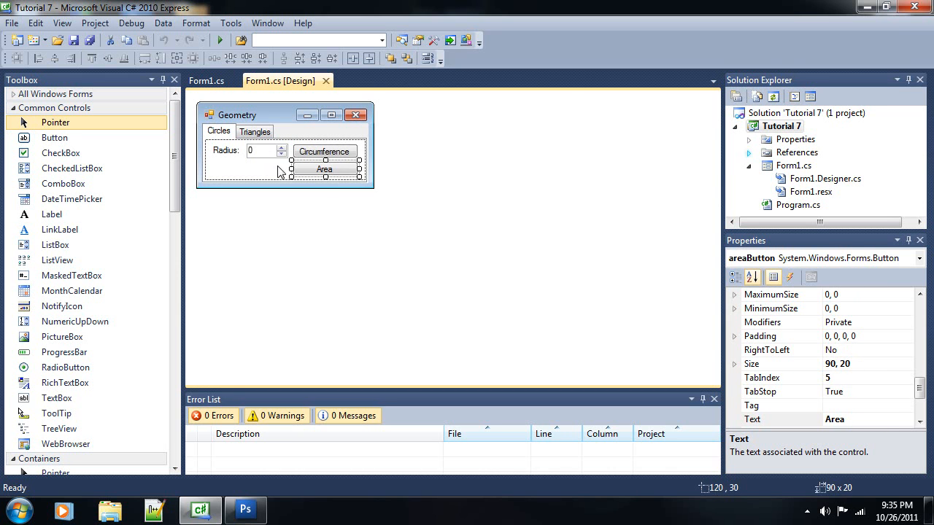
left_click(254, 131)
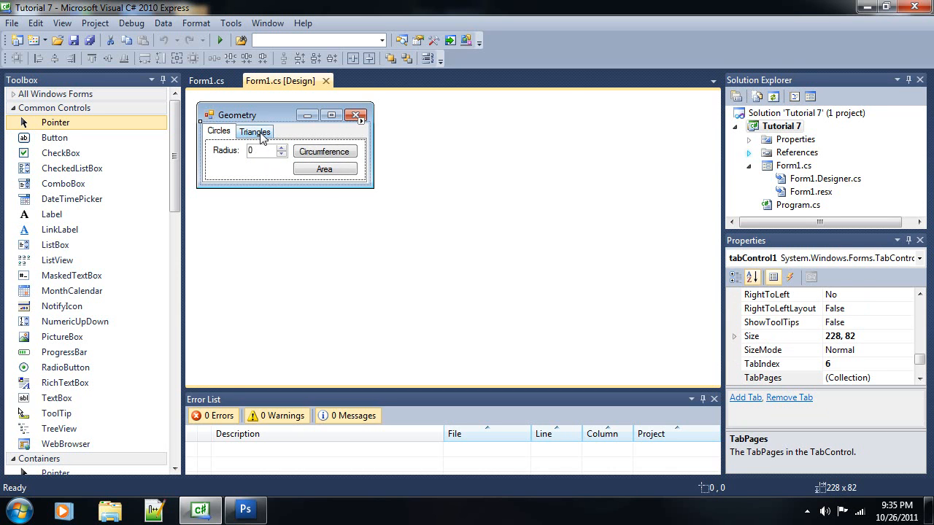
Show the Triangles page and check the names of its Hypotenuse button and two known-side inputs
left_click(254, 132)
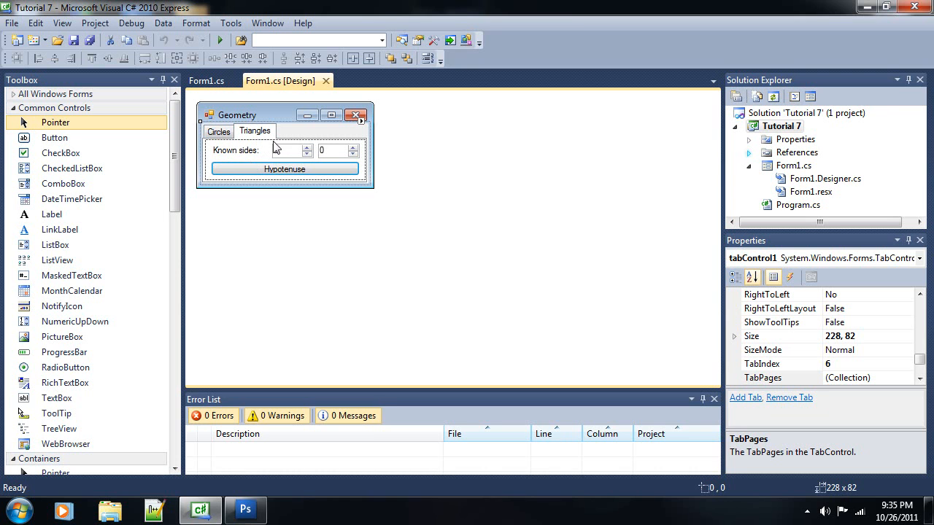
mouse_move(257, 148)
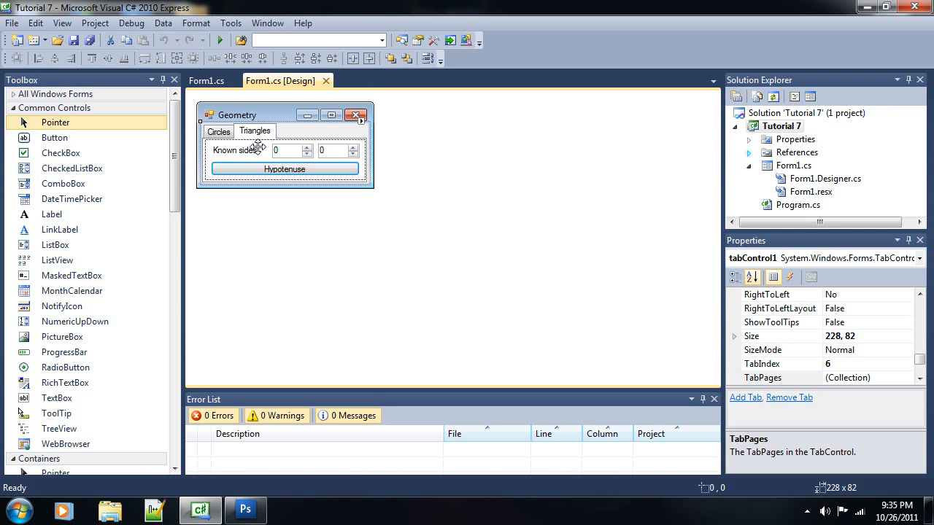
mouse_move(288, 172)
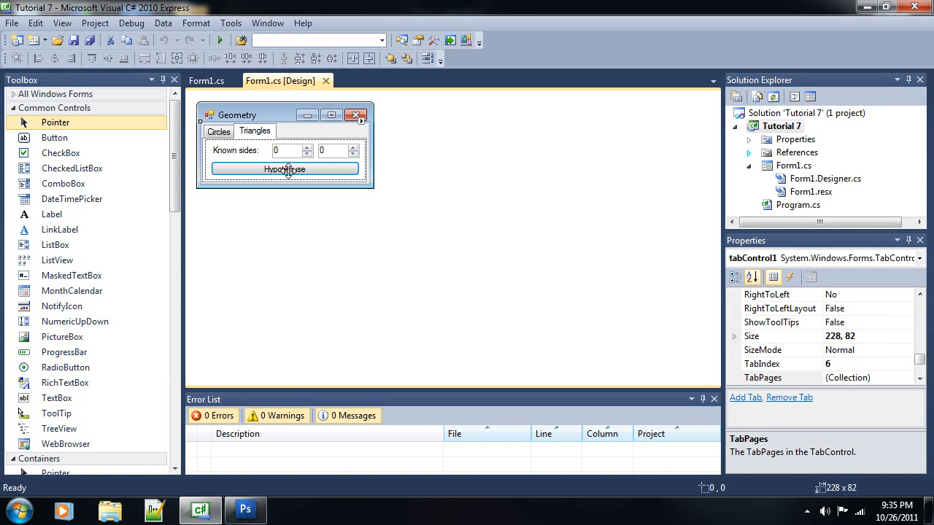
left_click(286, 169)
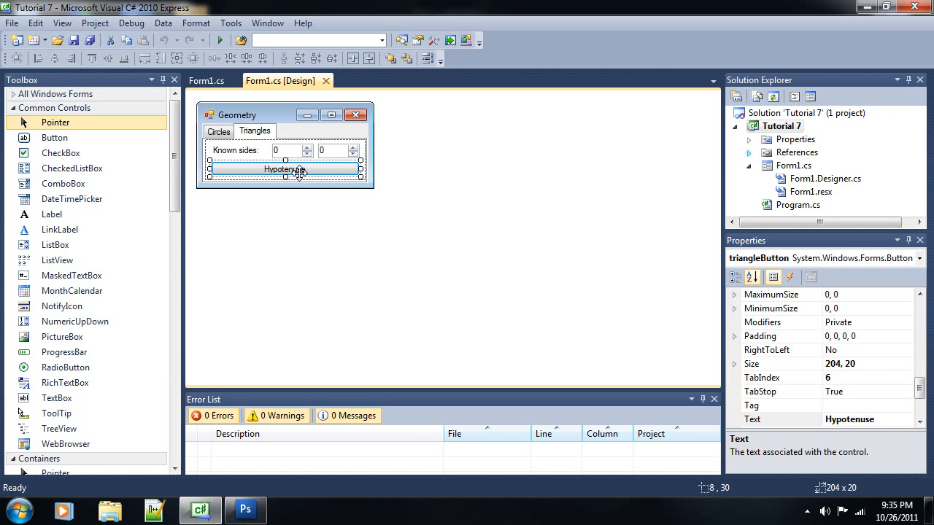
mouse_move(291, 155)
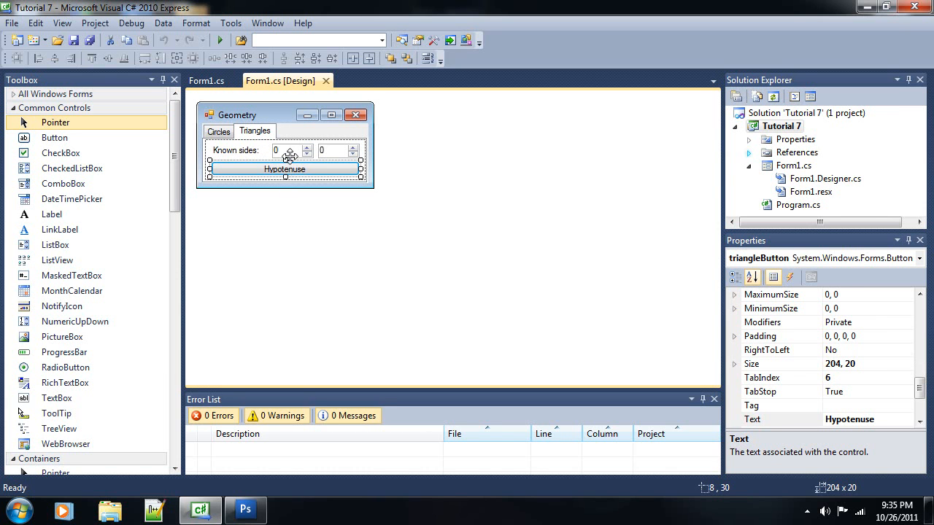
left_click(284, 150)
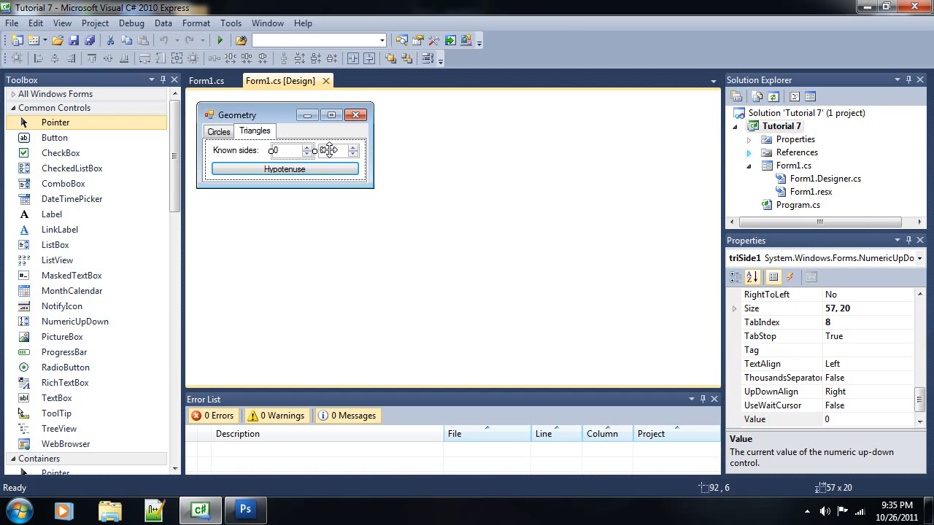
mouse_move(370, 178)
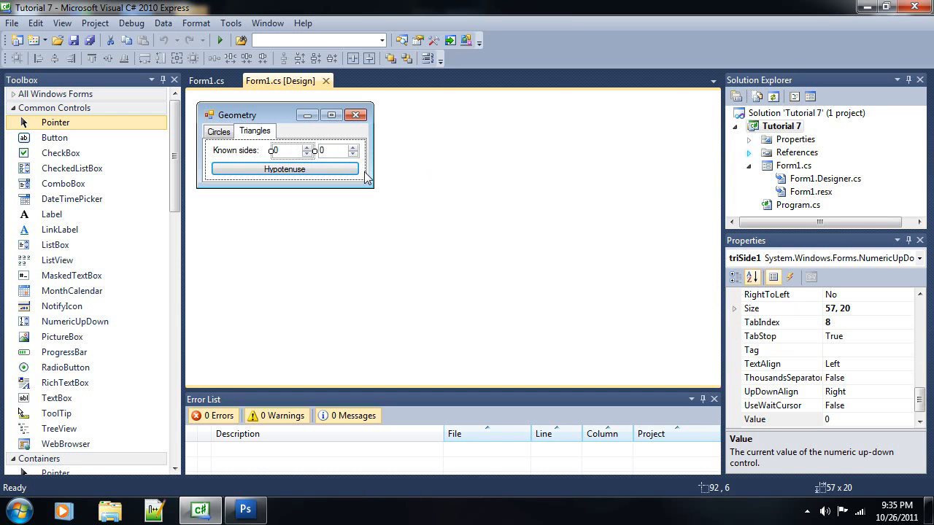
mouse_move(304, 146)
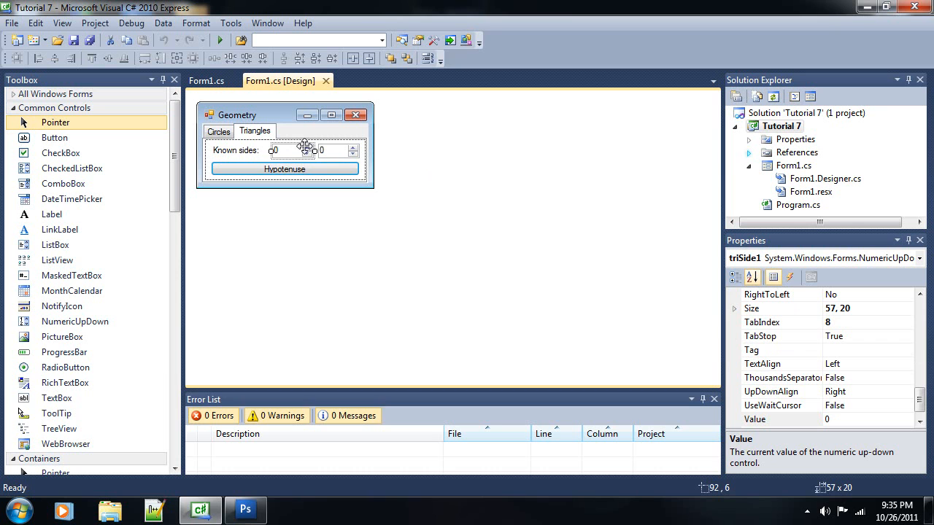
left_click(332, 150)
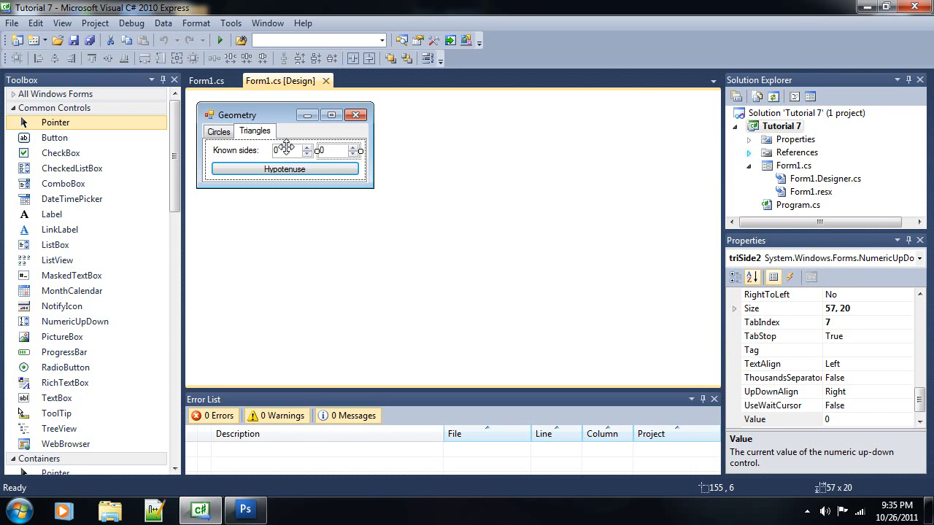
left_click(286, 170)
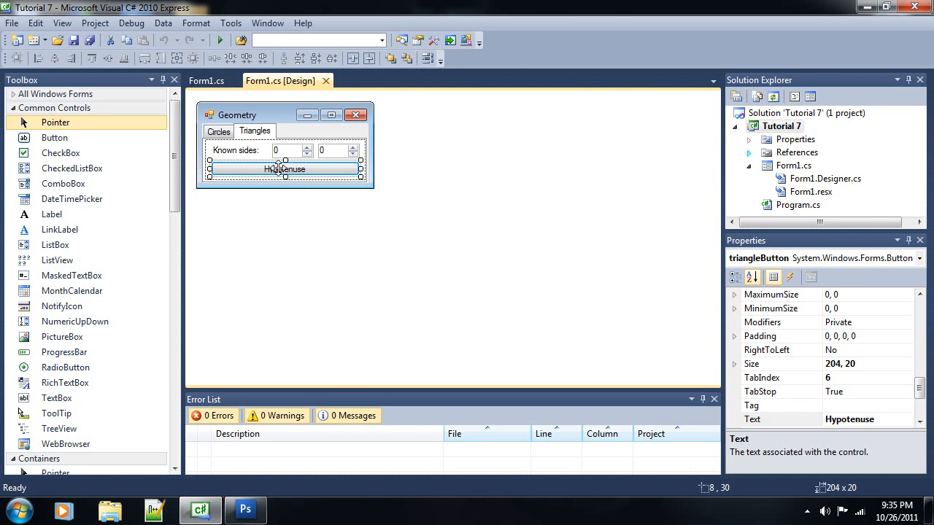
mouse_move(365, 162)
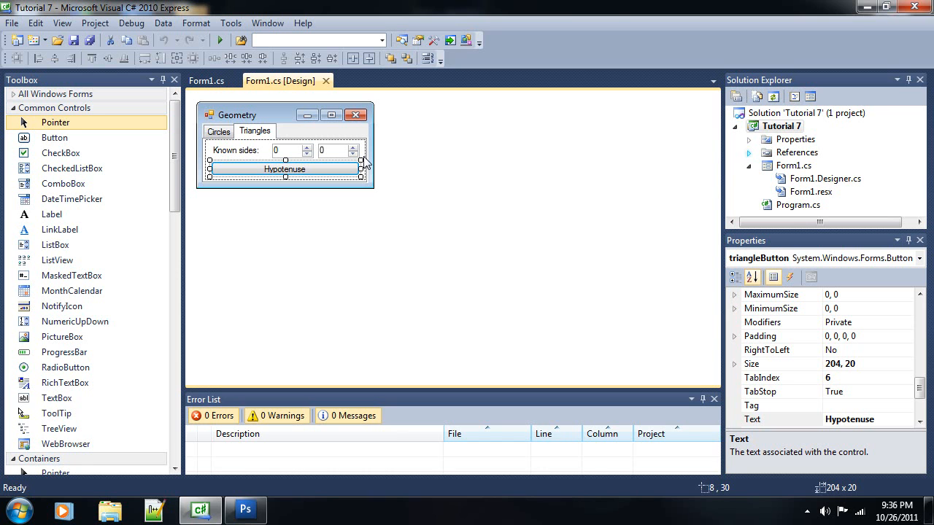
mouse_move(286, 111)
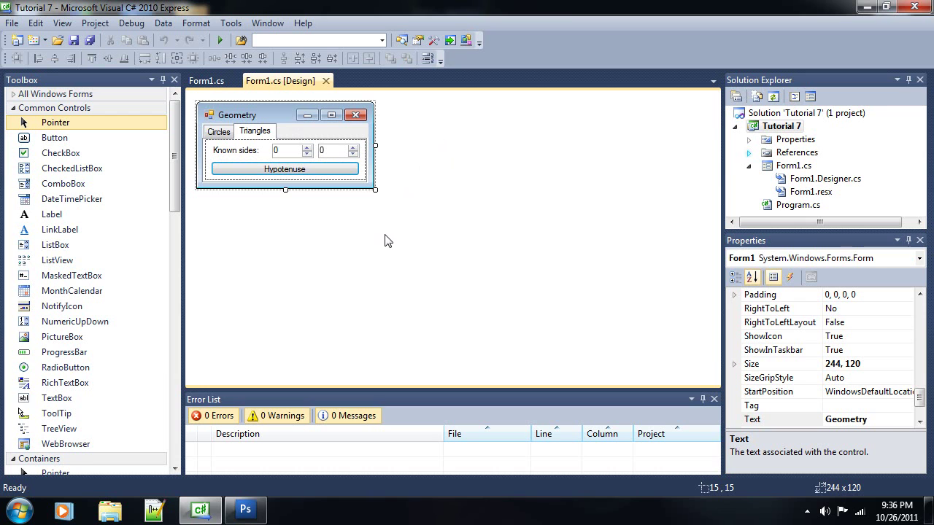
mouse_move(398, 211)
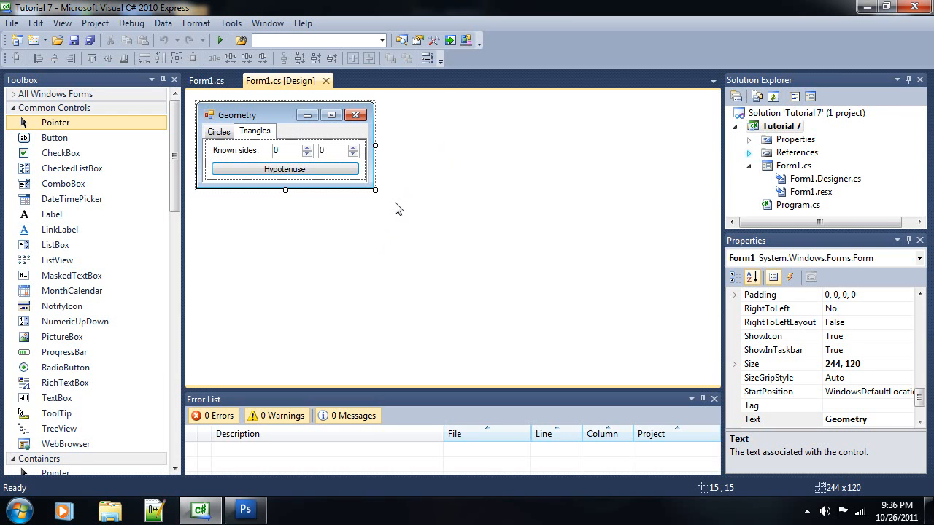
mouse_move(380, 202)
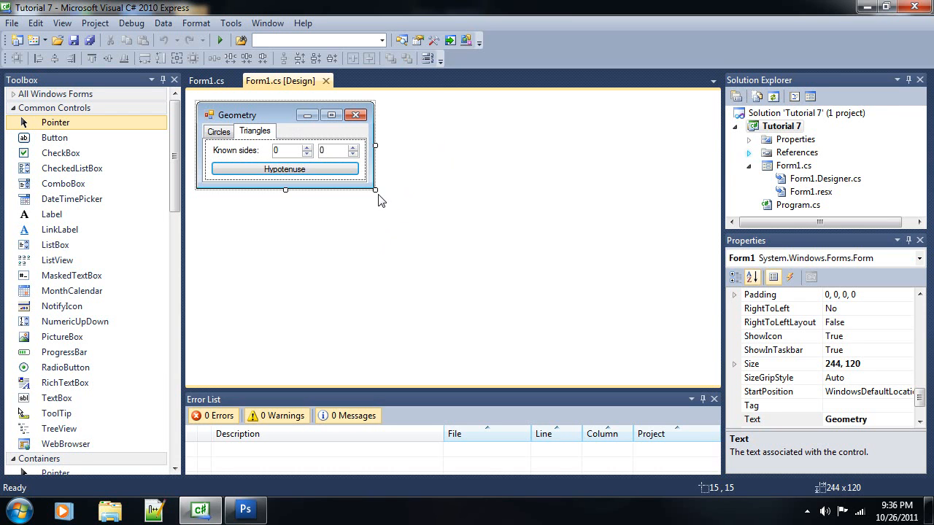
mouse_move(328, 184)
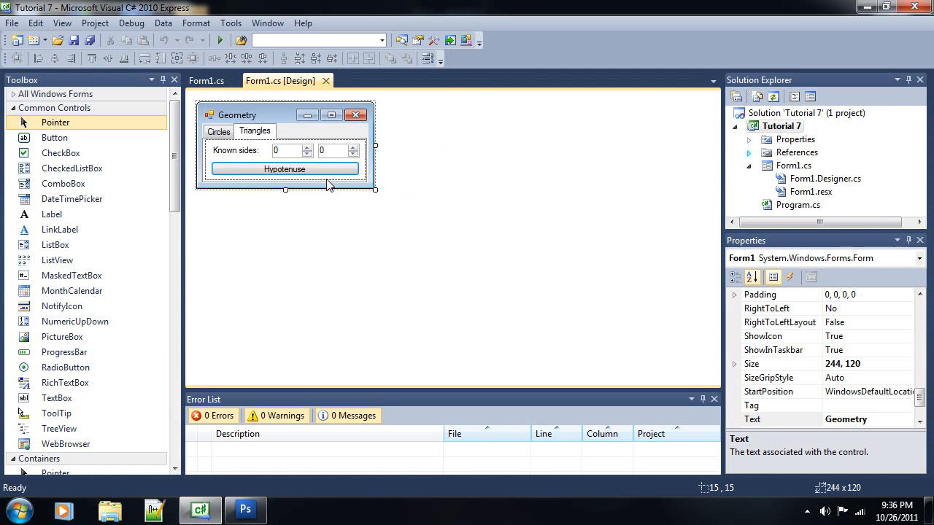
Inspect the form, then show the Circles page again
left_click(285, 169)
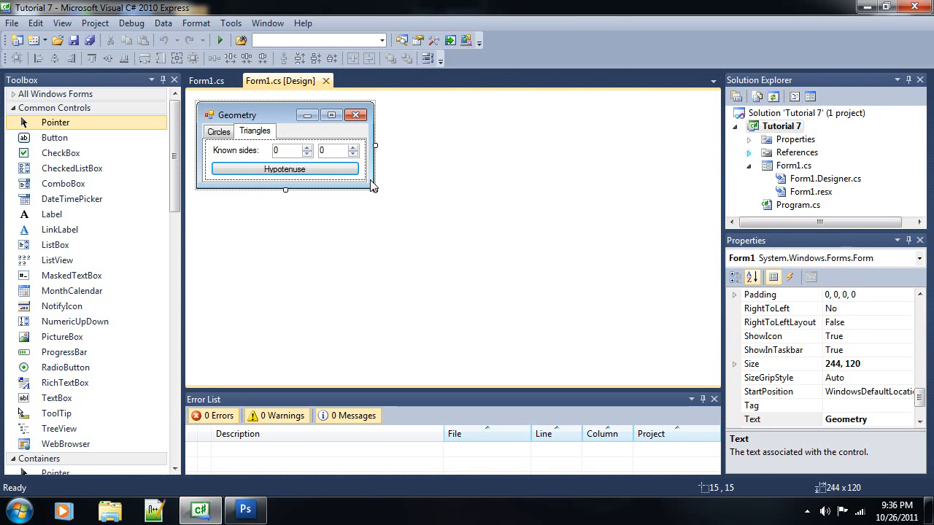
left_click(218, 132)
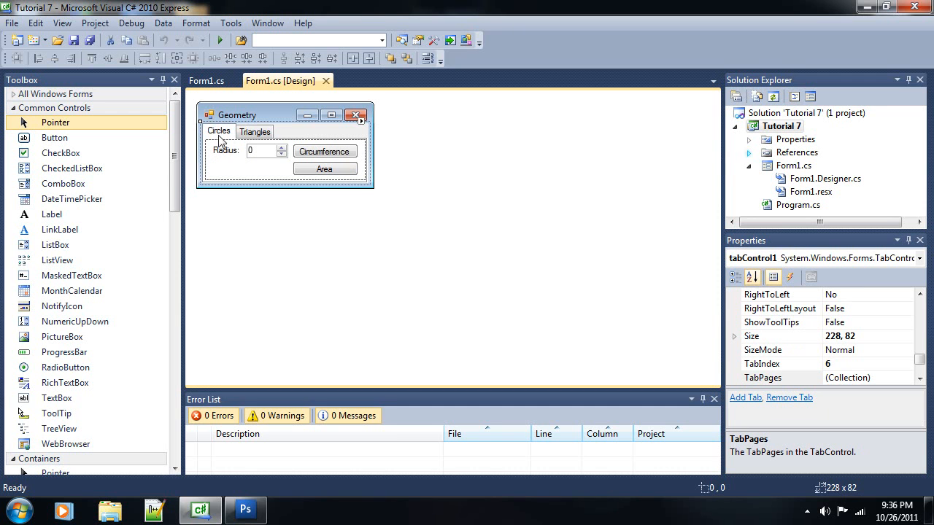
mouse_move(196, 150)
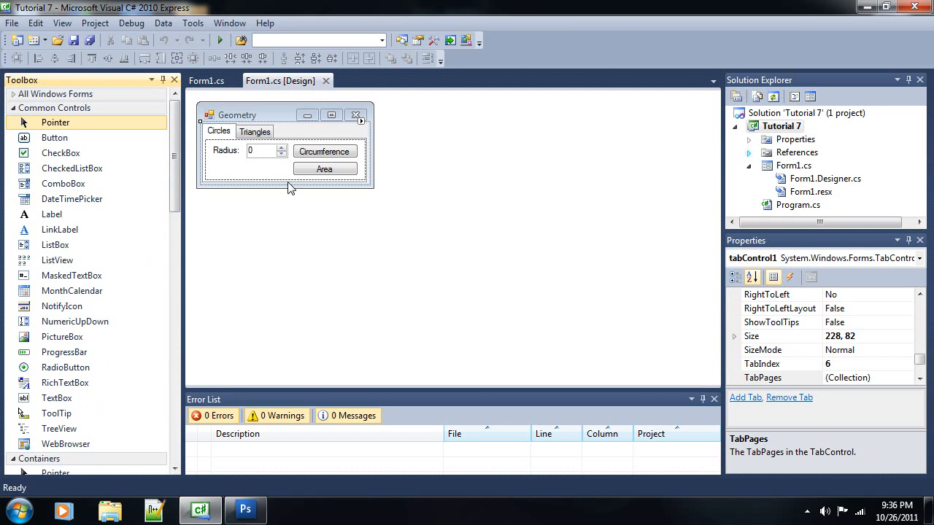
Confirm the first tab page's Text property reads Circles
scroll("down", 3)
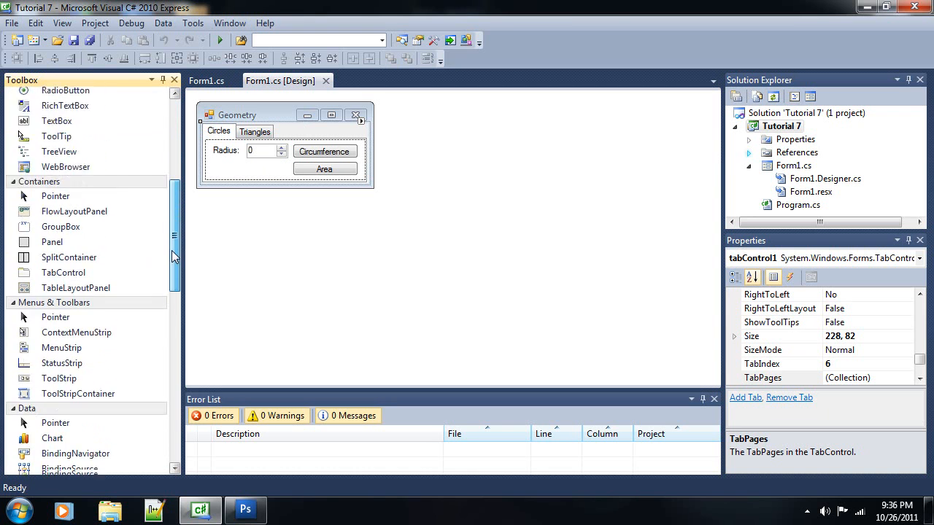
scroll("down", 3)
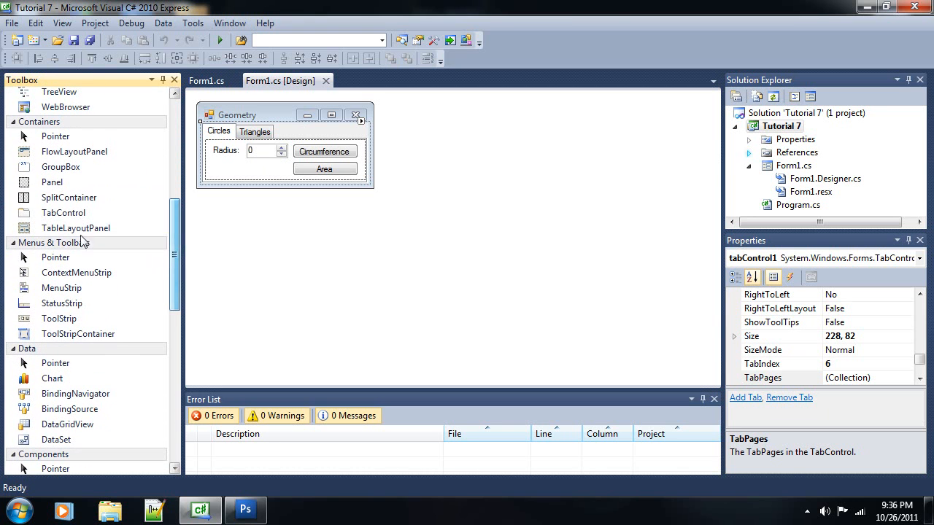
left_click(63, 213)
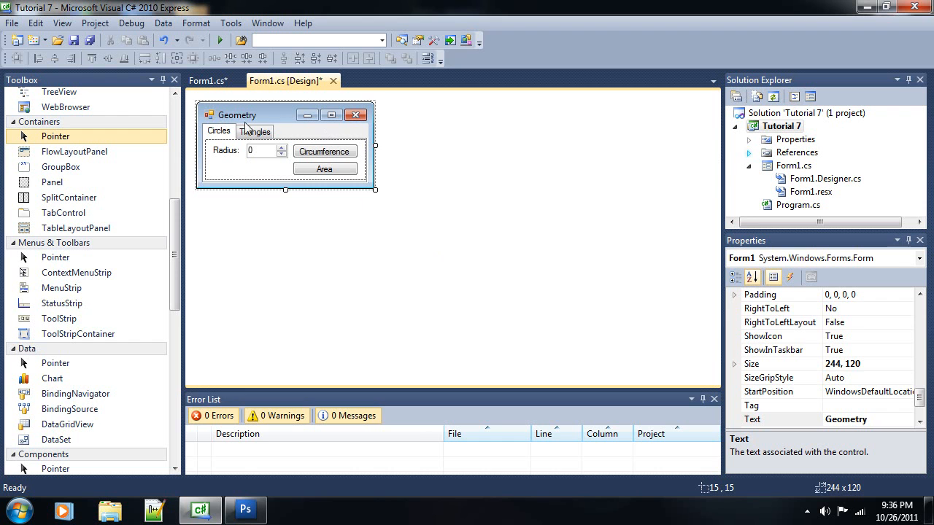
left_click(219, 131)
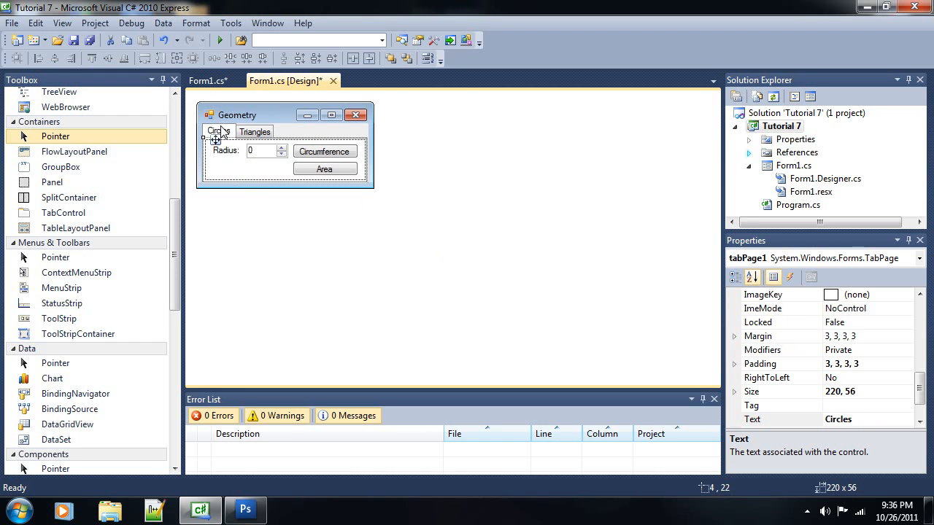
left_click(780, 419)
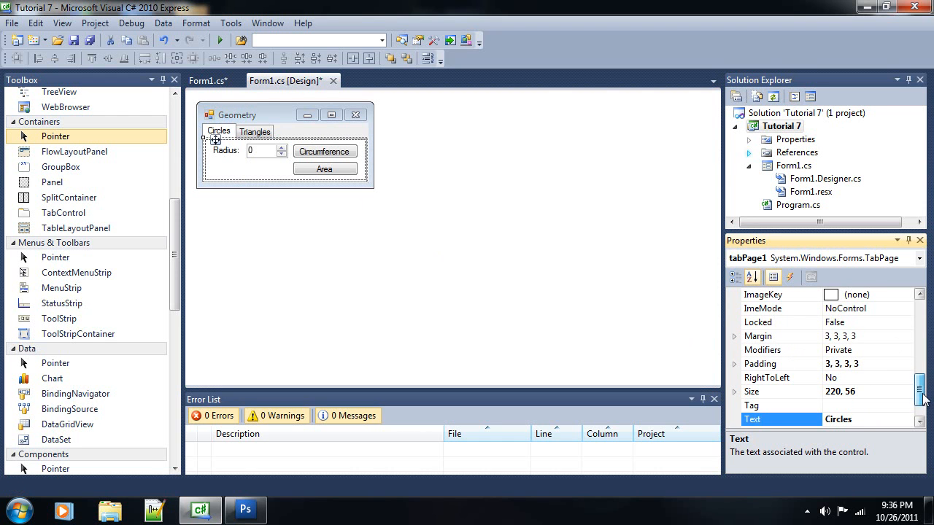
Bring up the tab control's Dock choices, currently set to Fill
scroll("up", 3)
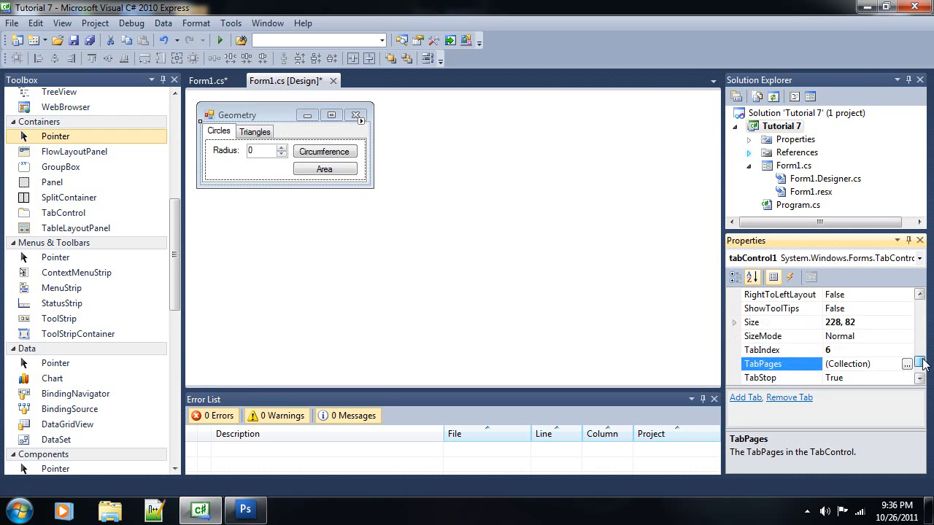
scroll("up", 3)
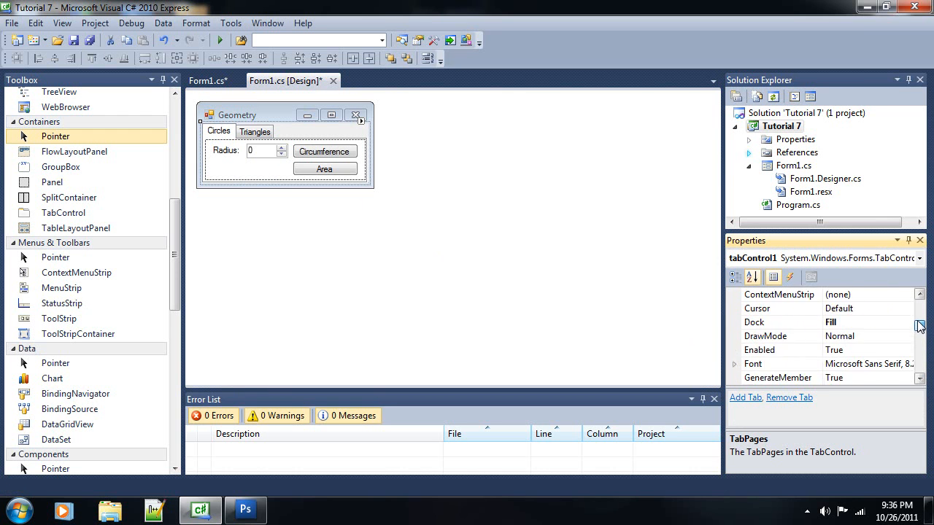
left_click(907, 336)
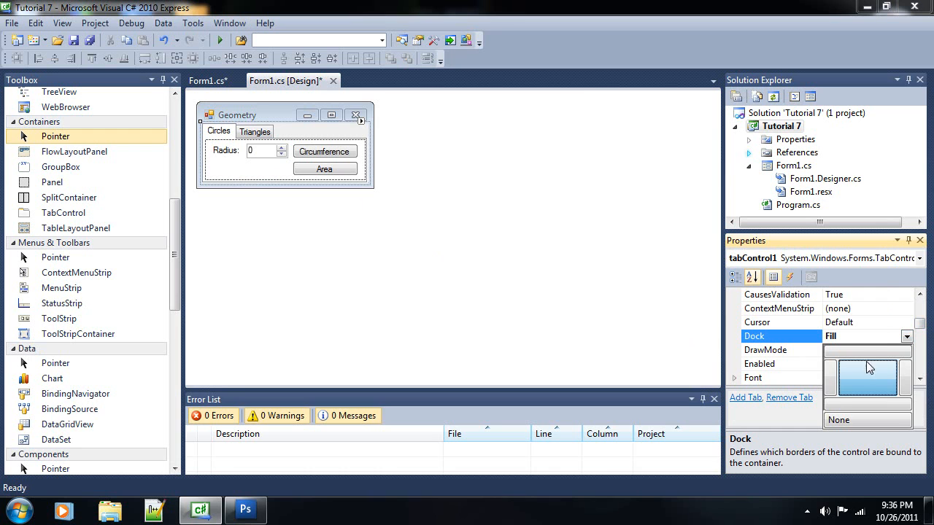
mouse_move(834, 382)
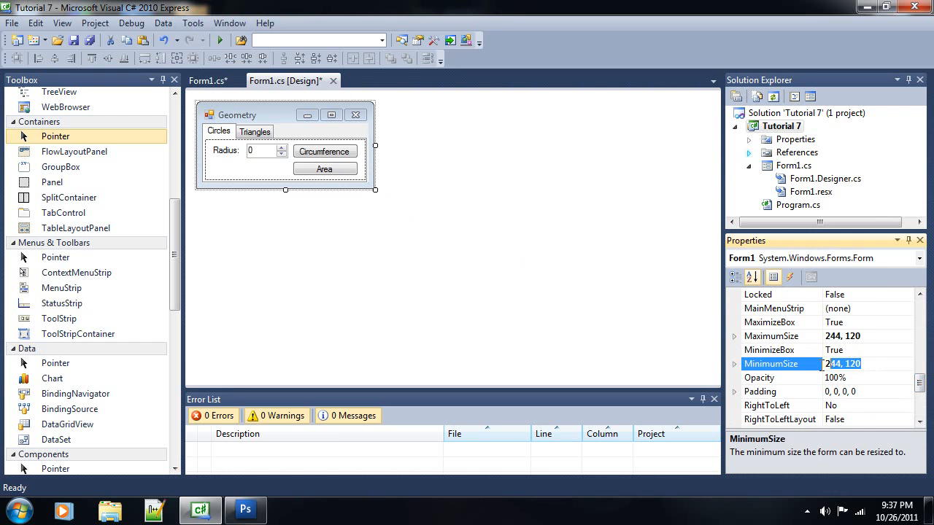
Confirm the form's MinimumSize and MaximumSize are both 244, 120
left_click(776, 336)
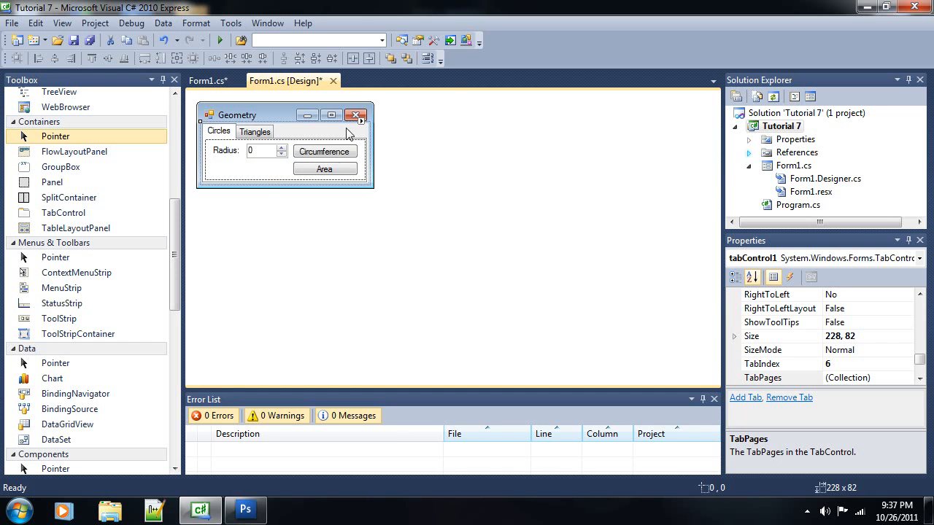
Check the Circumference, Area and Hypotenuse button names across both pages
left_click(324, 150)
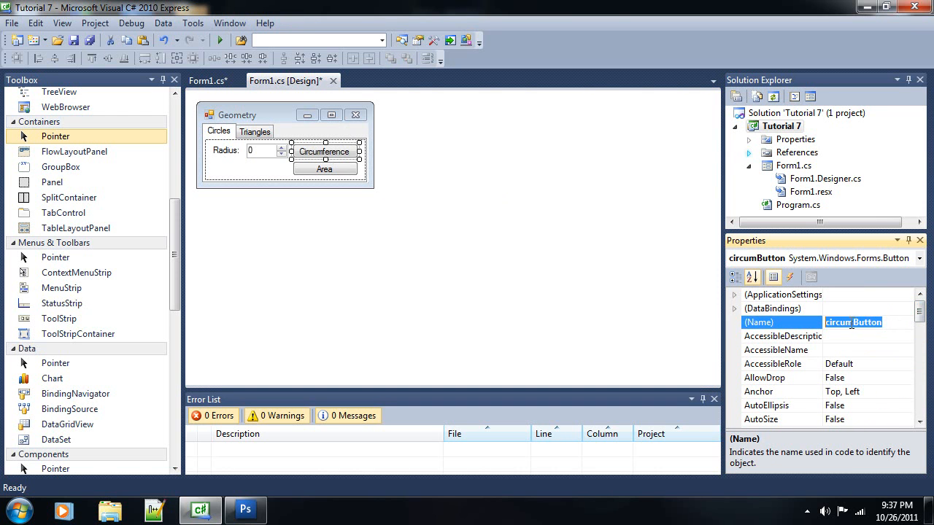
left_click(324, 169)
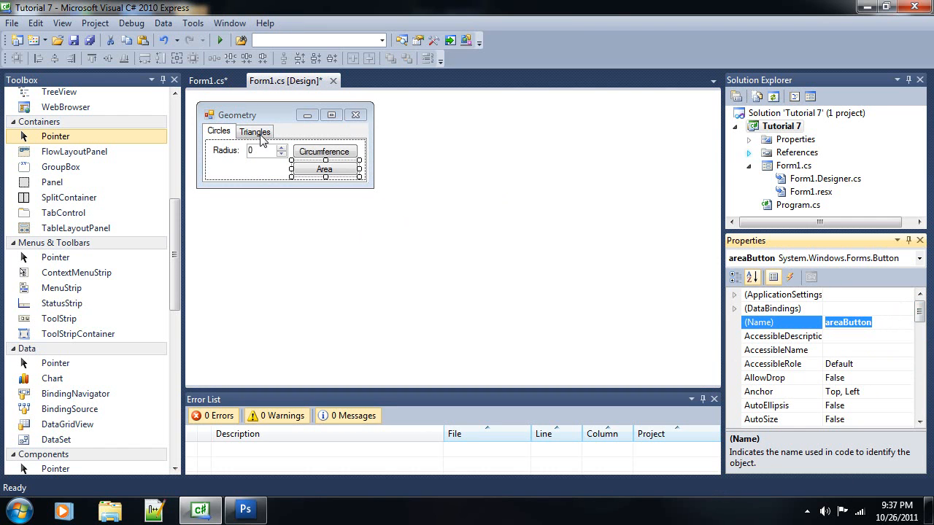
left_click(254, 131)
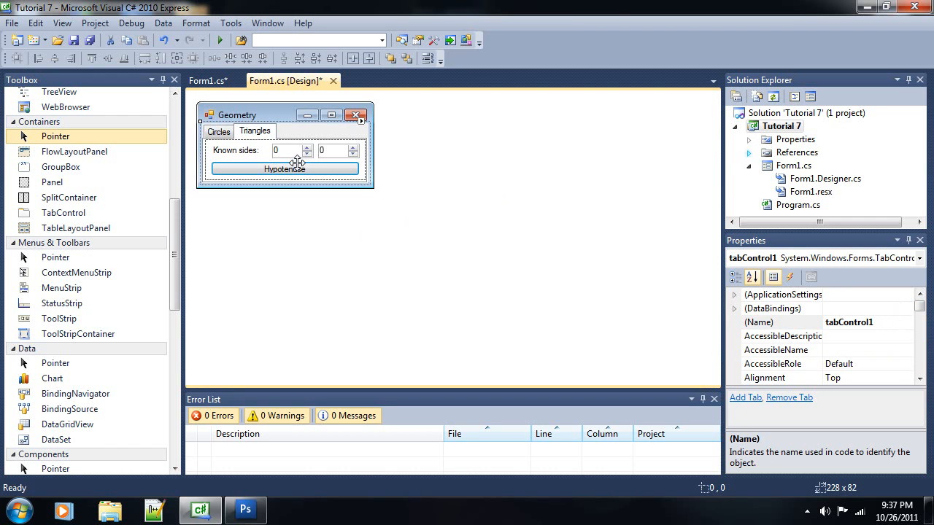
left_click(285, 170)
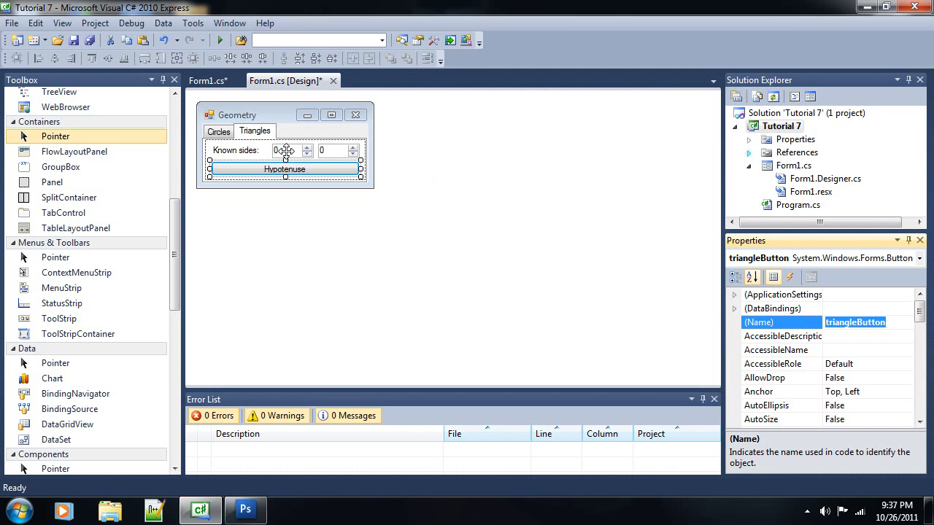
Confirm the side inputs are triSide1 and triSide2, then return to the Circles page
left_click(291, 150)
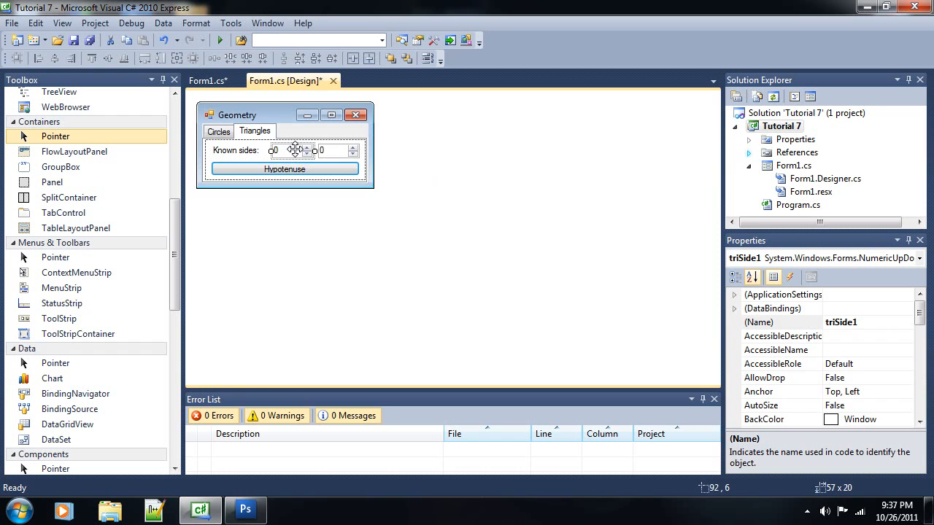
left_click(338, 151)
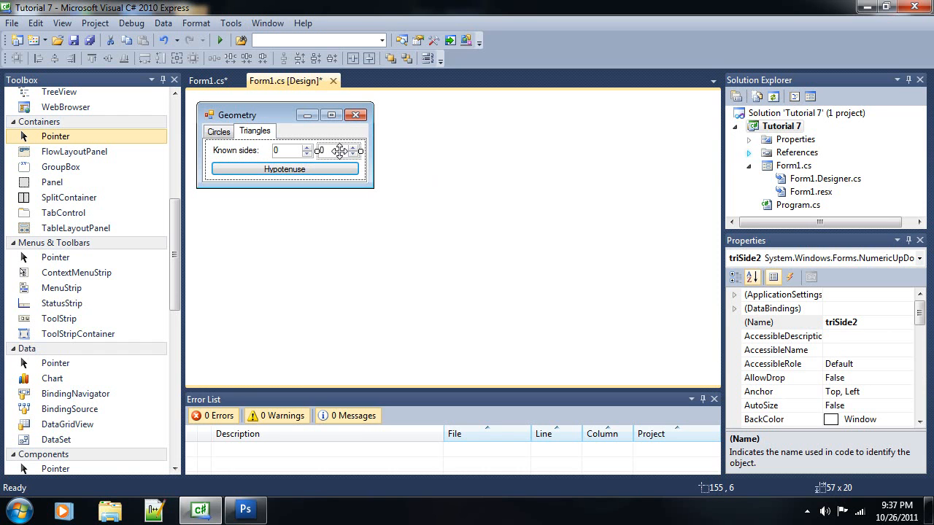
left_click(254, 131)
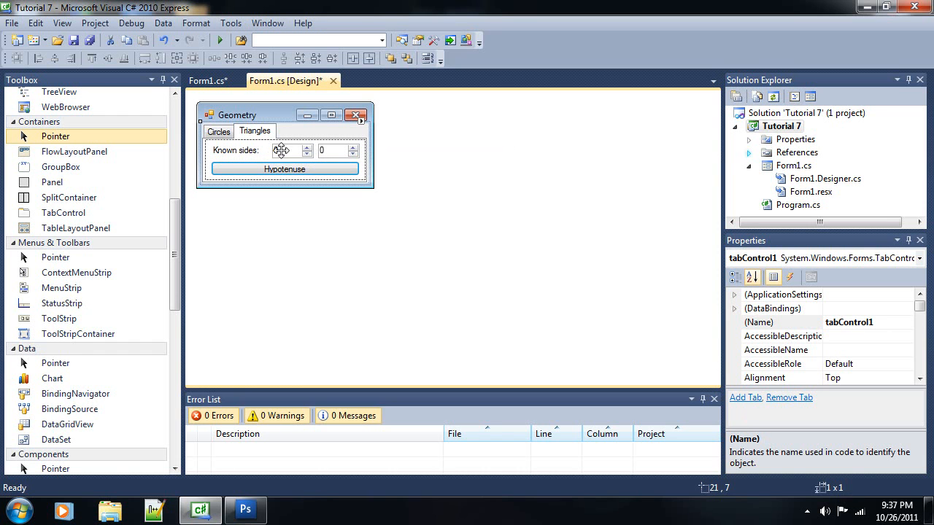
left_click(219, 132)
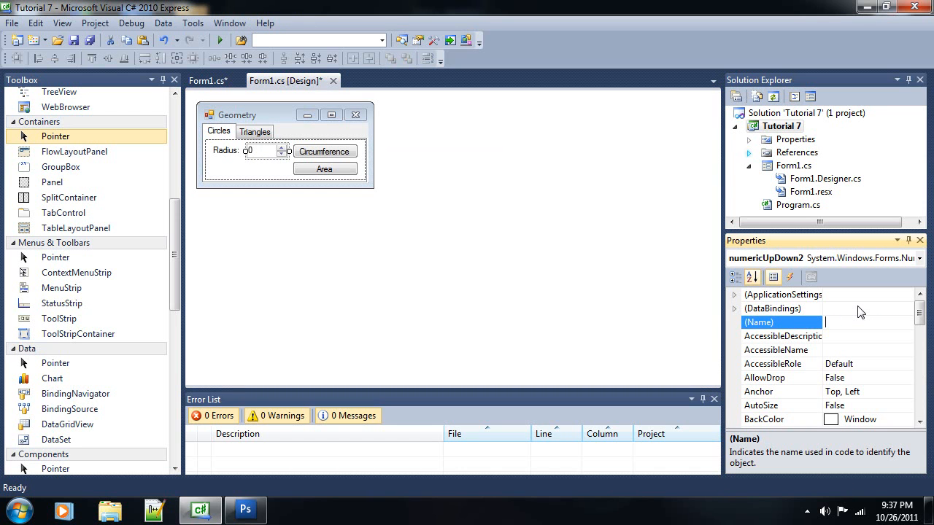
Rename the Circles page's radius input from numericUpDown2 to radius
type("radius")
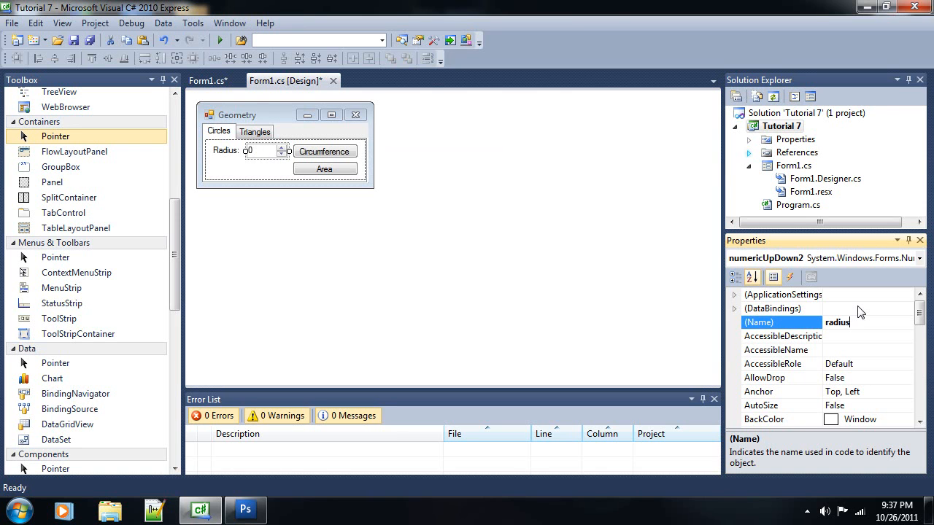
key("Return")
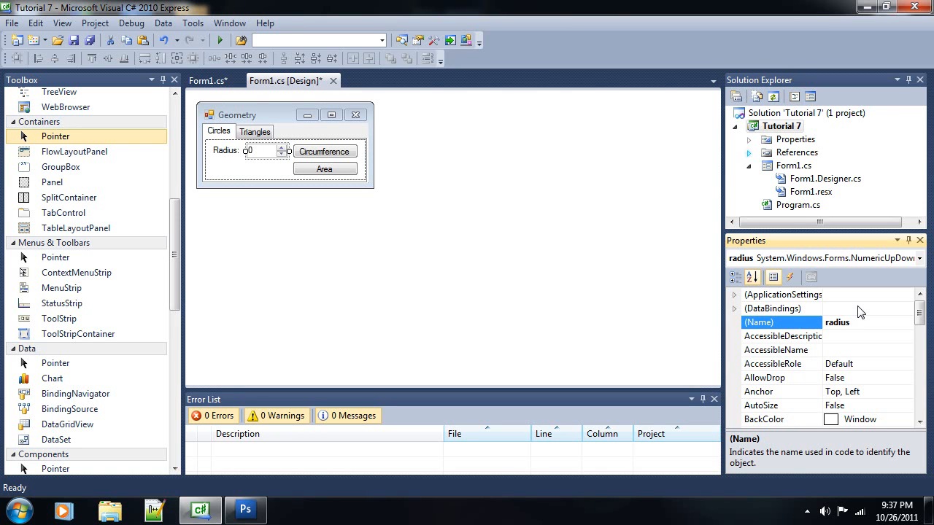
mouse_move(844, 343)
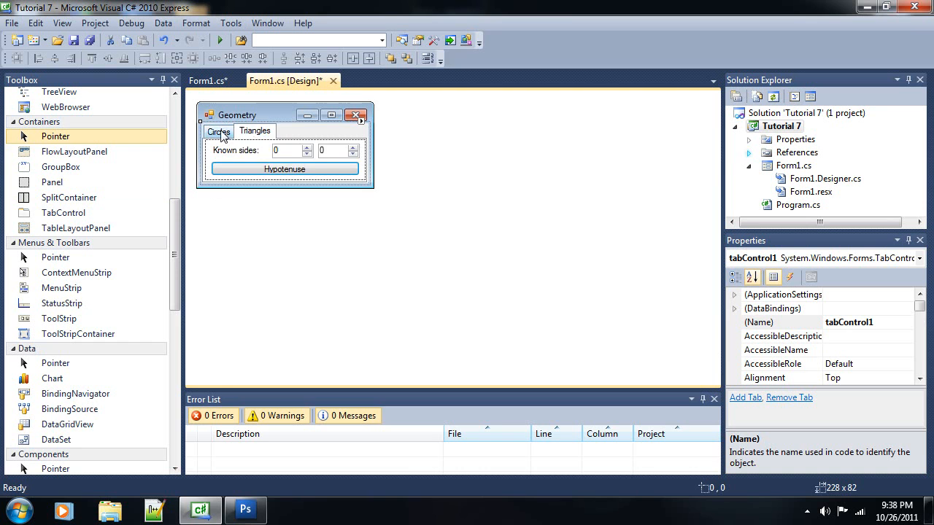
left_click(219, 132)
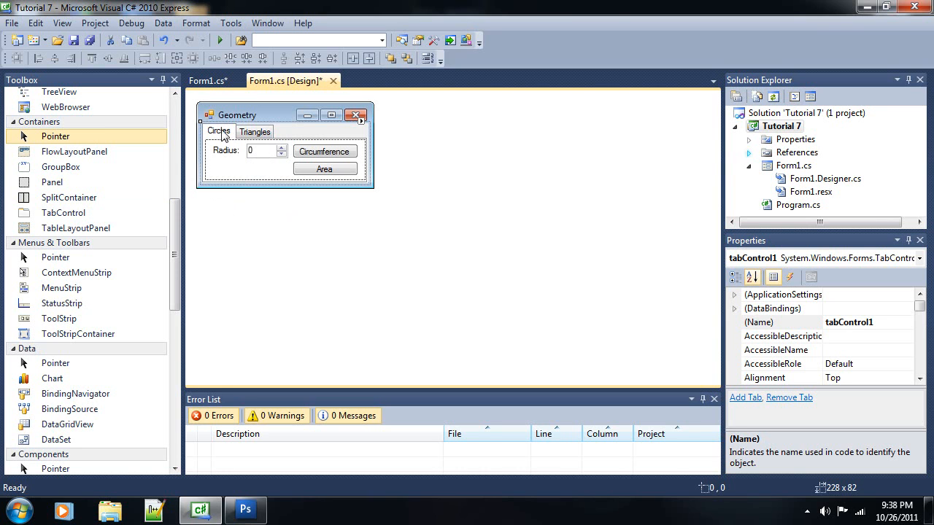
Verify tabPage1's caption is Circles and the form title reads Geometry
left_click(217, 131)
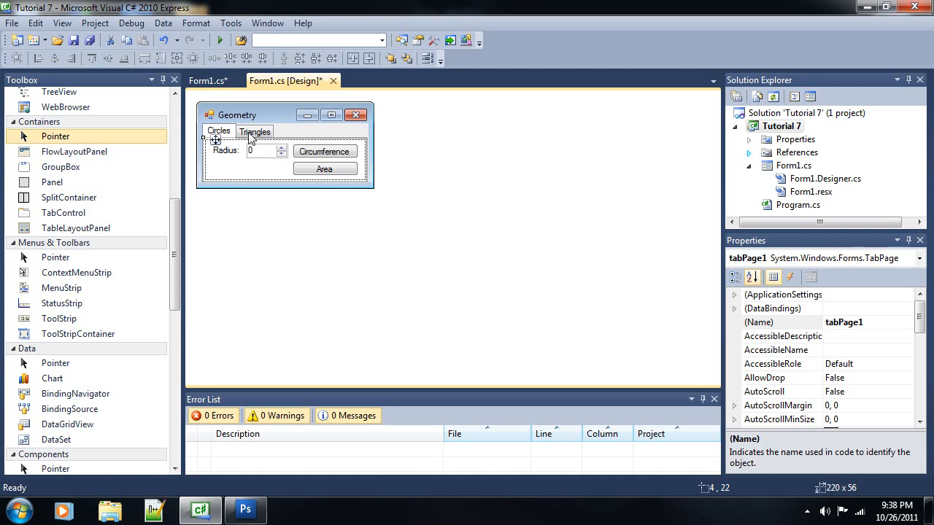
mouse_move(219, 131)
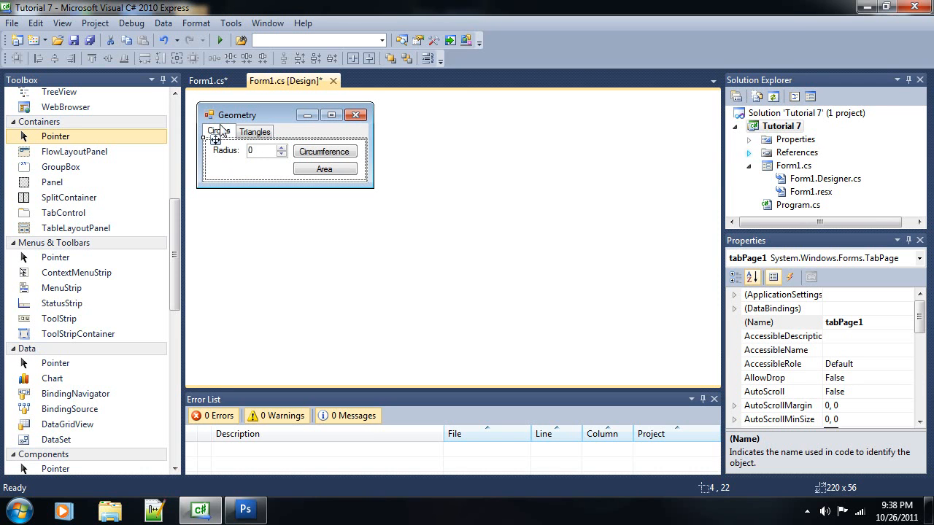
mouse_move(248, 161)
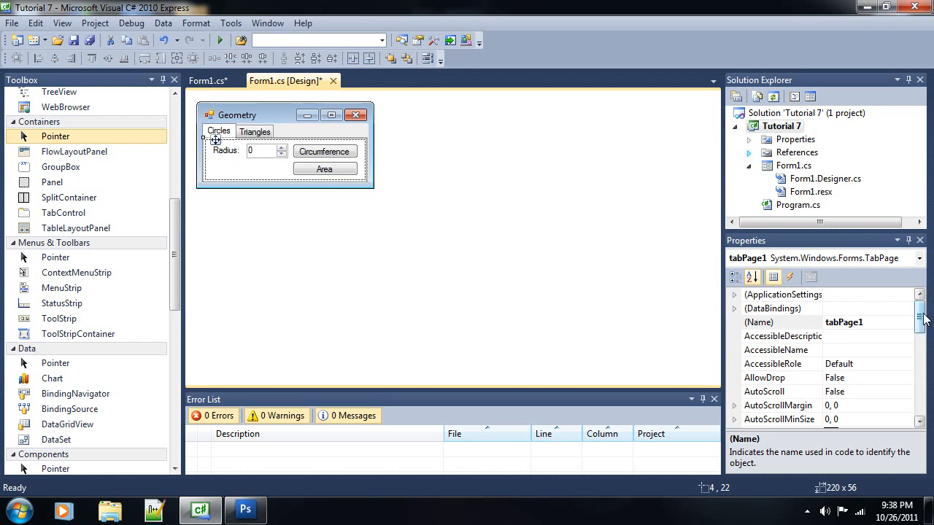
scroll("down", 3)
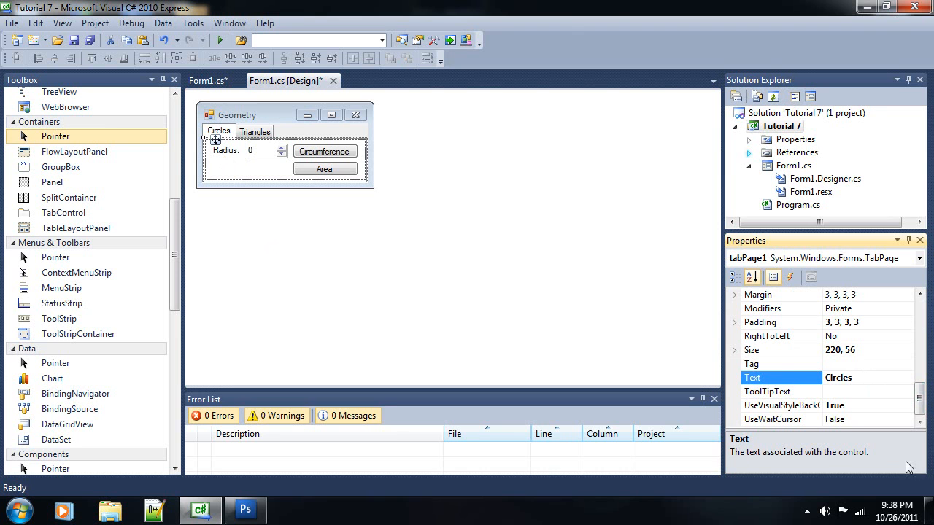
mouse_move(264, 156)
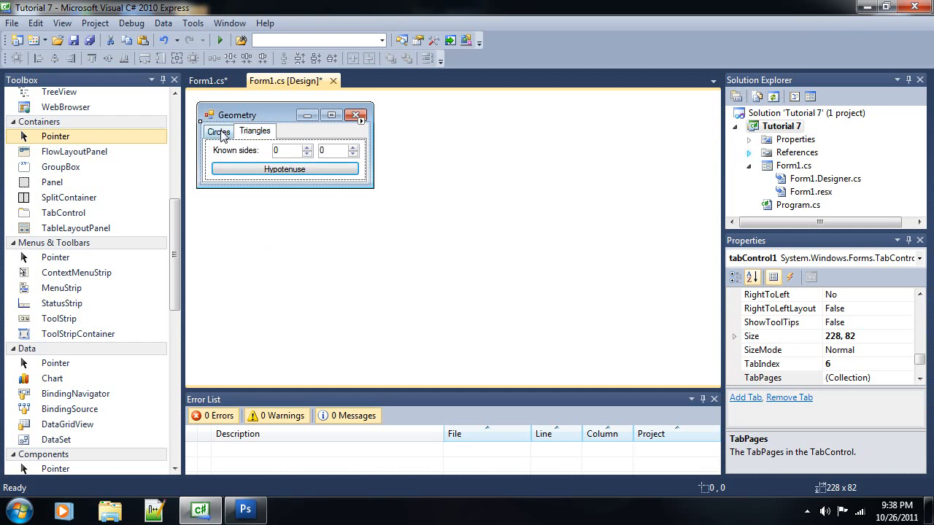
left_click(219, 131)
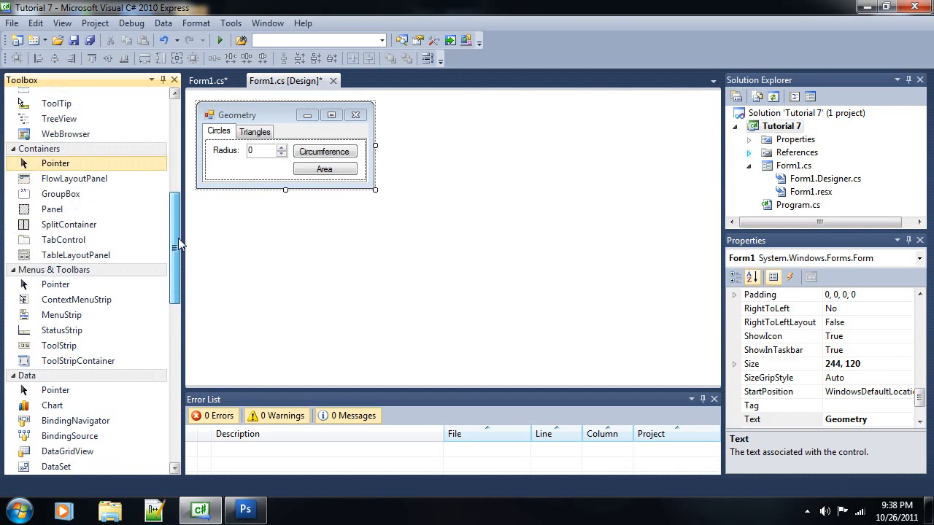
Place a resized button beside Area on the Circles page, label it About, and create its button1_Click handler
scroll("up", 3)
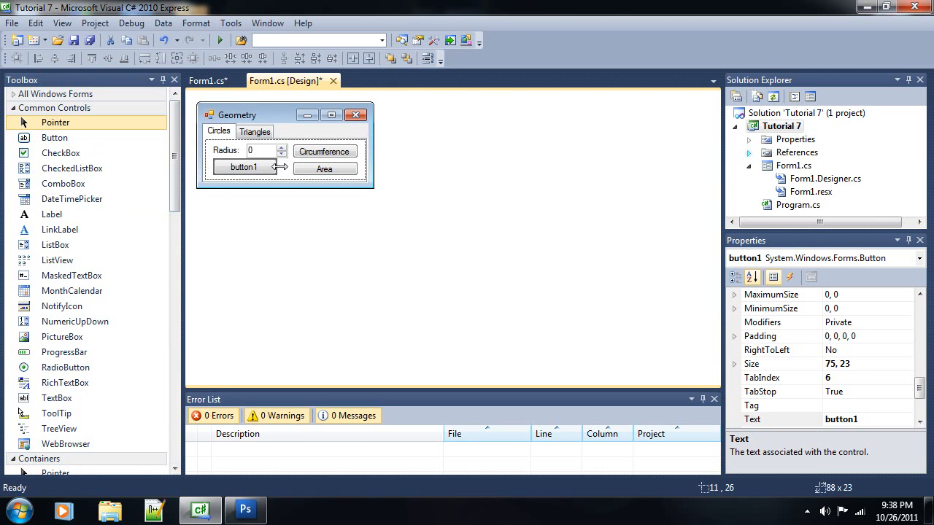
left_click_drag(281, 169, 249, 157)
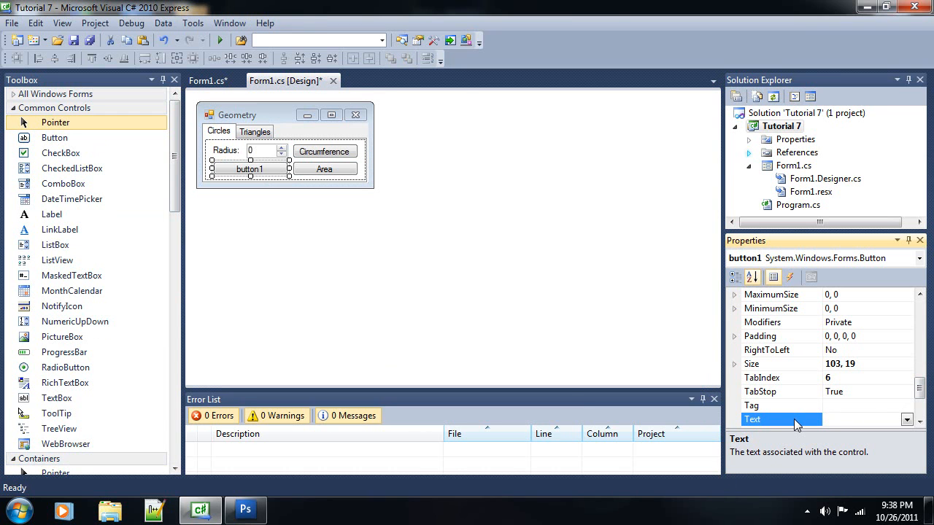
type("About")
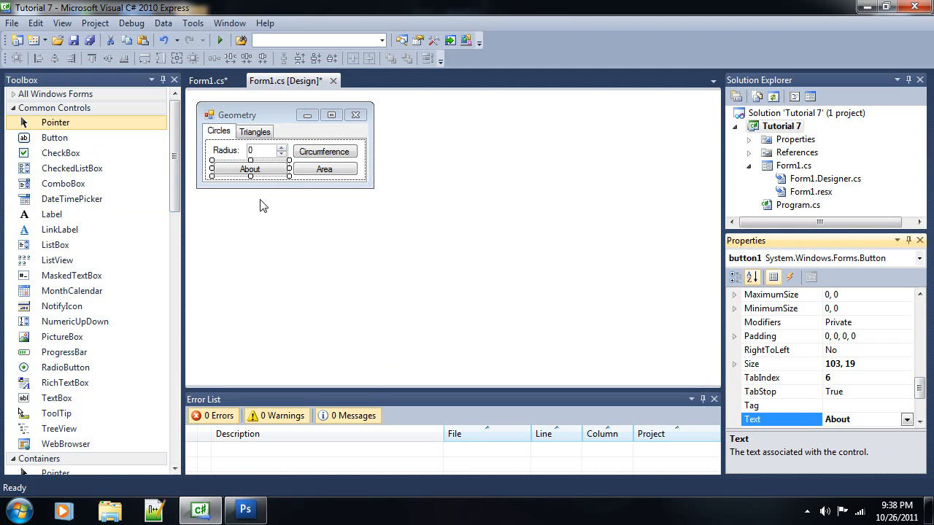
double_click(249, 169)
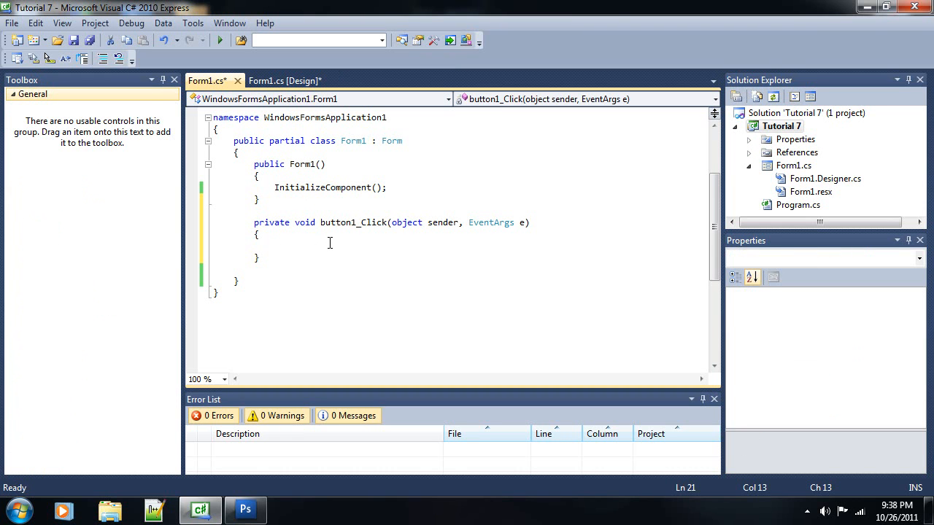
Have button1_Click show a MessageBox reading 'Made by Xylogeist 2011'
type("MessageBox.Show();")
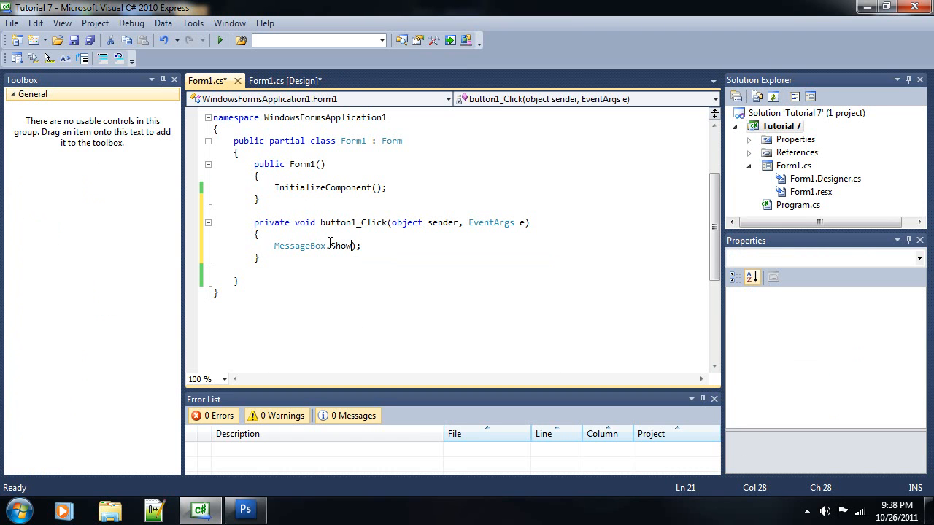
type("\"")
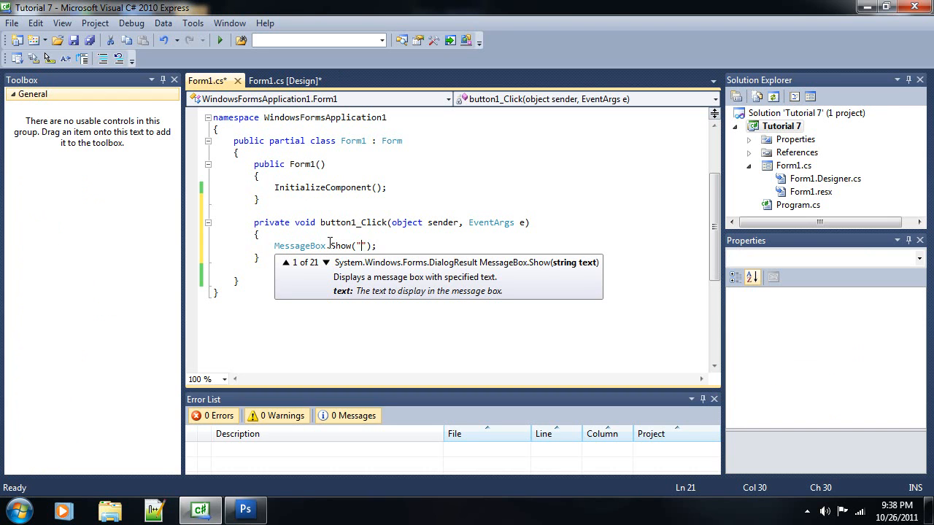
type("Made by")
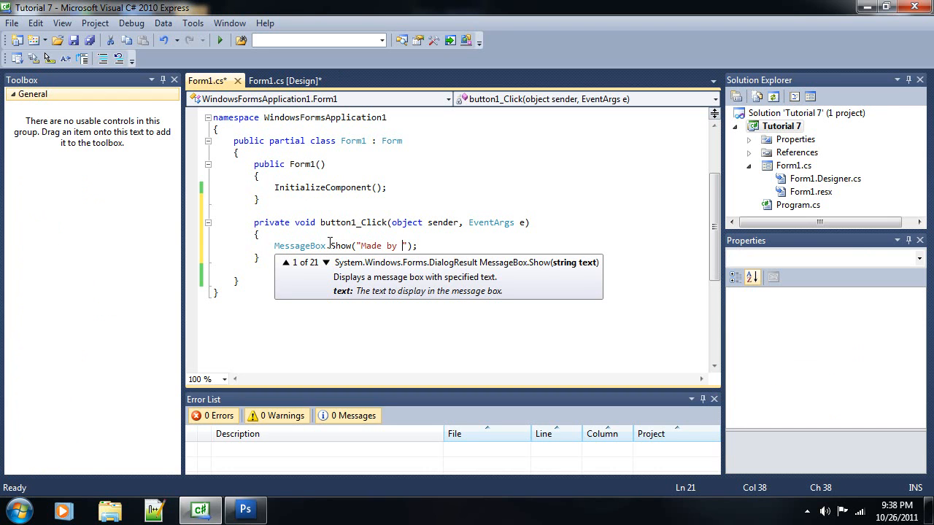
type("Xylogei")
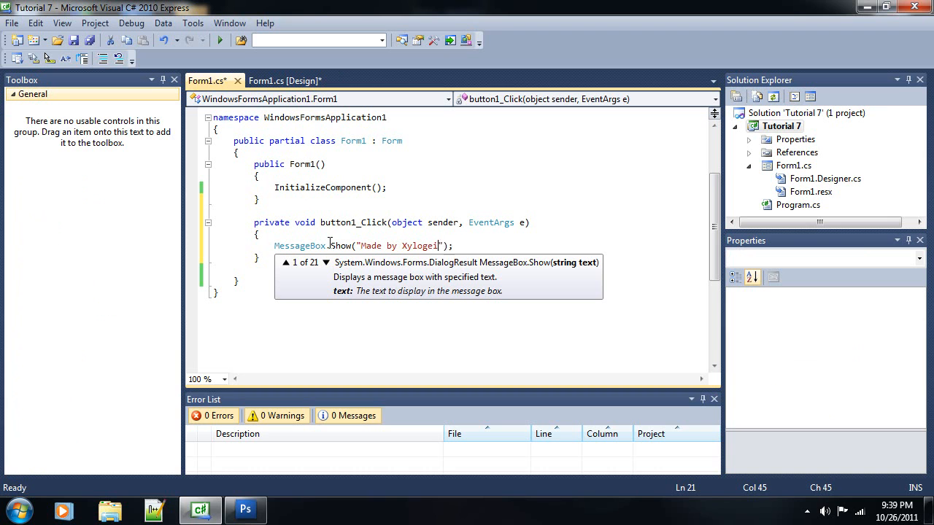
type("st")
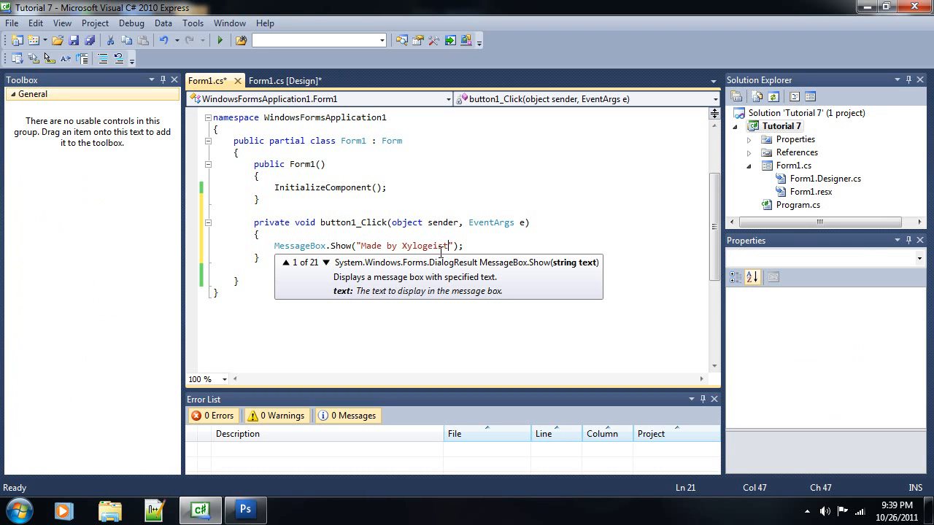
type("2011")
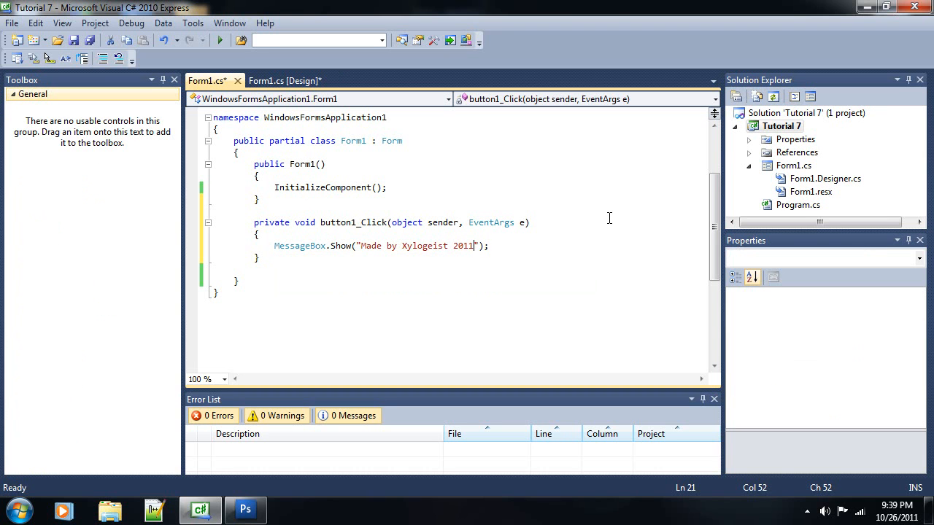
Return to the Form1 designer and start debugging to run the Geometry app
left_click(283, 80)
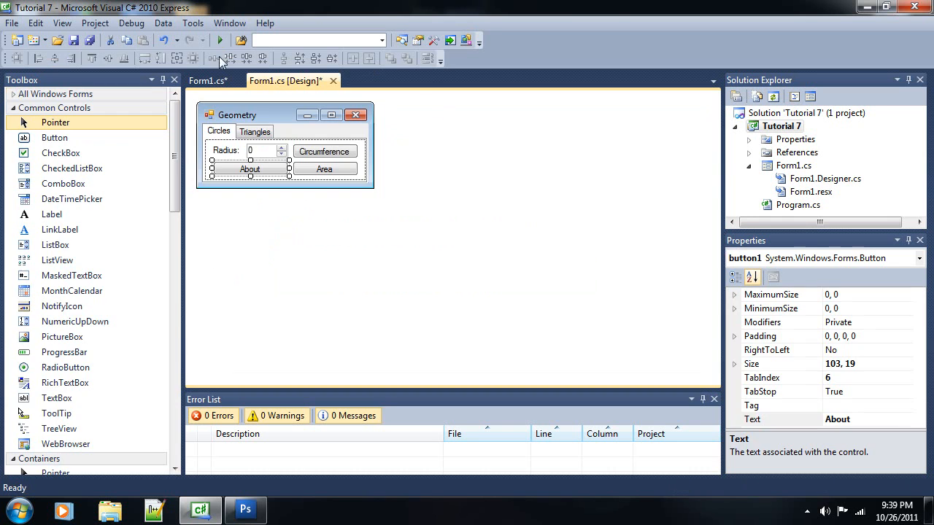
left_click(219, 40)
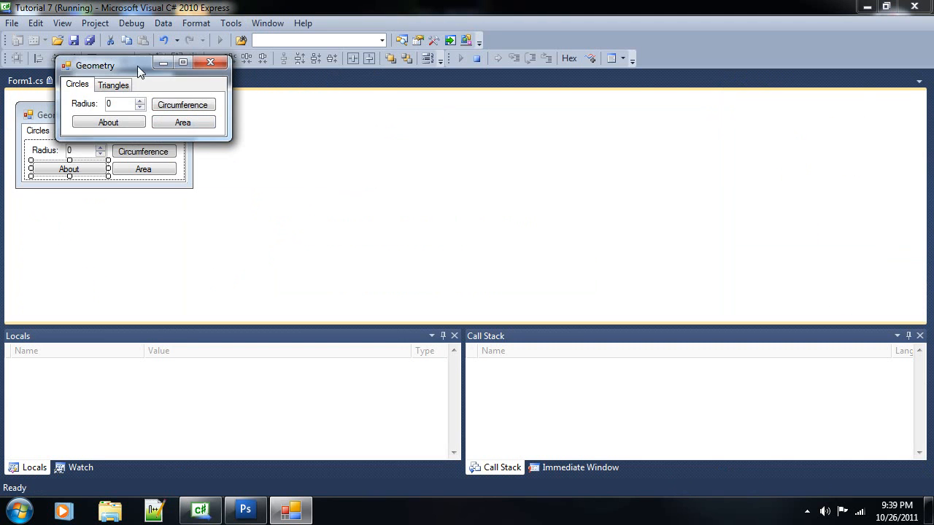